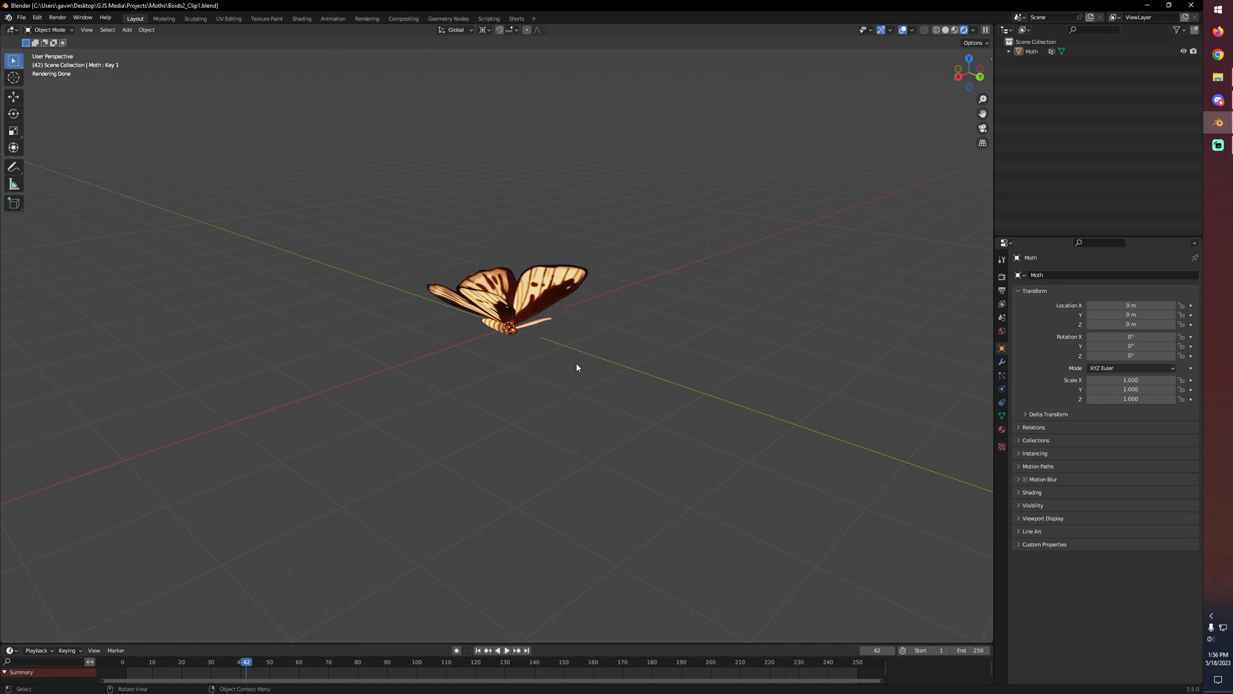
Move the selected moth about 9.85 m along X to clear the scene centre
{"action": "left_click", "coordinate": [508, 300]}
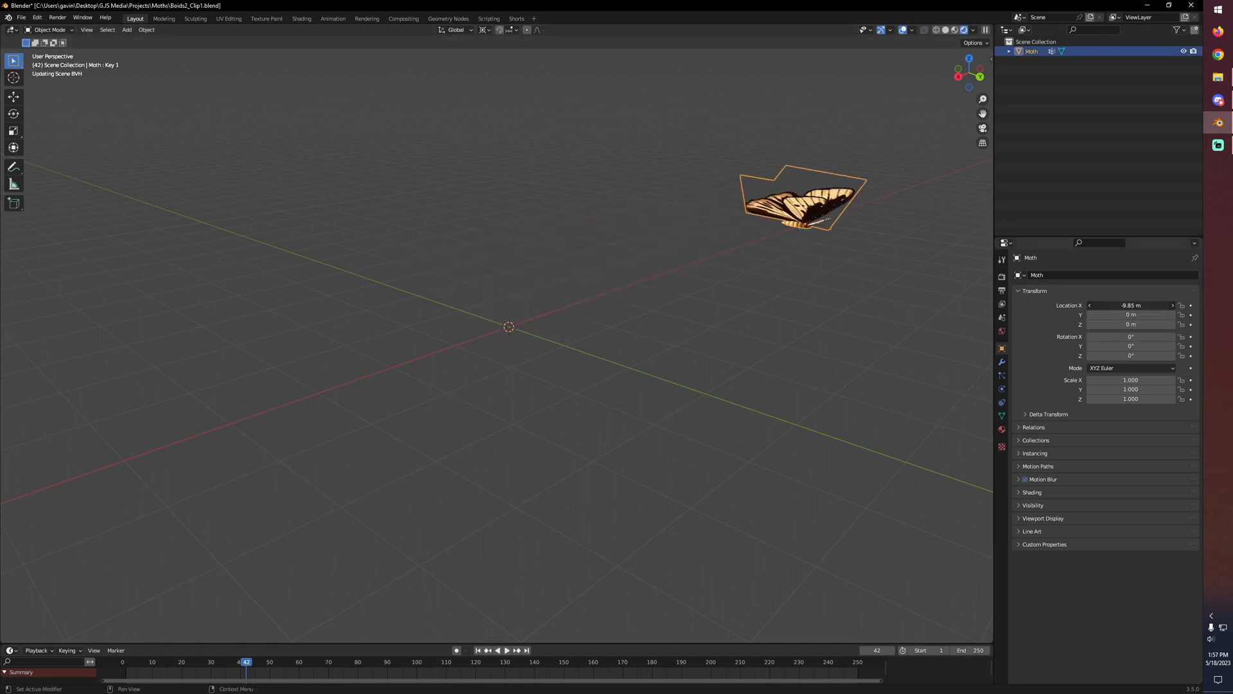
{"action": "left_click", "coordinate": [126, 30]}
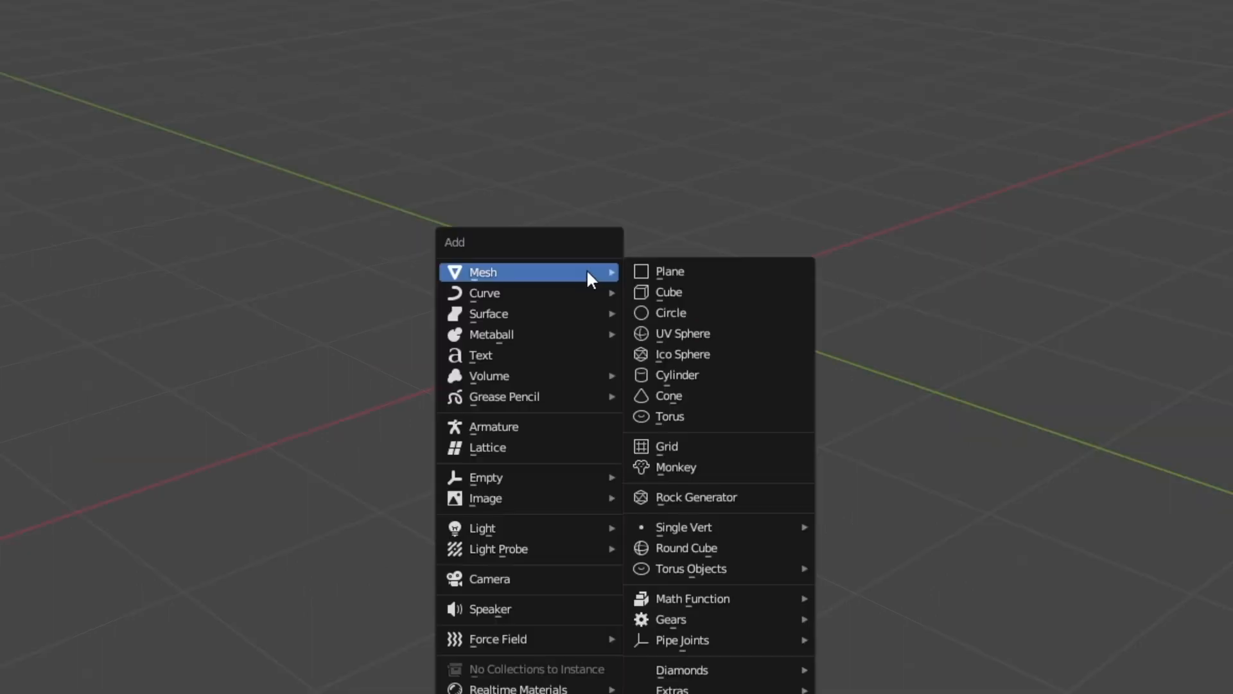
Add a plane at the origin and give it a Particle System modifier
{"action": "left_click", "coordinate": [669, 271]}
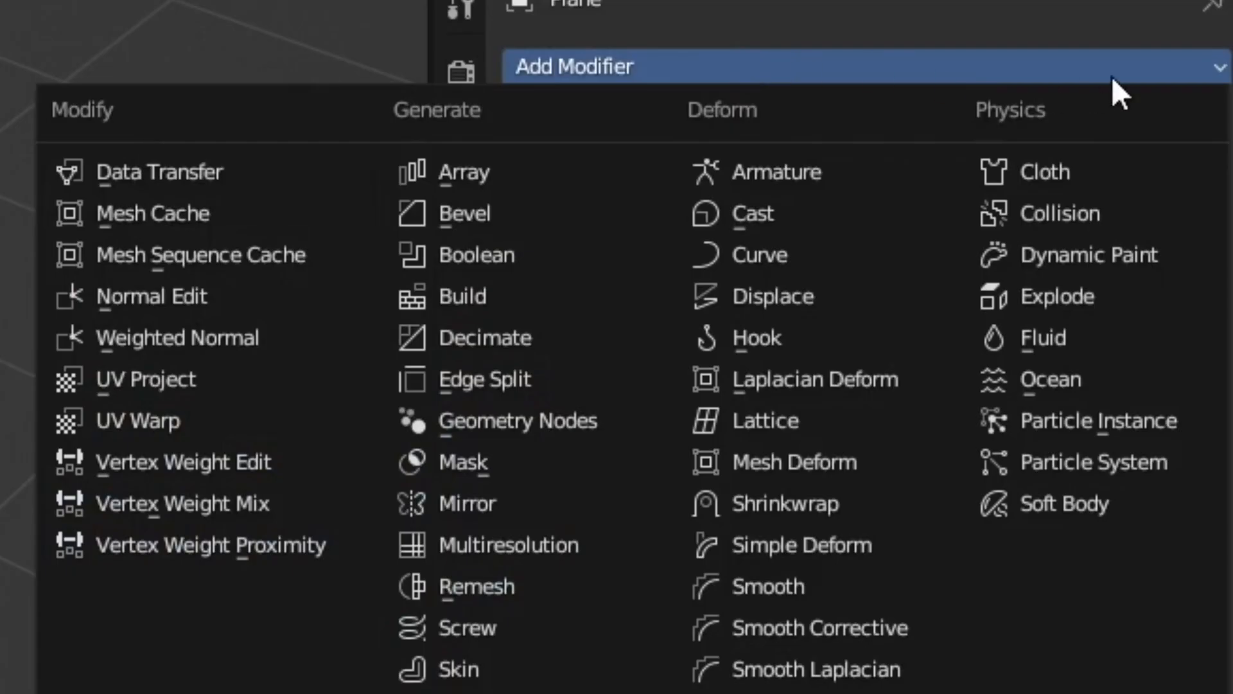
{"action": "left_click", "coordinate": [1092, 461]}
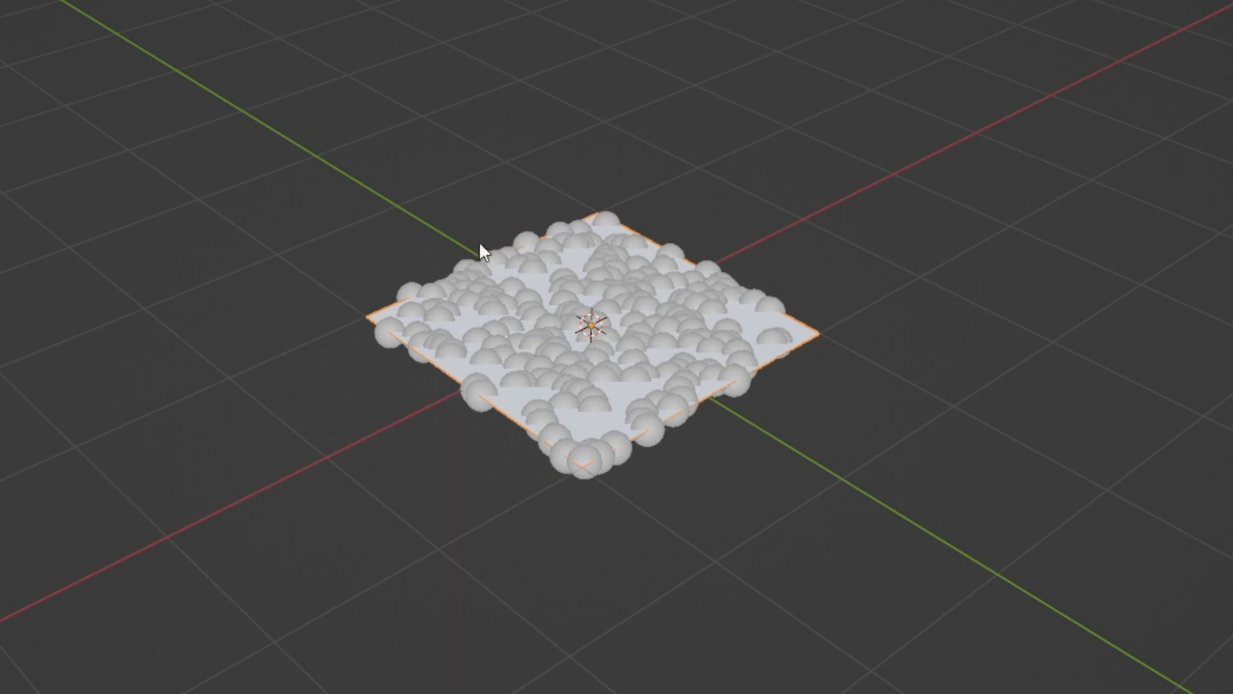
{"action": "mouse_move", "coordinate": [861, 478]}
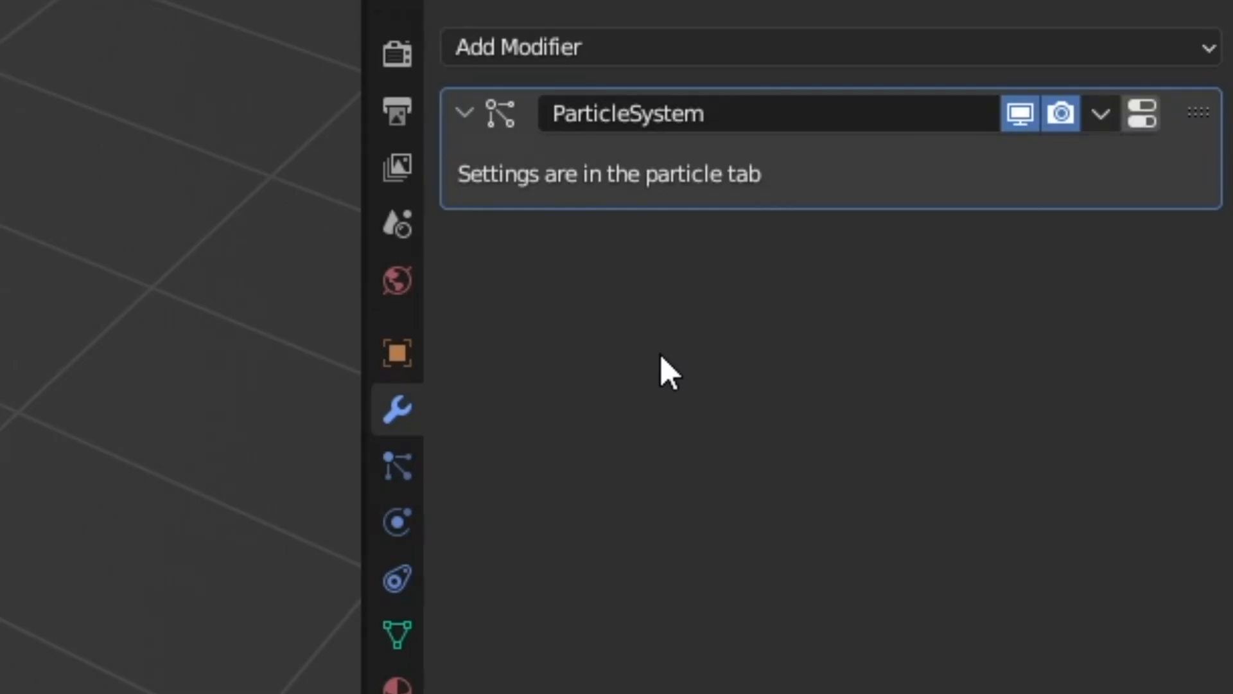
{"action": "mouse_move", "coordinate": [566, 441]}
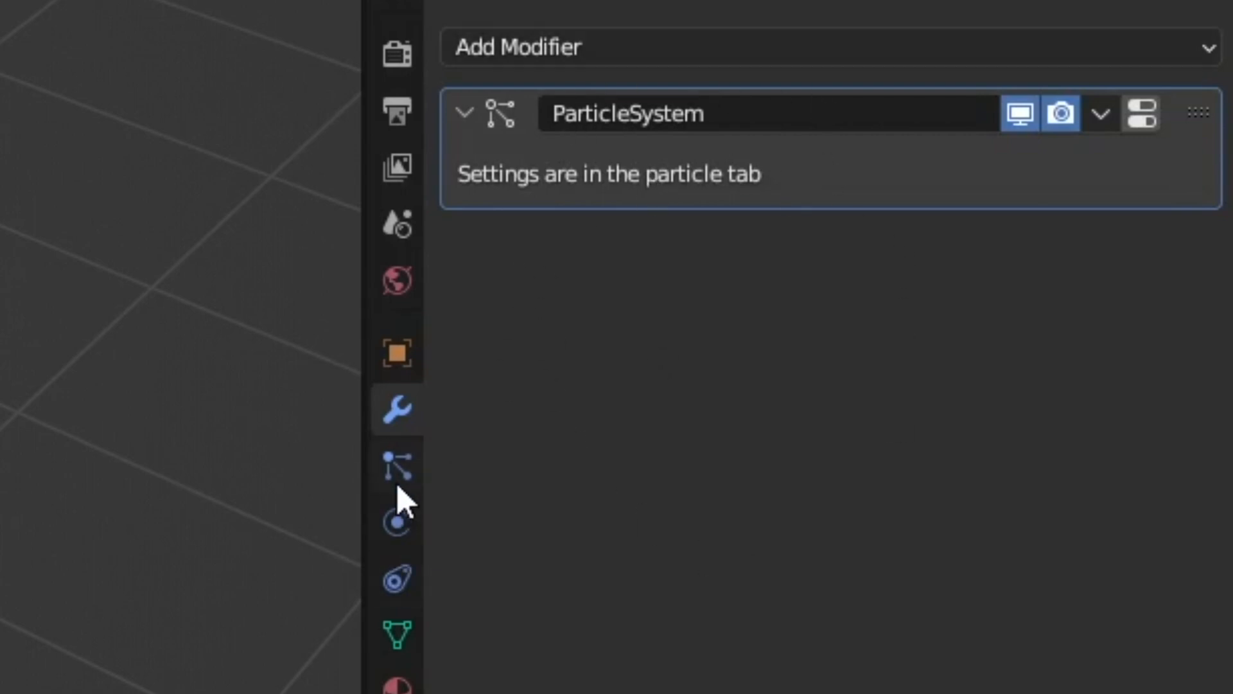
Set the emitter to release 9 particles, with emission ending on frame 1
{"action": "left_click", "coordinate": [397, 468]}
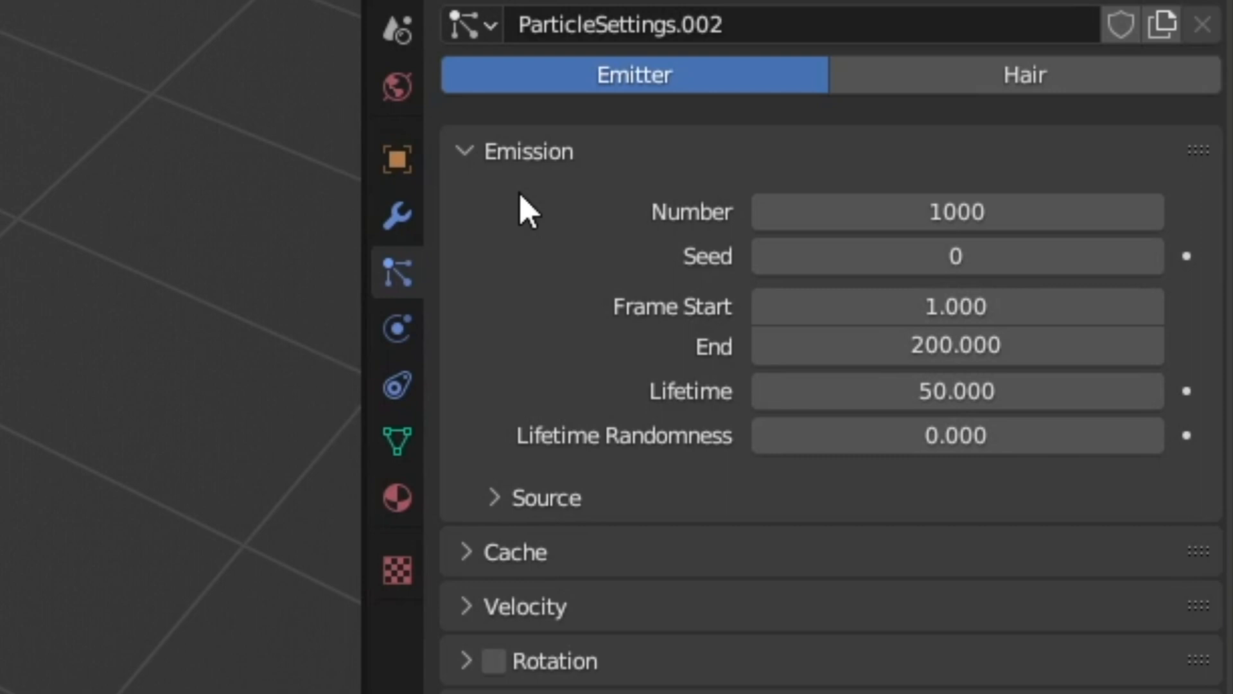
{"action": "mouse_move", "coordinate": [561, 182]}
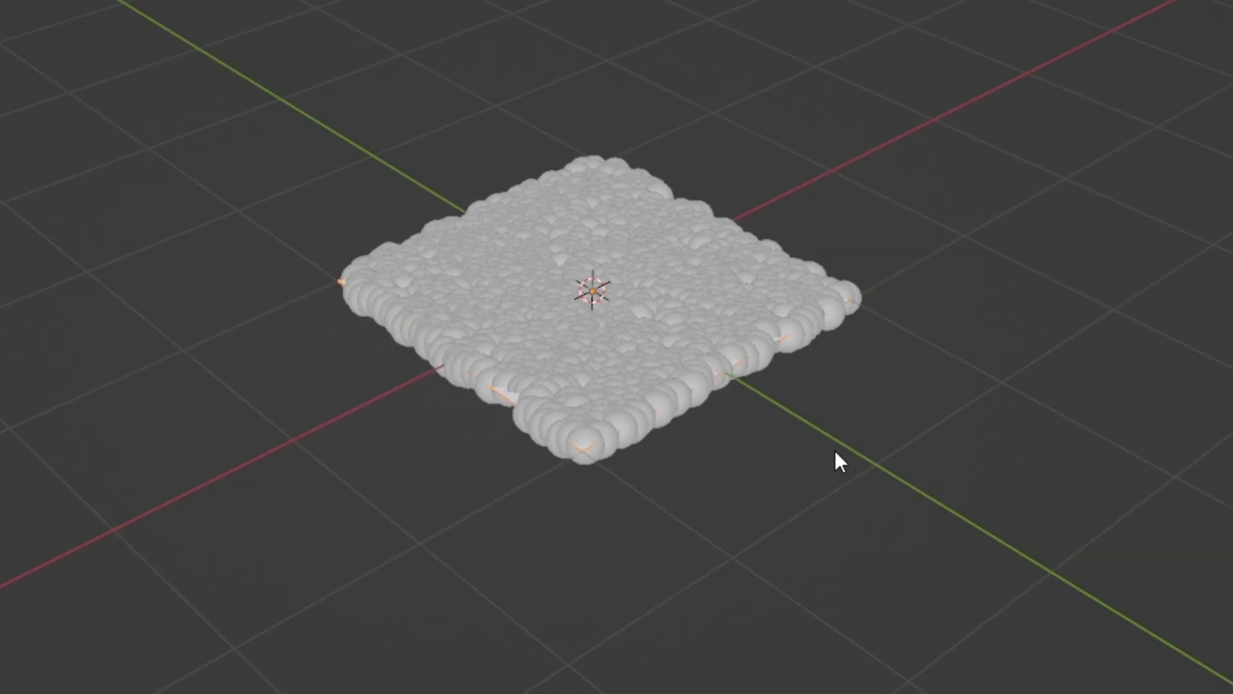
{"action": "mouse_move", "coordinate": [551, 241]}
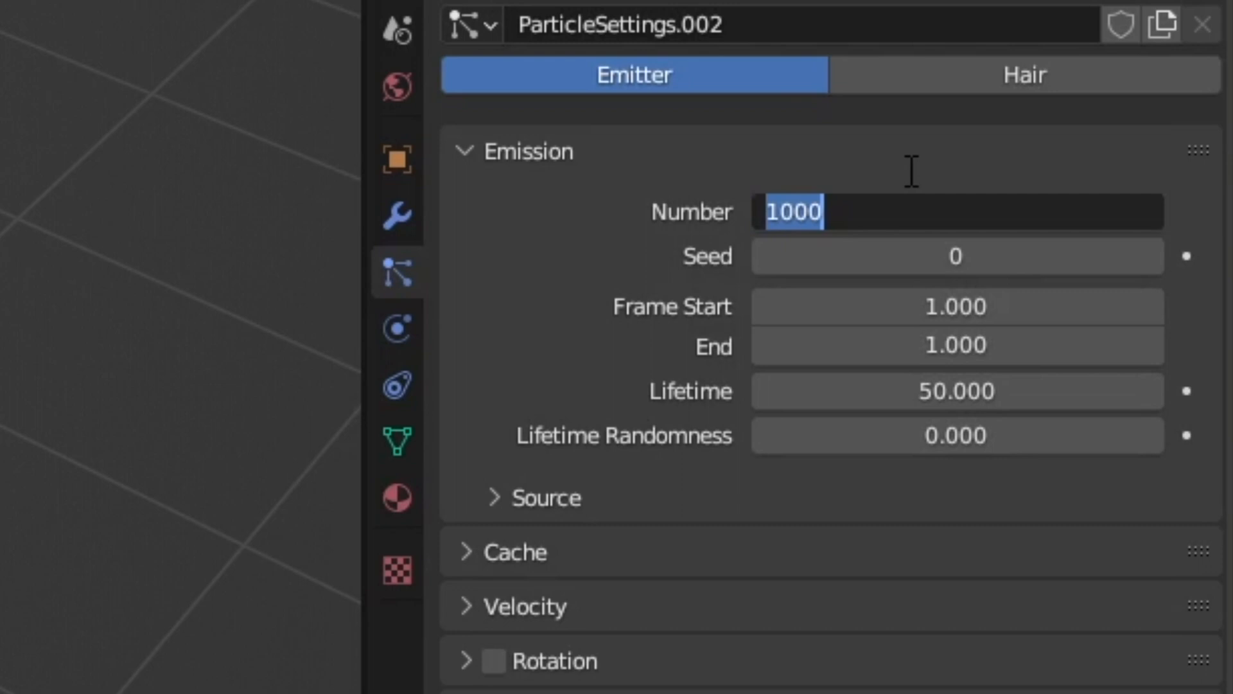
{"action": "type", "text": "9"}
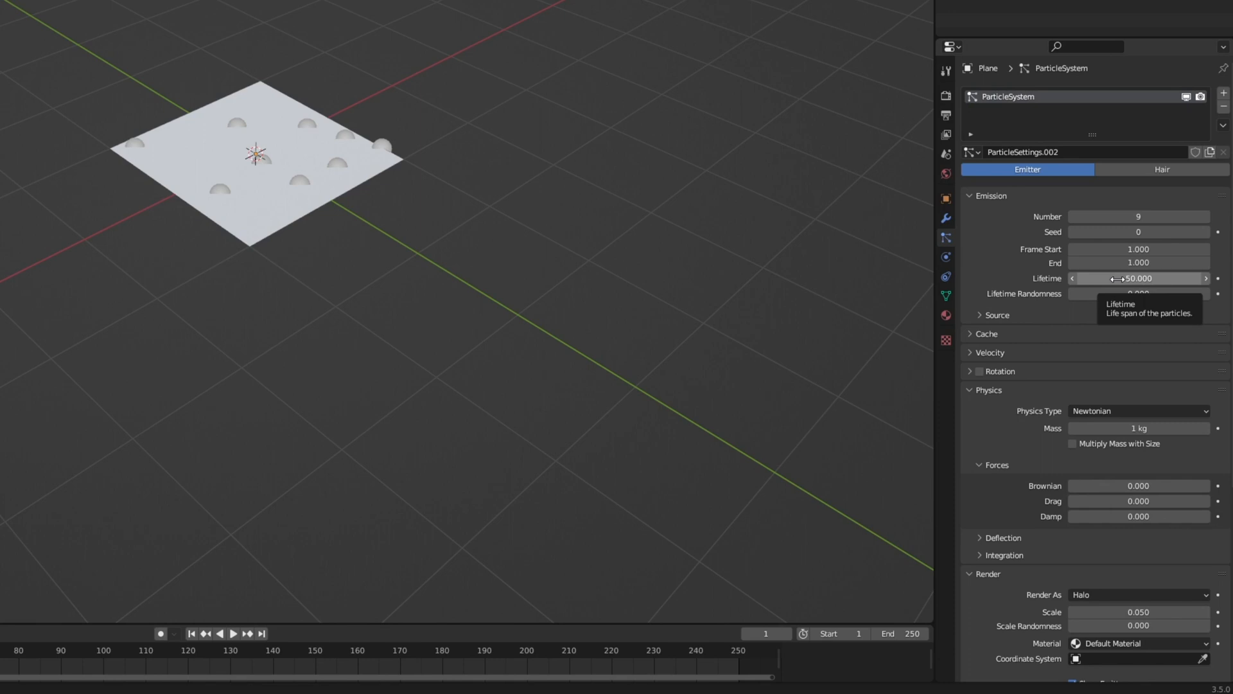
{"action": "mouse_move", "coordinate": [932, 646]}
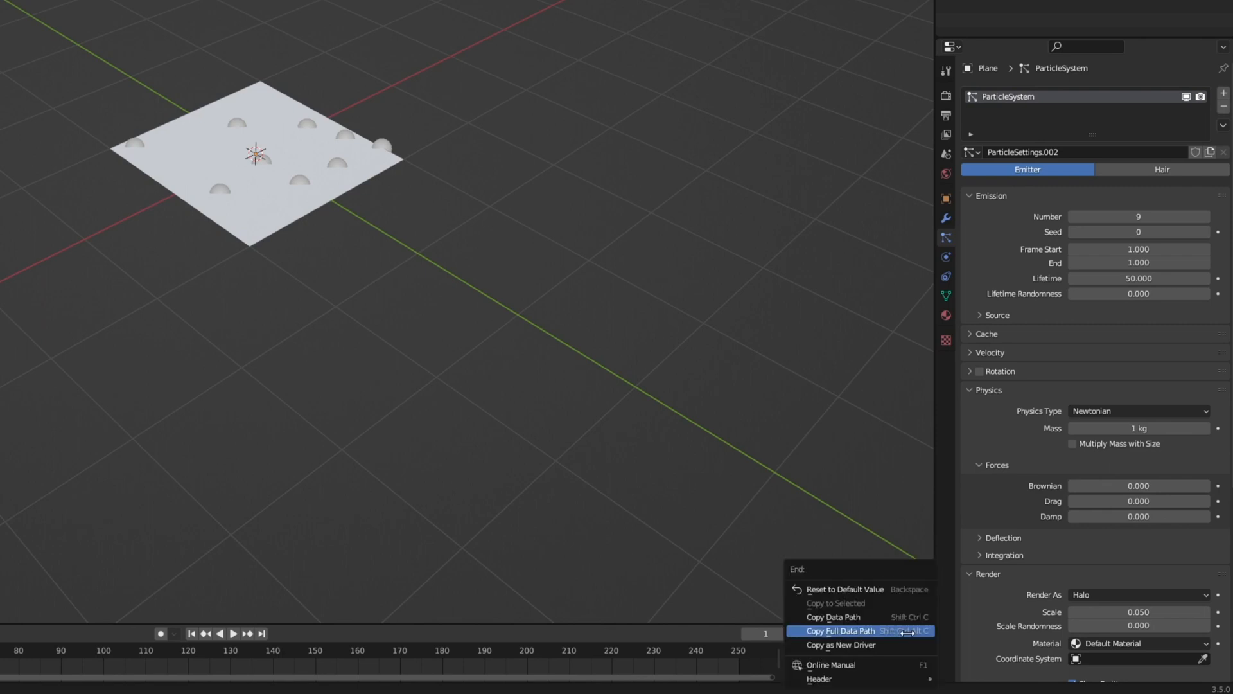
{"action": "mouse_move", "coordinate": [840, 644]}
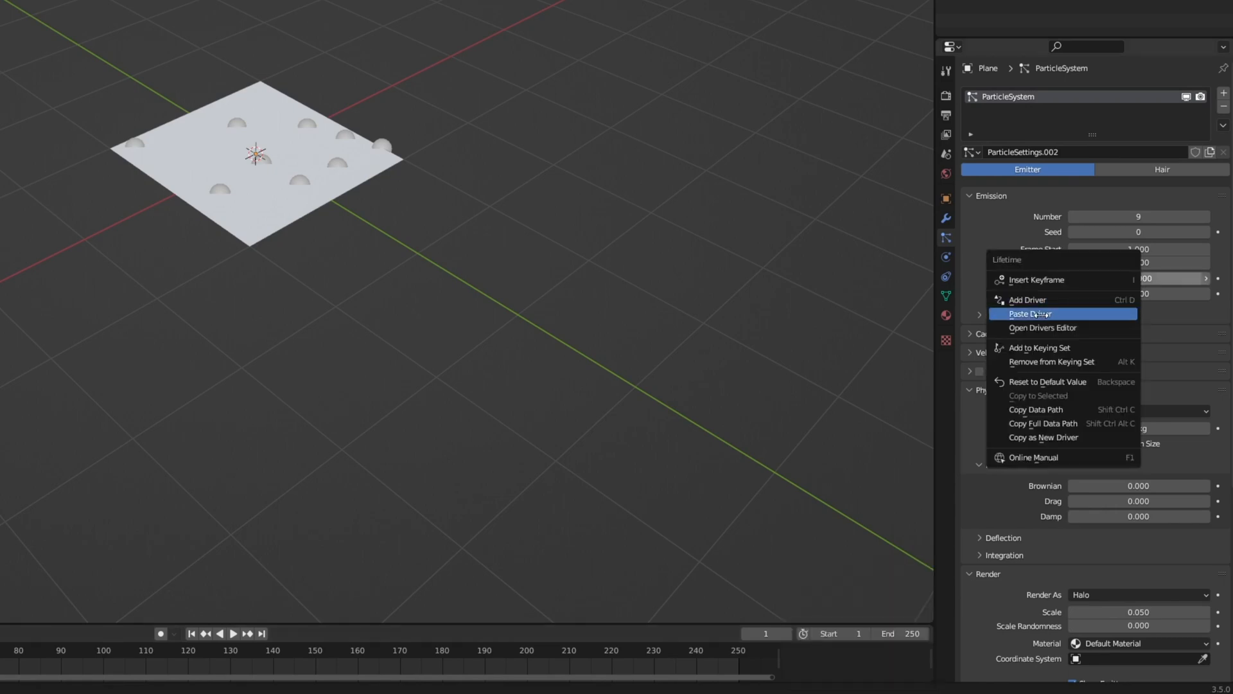
Drive particle Lifetime from the scene end frame, then return the end frame to 250
{"action": "left_click", "coordinate": [1031, 314]}
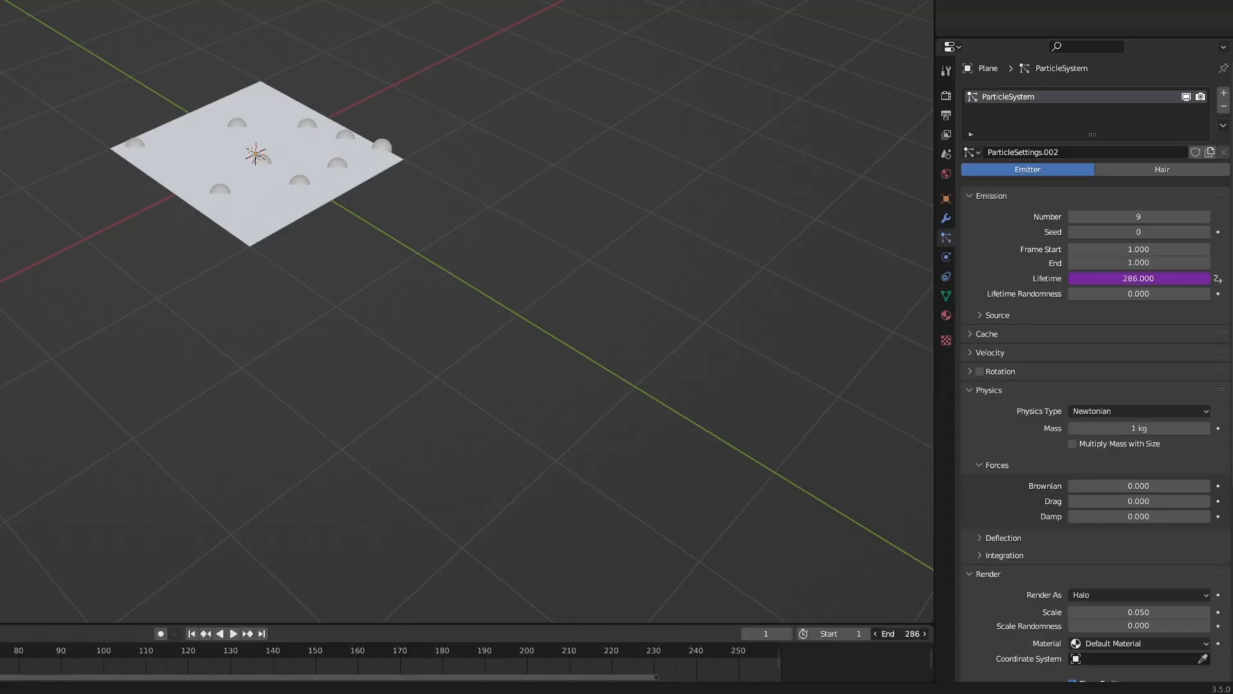
{"action": "left_click_drag", "start_coordinate": [1138, 278], "coordinate": [1158, 278]}
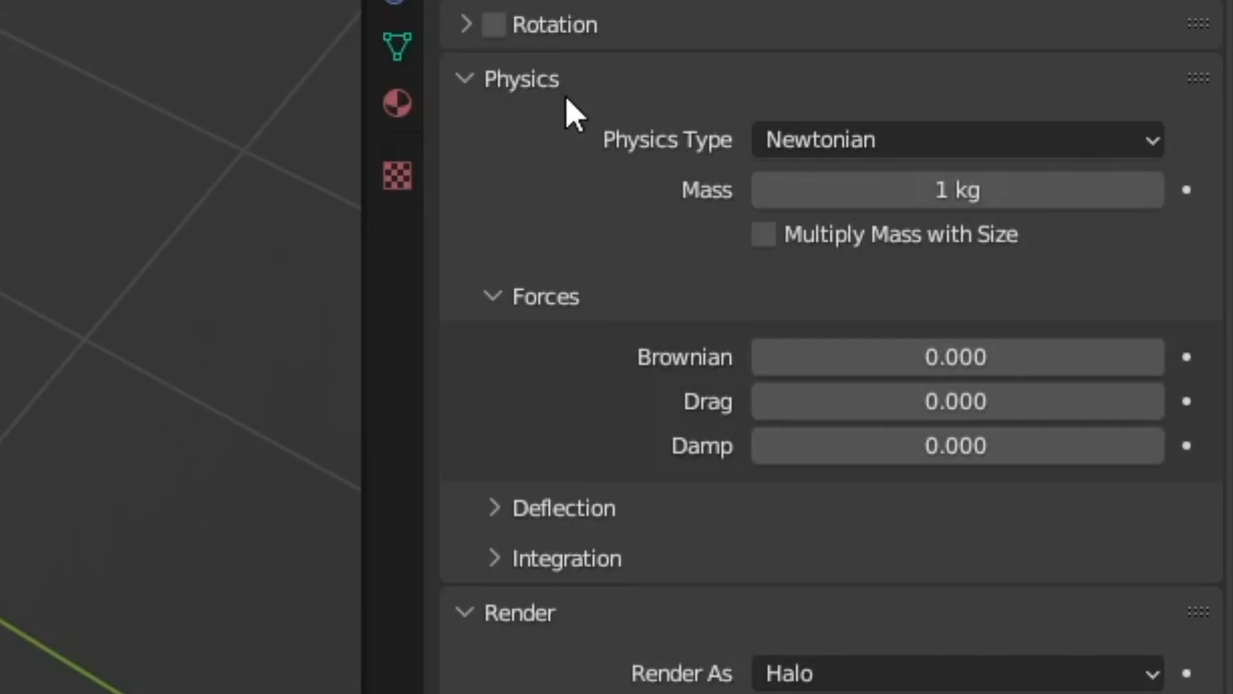
{"action": "mouse_move", "coordinate": [537, 126]}
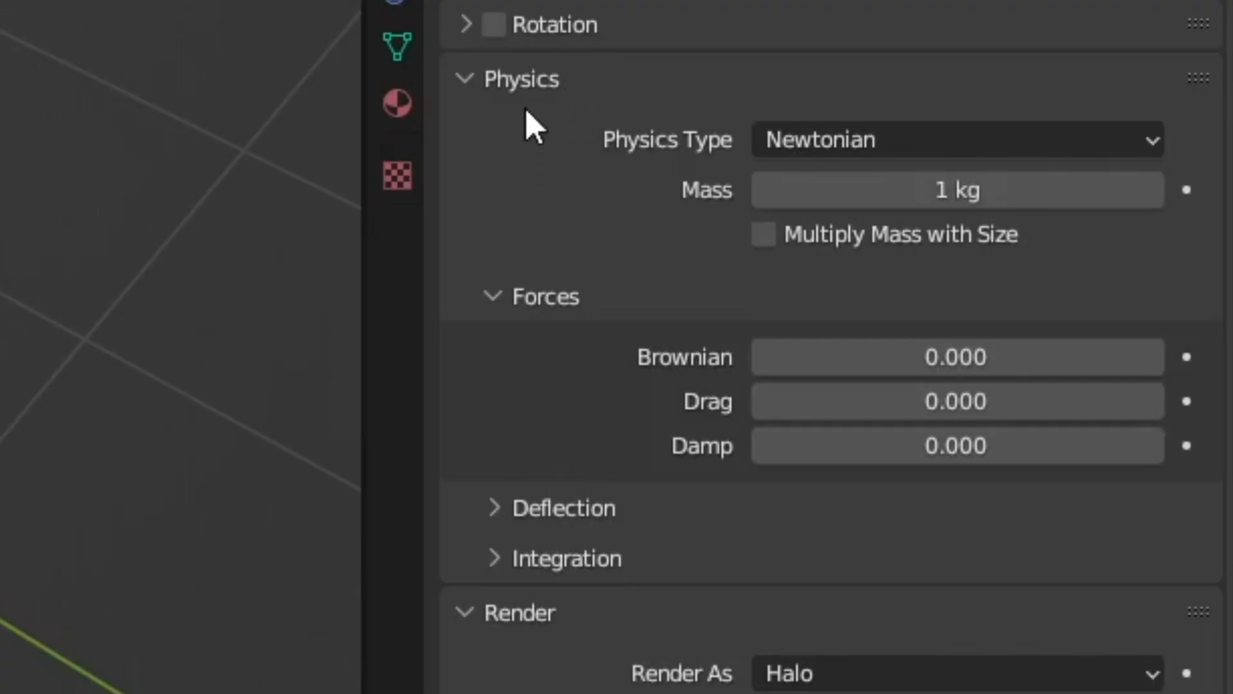
Switch particle physics to Boids, keeping banking, pitch and height at 1.000
{"action": "left_click", "coordinate": [956, 139]}
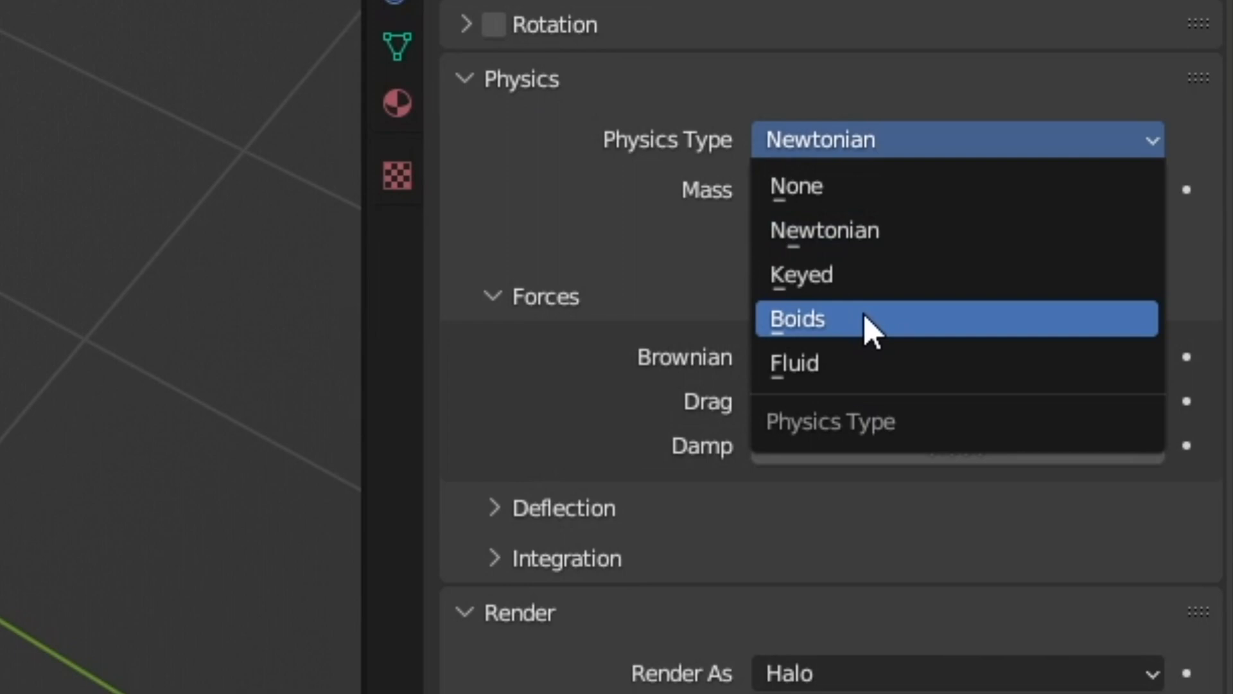
{"action": "left_click", "coordinate": [797, 319]}
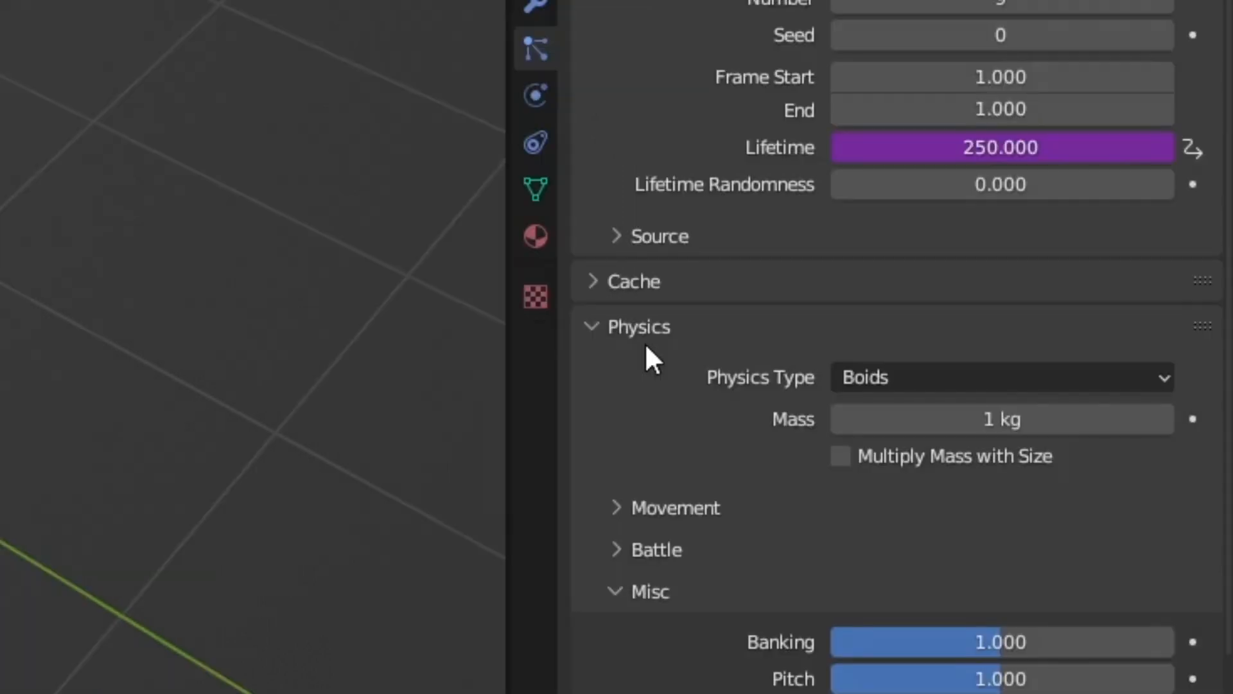
{"action": "scroll", "scroll_direction": "down", "scroll_amount": 3}
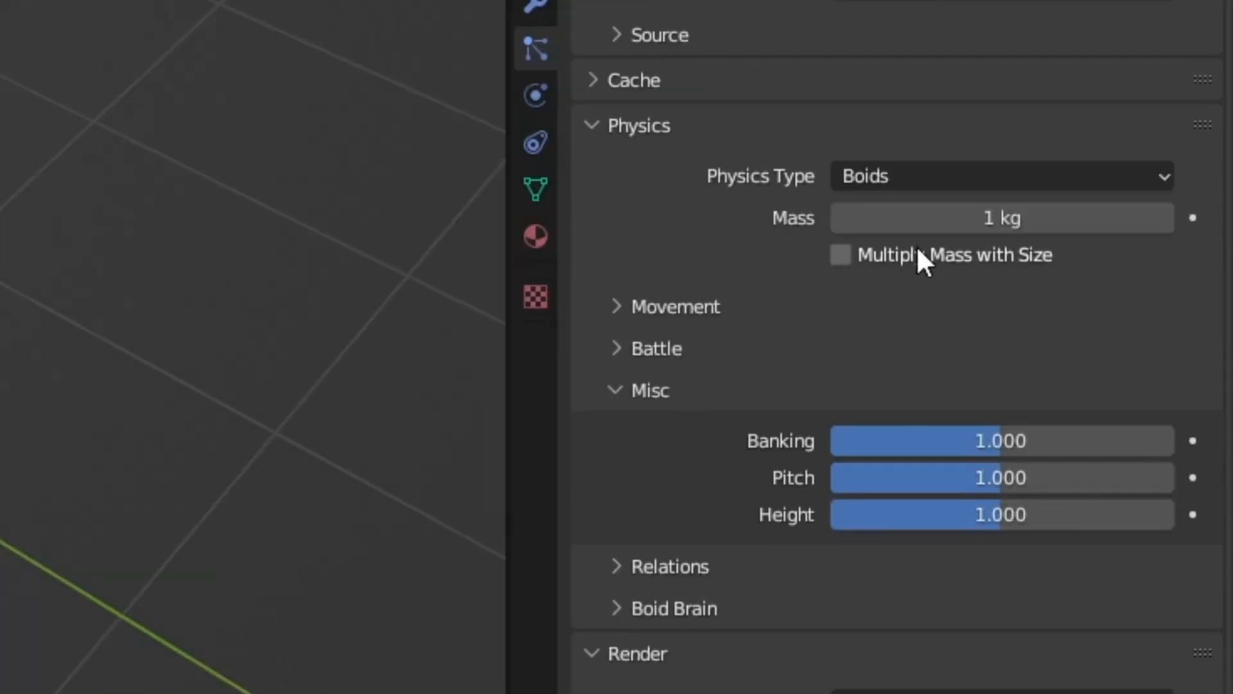
{"action": "mouse_move", "coordinate": [801, 237]}
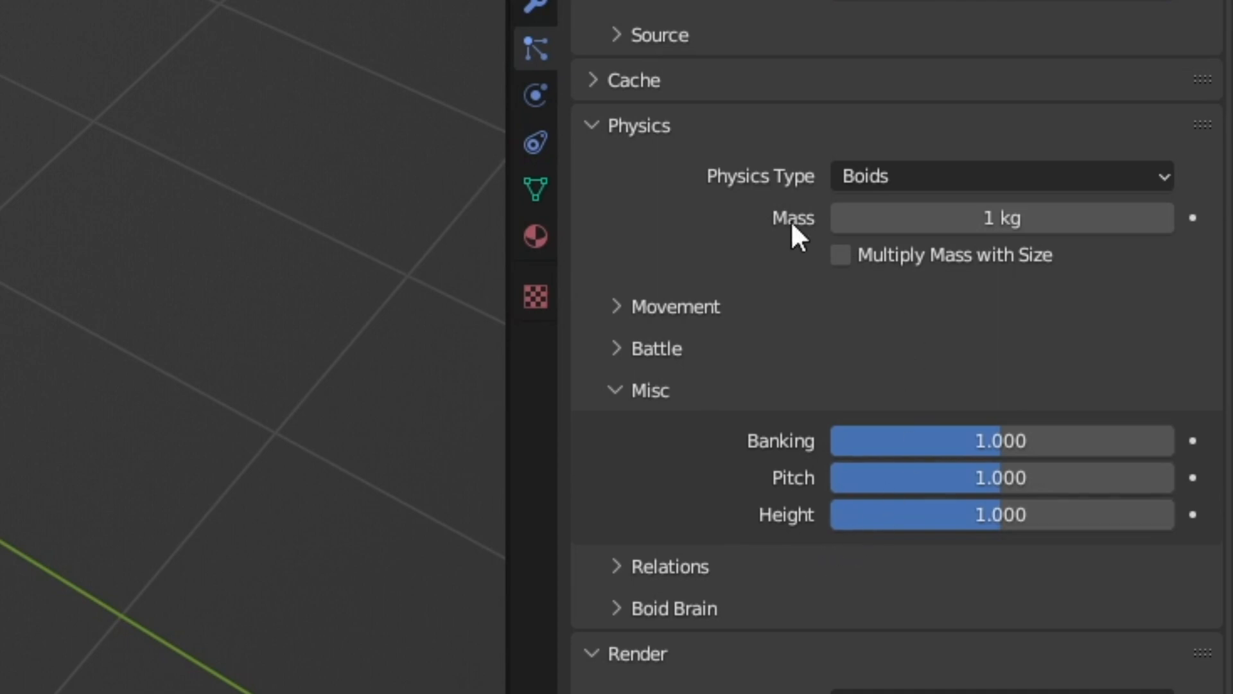
{"action": "mouse_move", "coordinate": [863, 334]}
{"action": "type", "text": "0.333"}
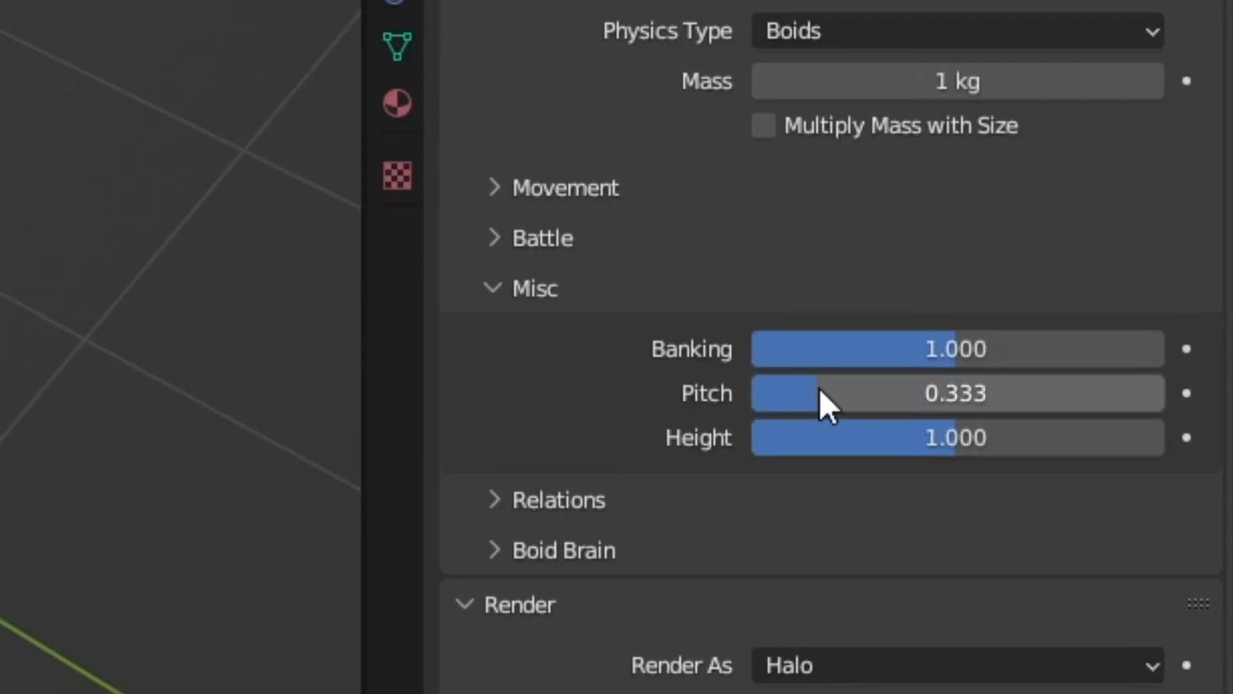
{"action": "left_click_drag", "start_coordinate": [826, 393], "coordinate": [979, 393]}
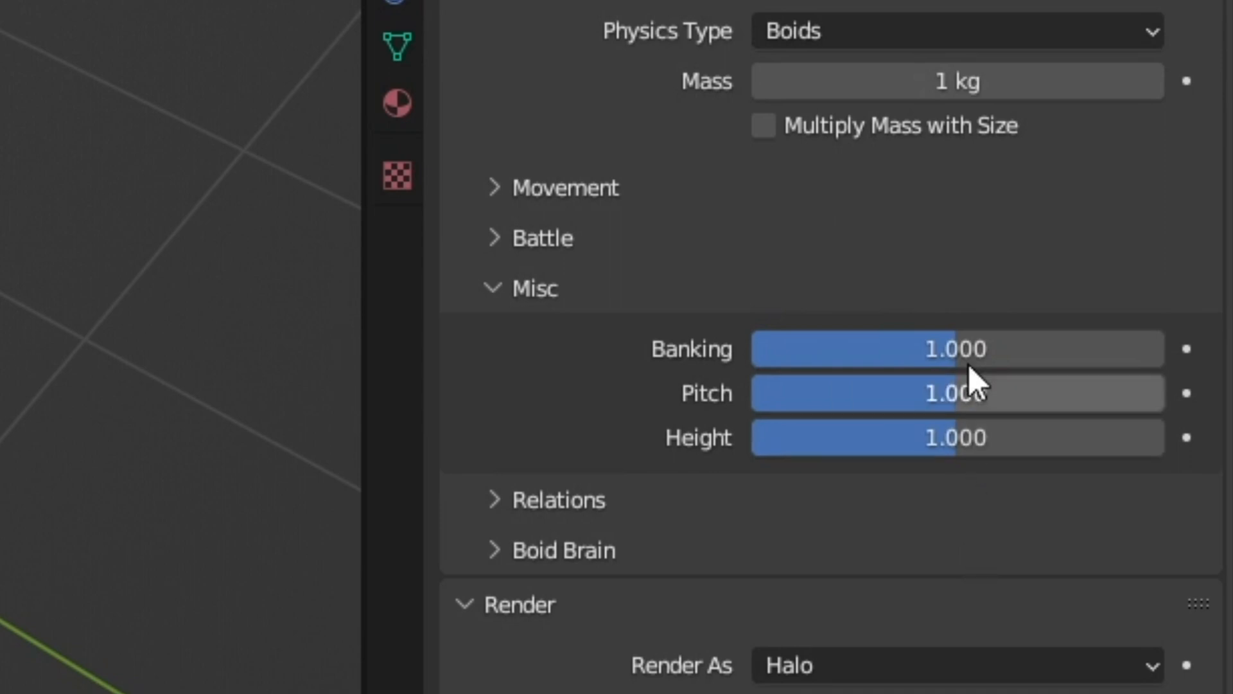
{"action": "mouse_move", "coordinate": [975, 248]}
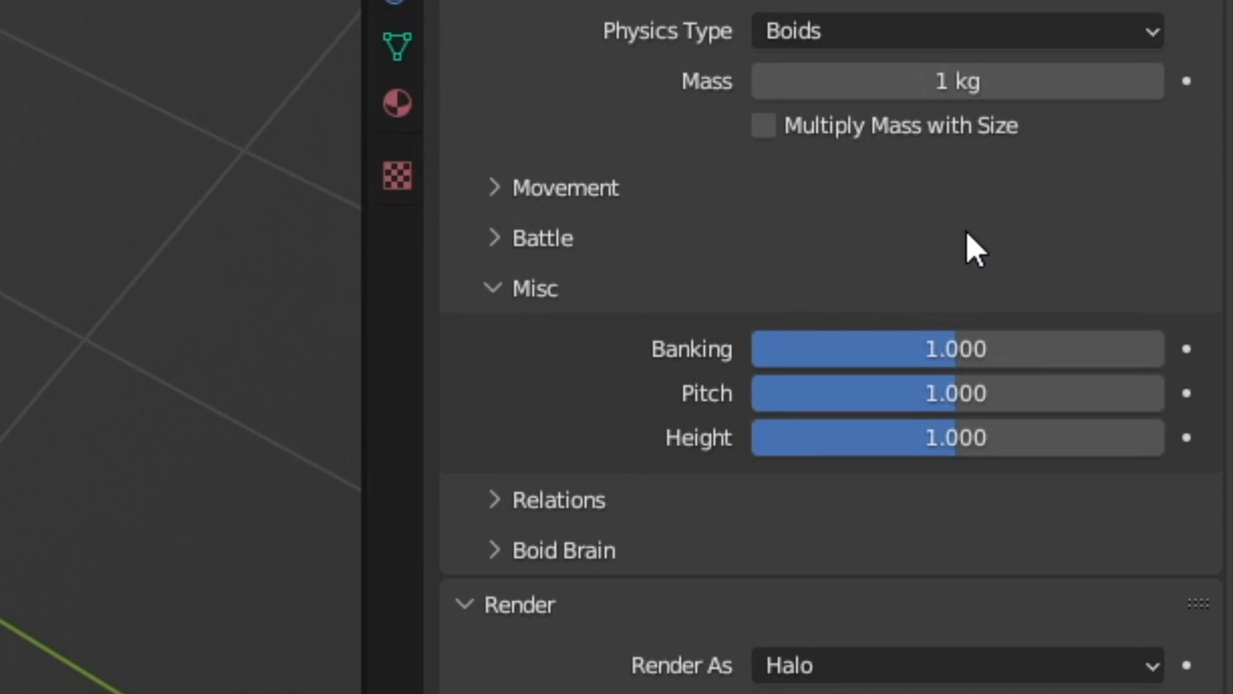
{"action": "mouse_move", "coordinate": [1042, 538]}
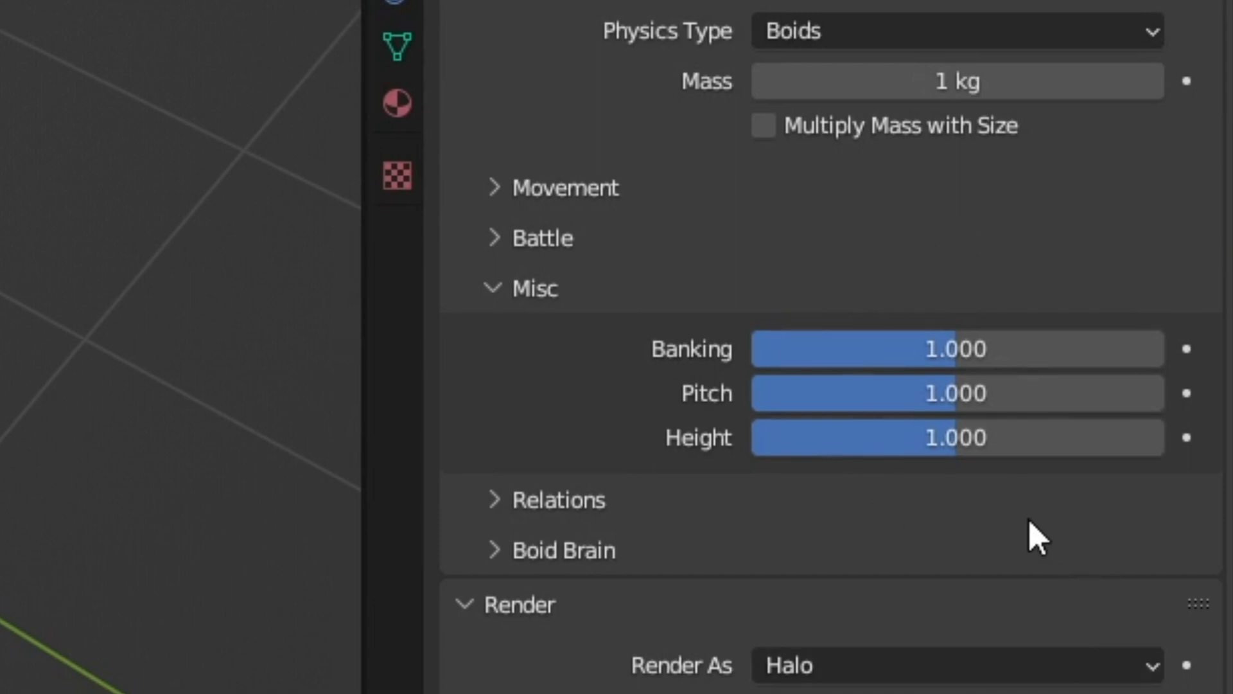
{"action": "mouse_move", "coordinate": [1027, 323]}
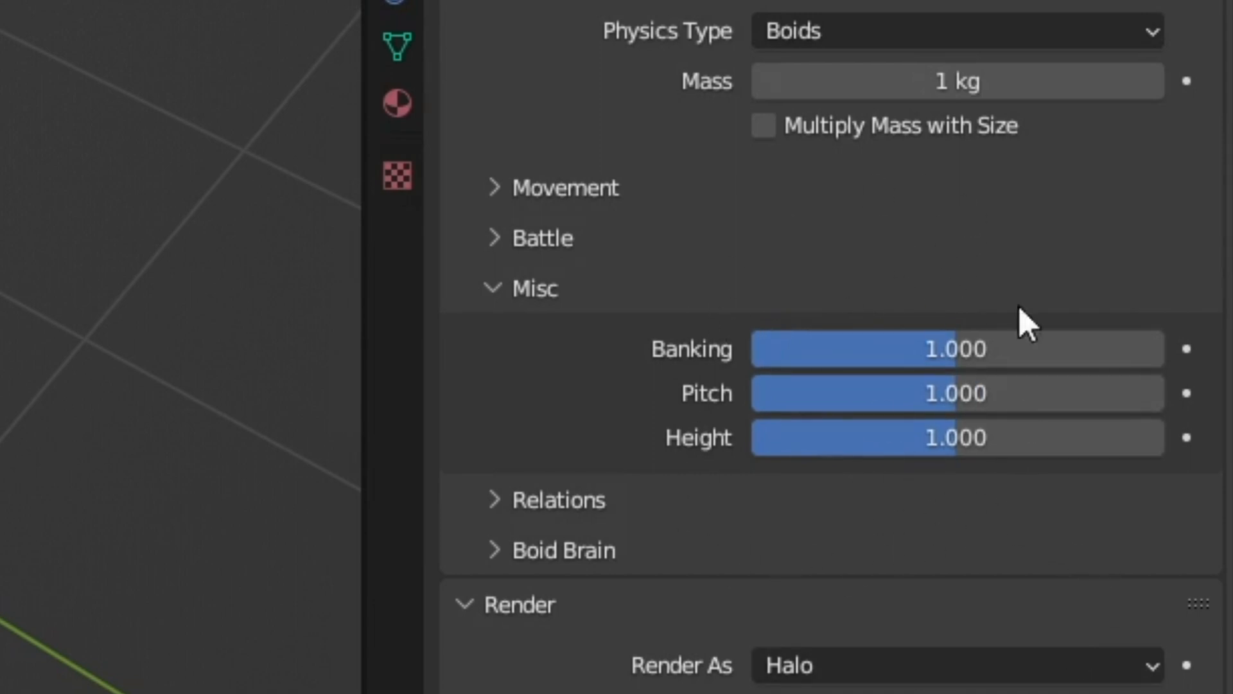
{"action": "mouse_move", "coordinate": [719, 485]}
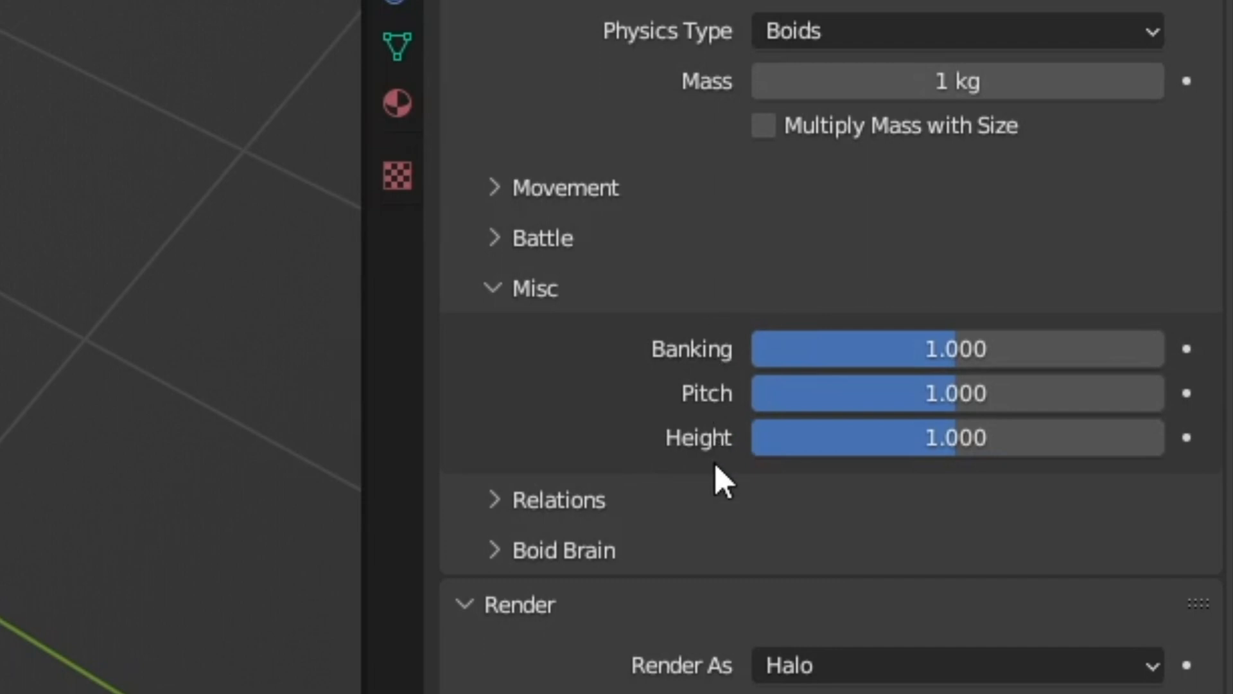
{"action": "mouse_move", "coordinate": [719, 484]}
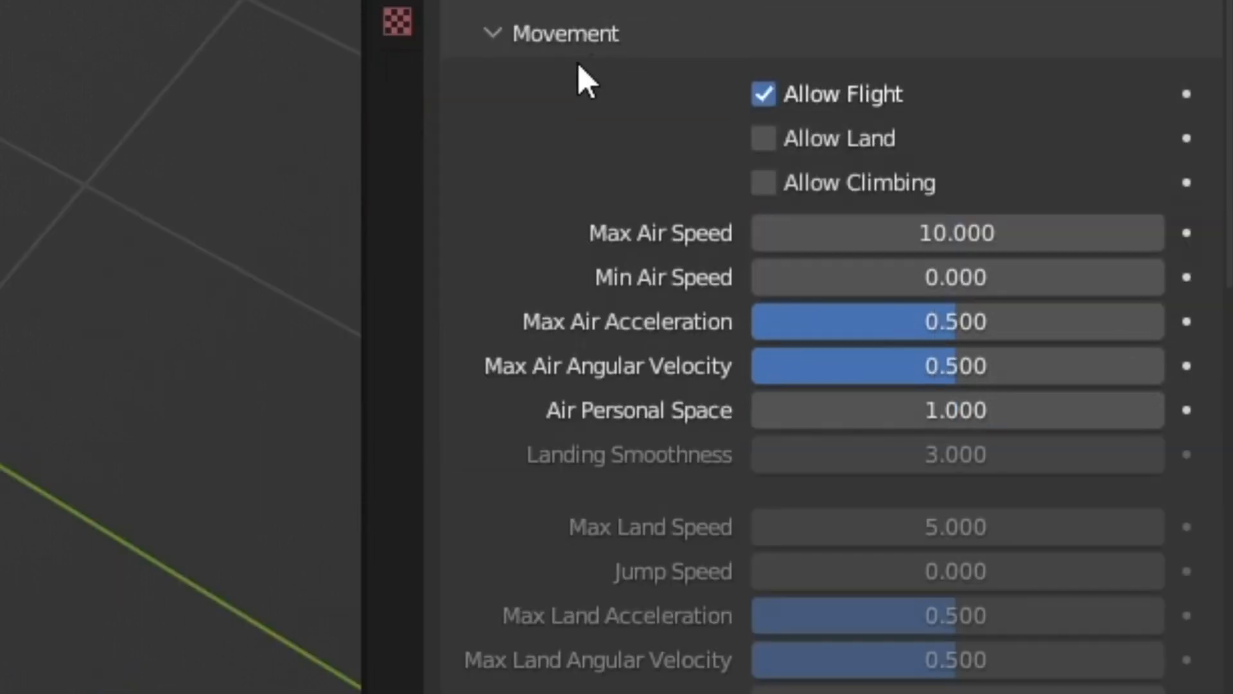
{"action": "mouse_move", "coordinate": [763, 126]}
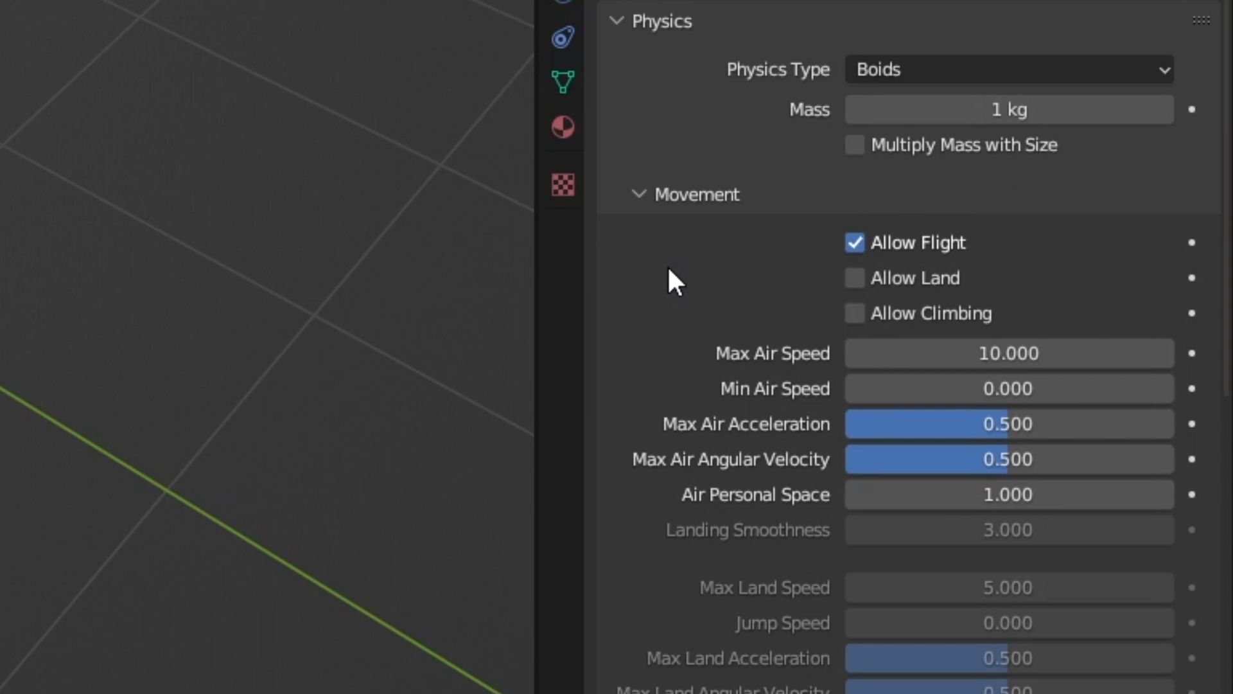
Set boid Min Air Speed to 0.174 and Max Air Speed to 3.400
{"action": "scroll", "scroll_direction": "down", "scroll_amount": 3}
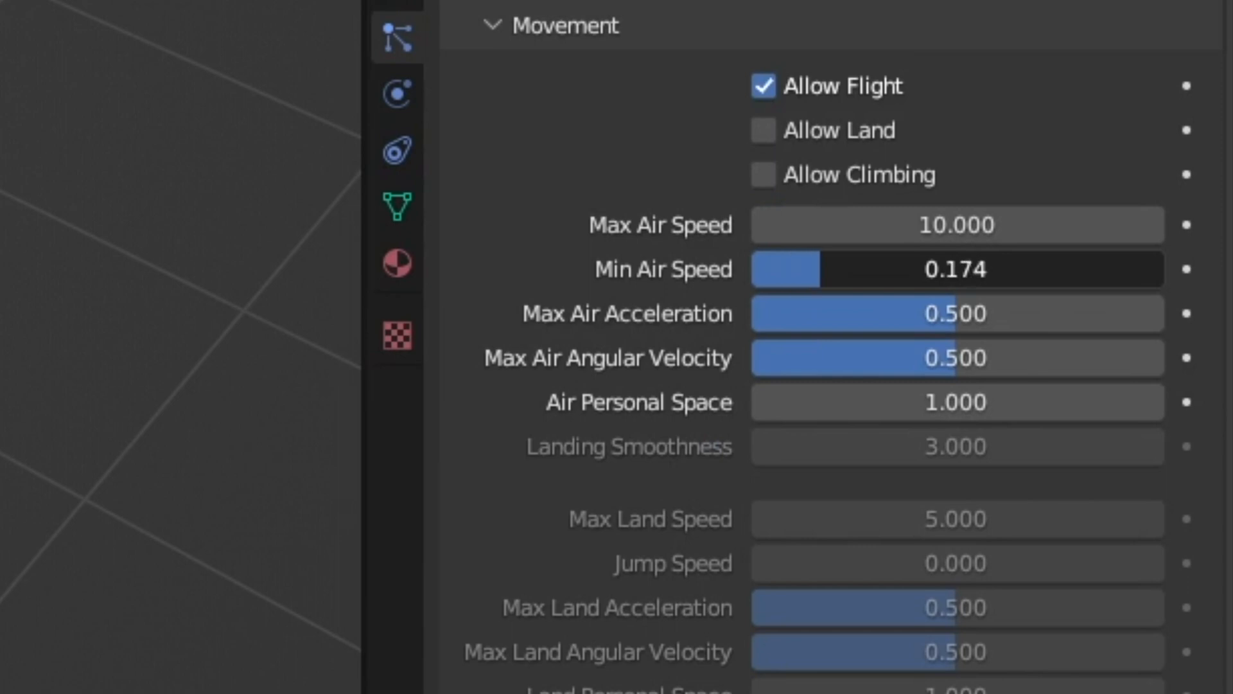
{"action": "mouse_move", "coordinate": [830, 270]}
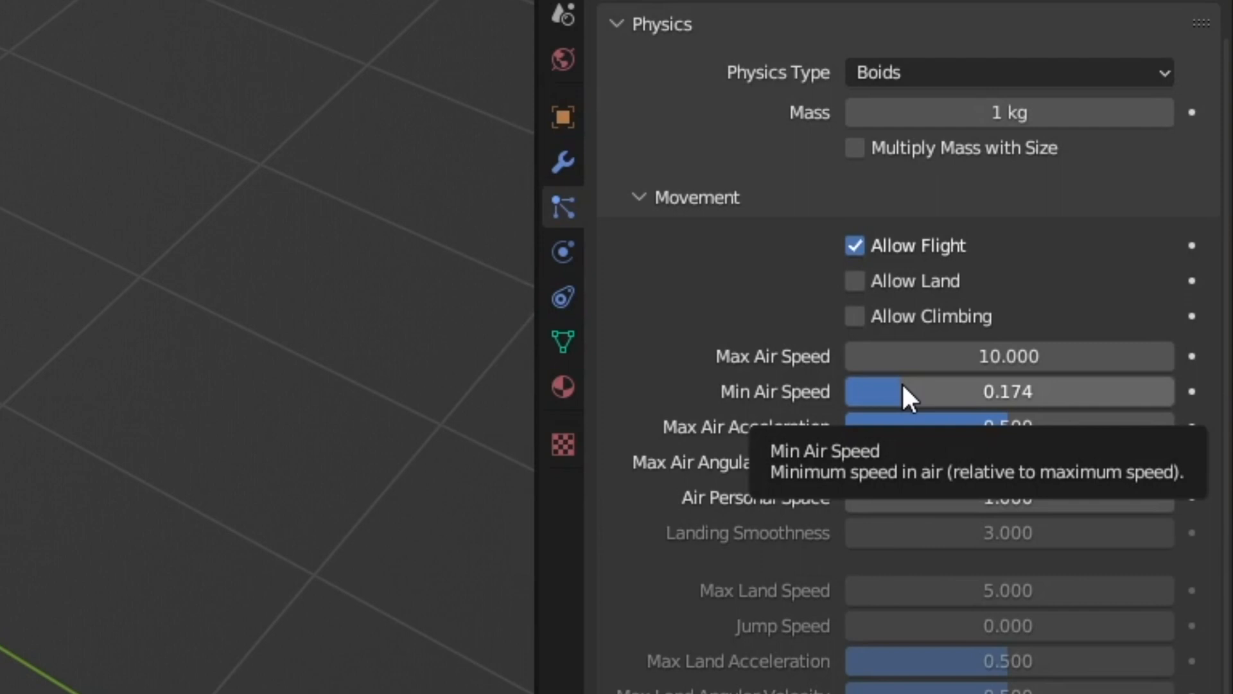
{"action": "mouse_move", "coordinate": [695, 290]}
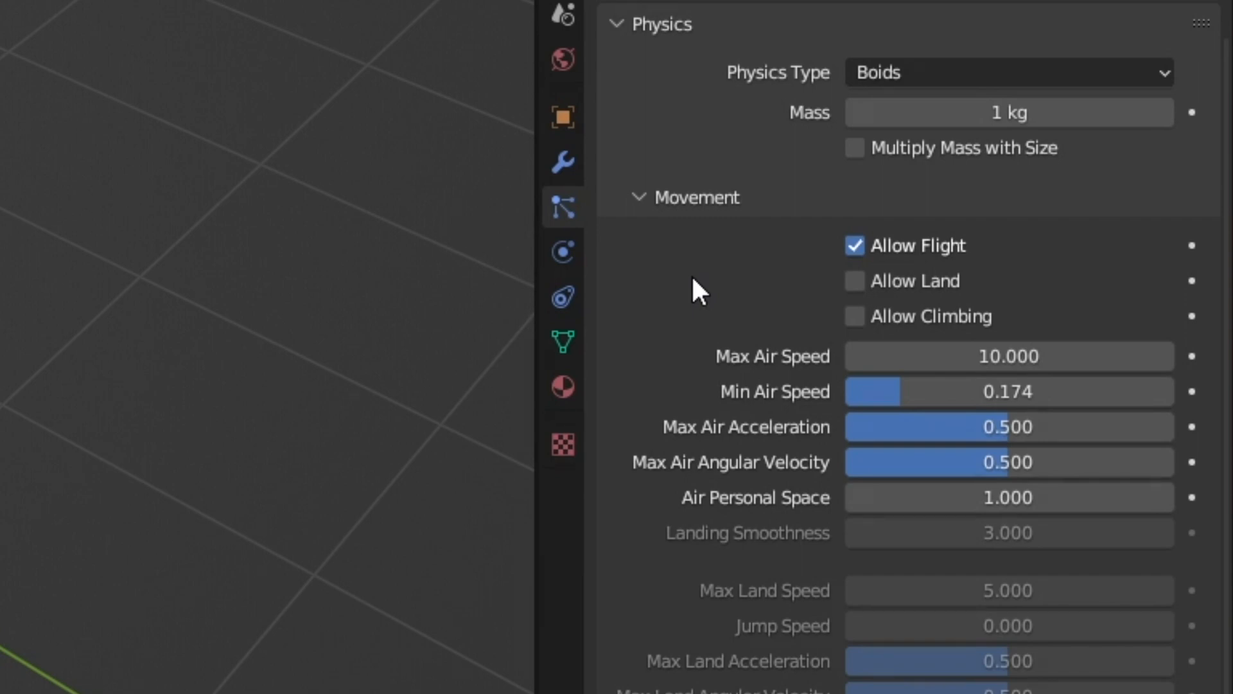
{"action": "scroll", "scroll_direction": "down", "scroll_amount": 3}
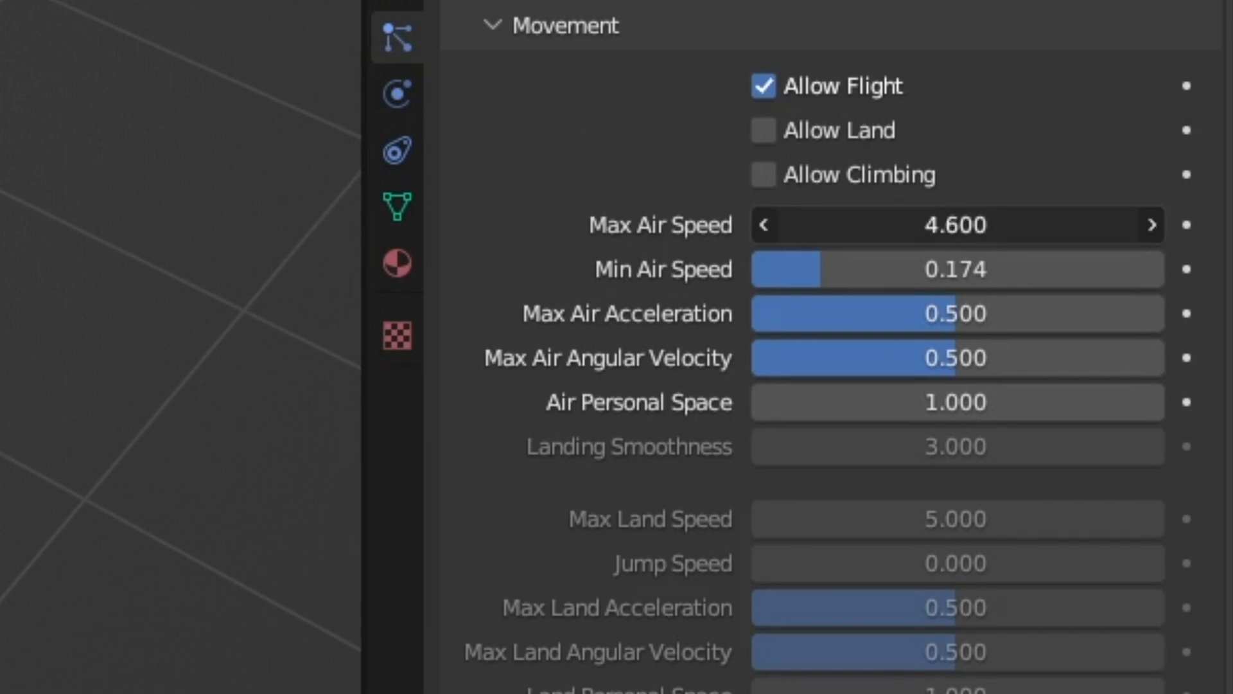
{"action": "left_click_drag", "start_coordinate": [945, 225], "coordinate": [864, 225]}
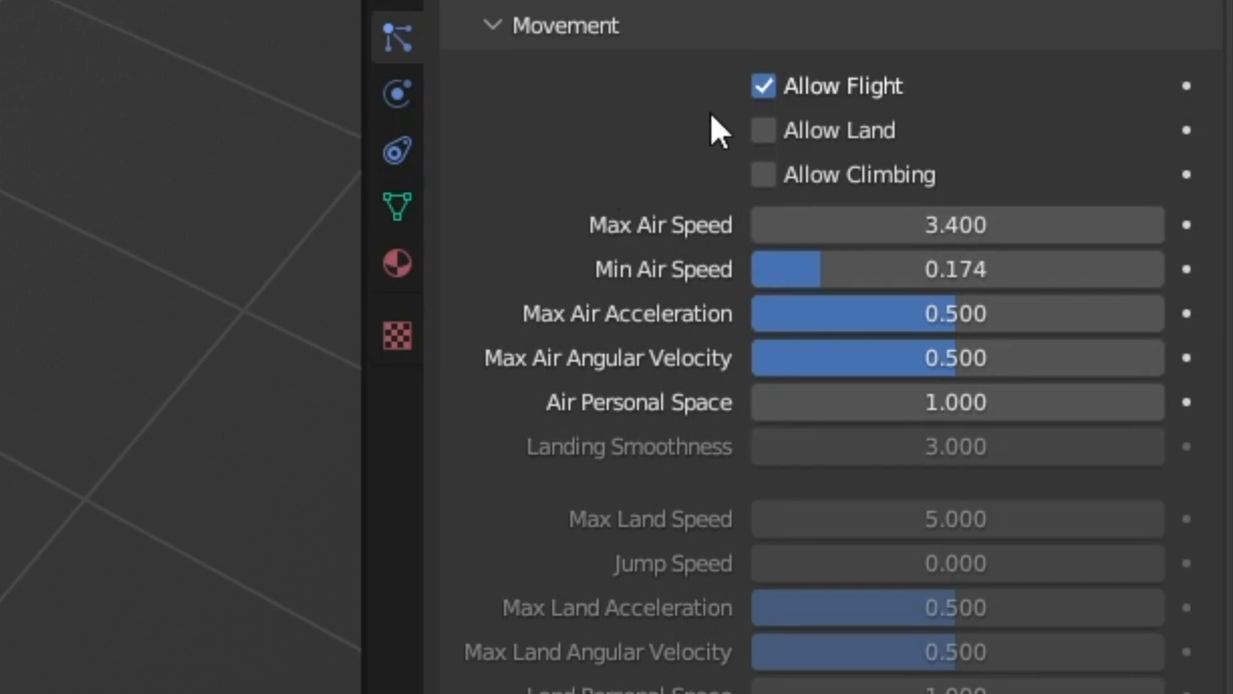
{"action": "mouse_move", "coordinate": [790, 169]}
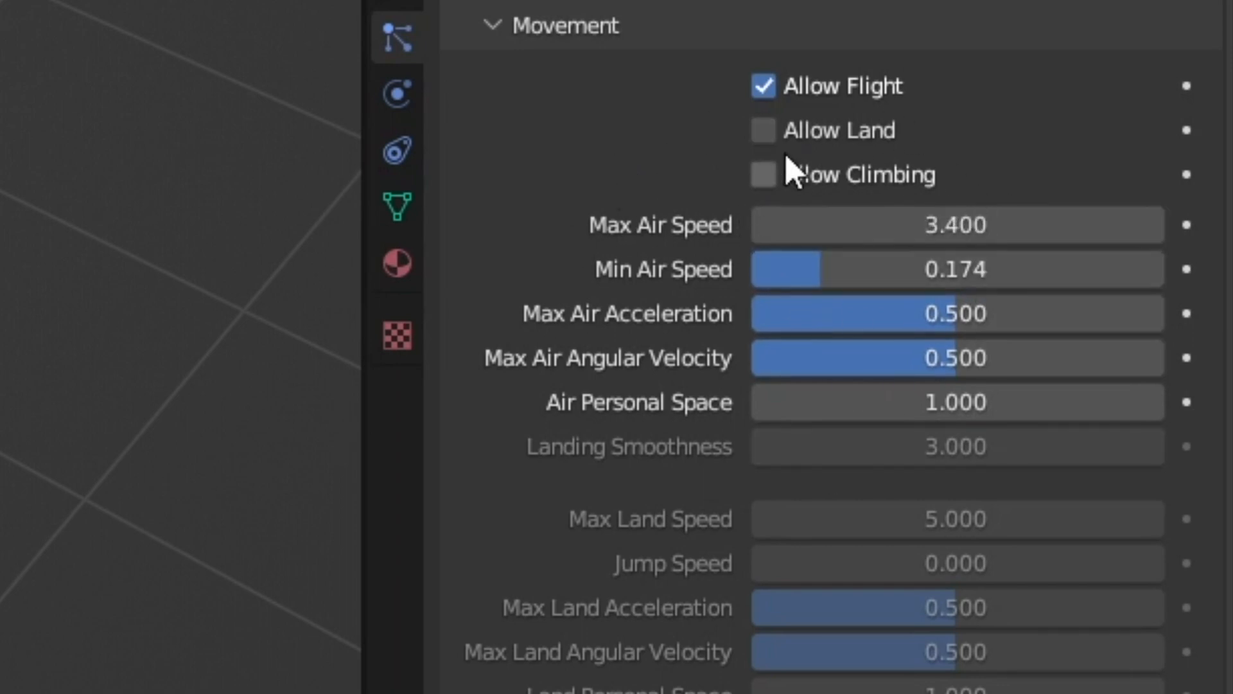
{"action": "scroll", "scroll_direction": "down", "scroll_amount": 3}
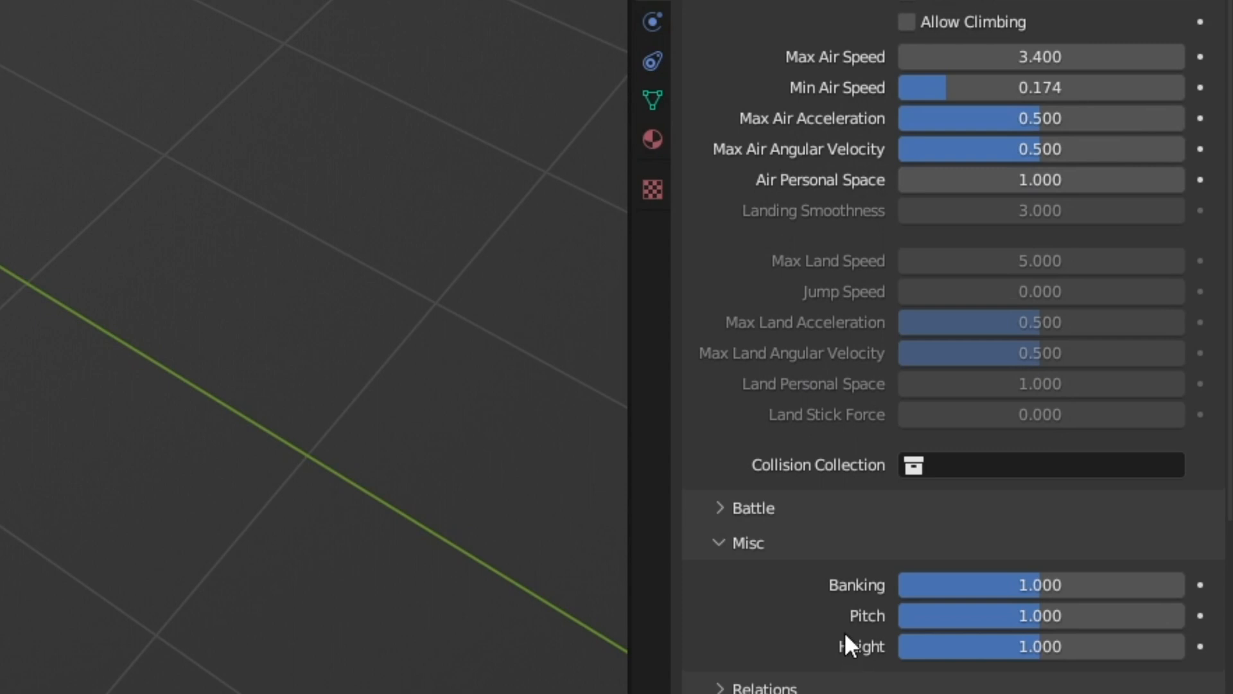
{"action": "mouse_move", "coordinate": [941, 257]}
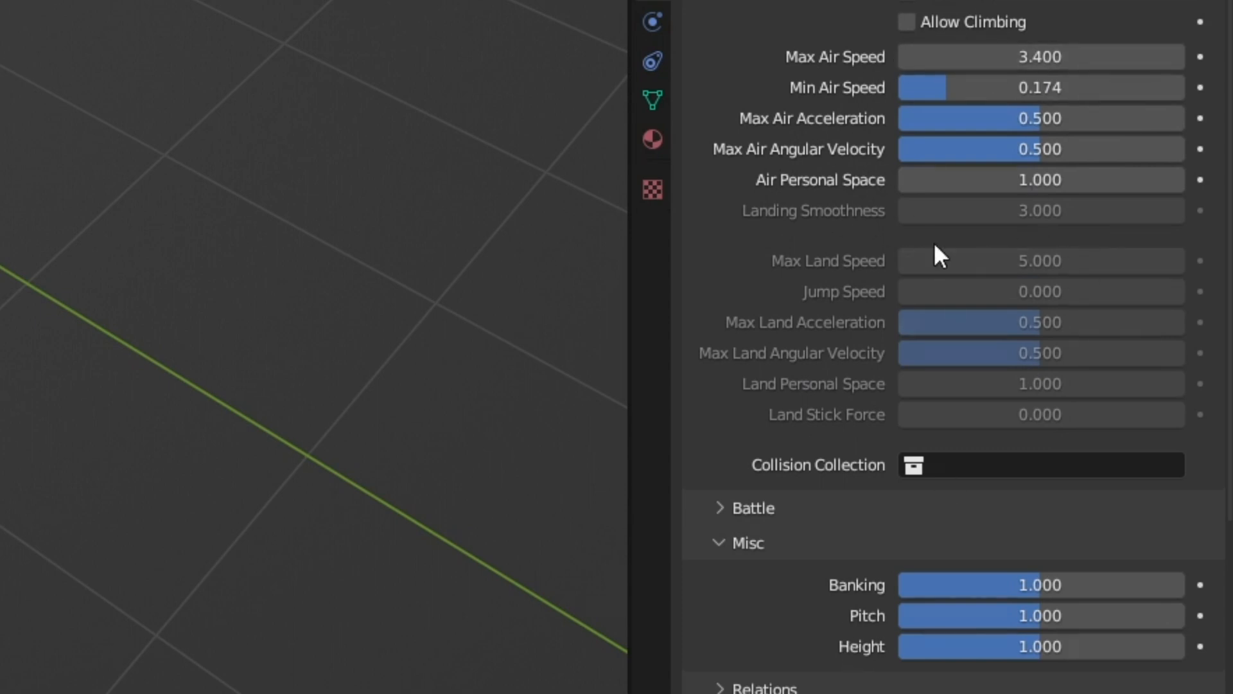
{"action": "mouse_move", "coordinate": [1008, 180]}
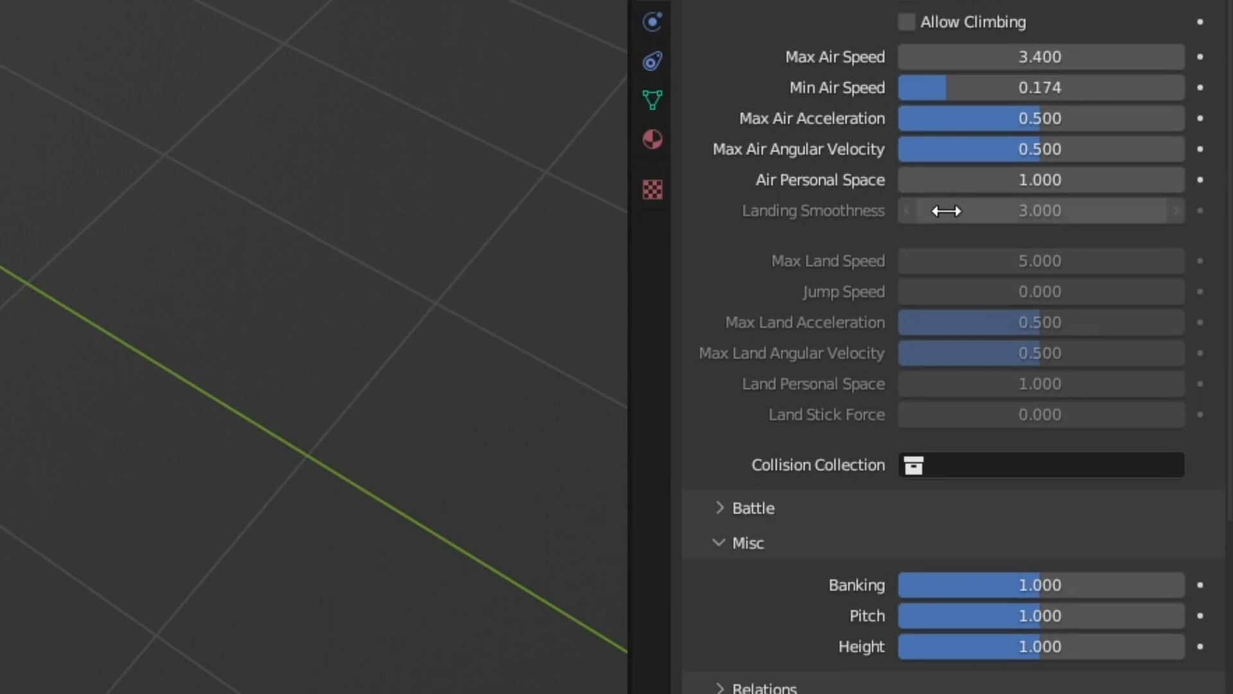
{"action": "mouse_move", "coordinate": [947, 210]}
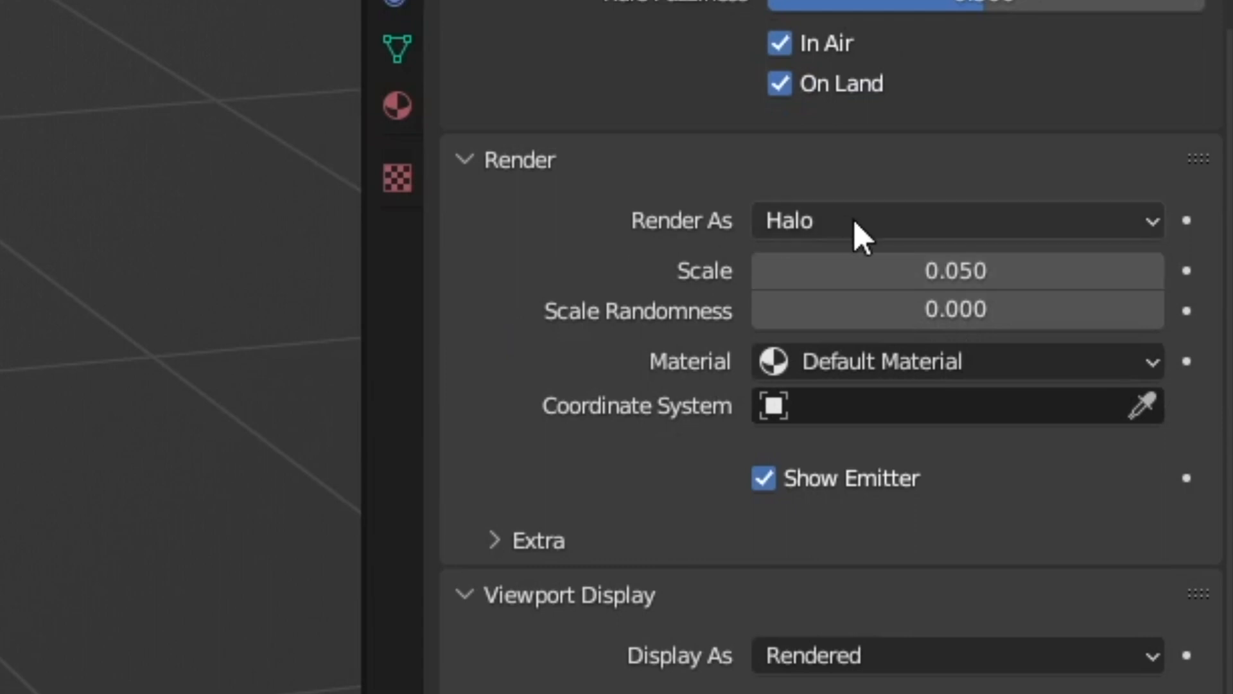
Render particles as the Moths collection and turn off Show Emitter
{"action": "left_click", "coordinate": [952, 220]}
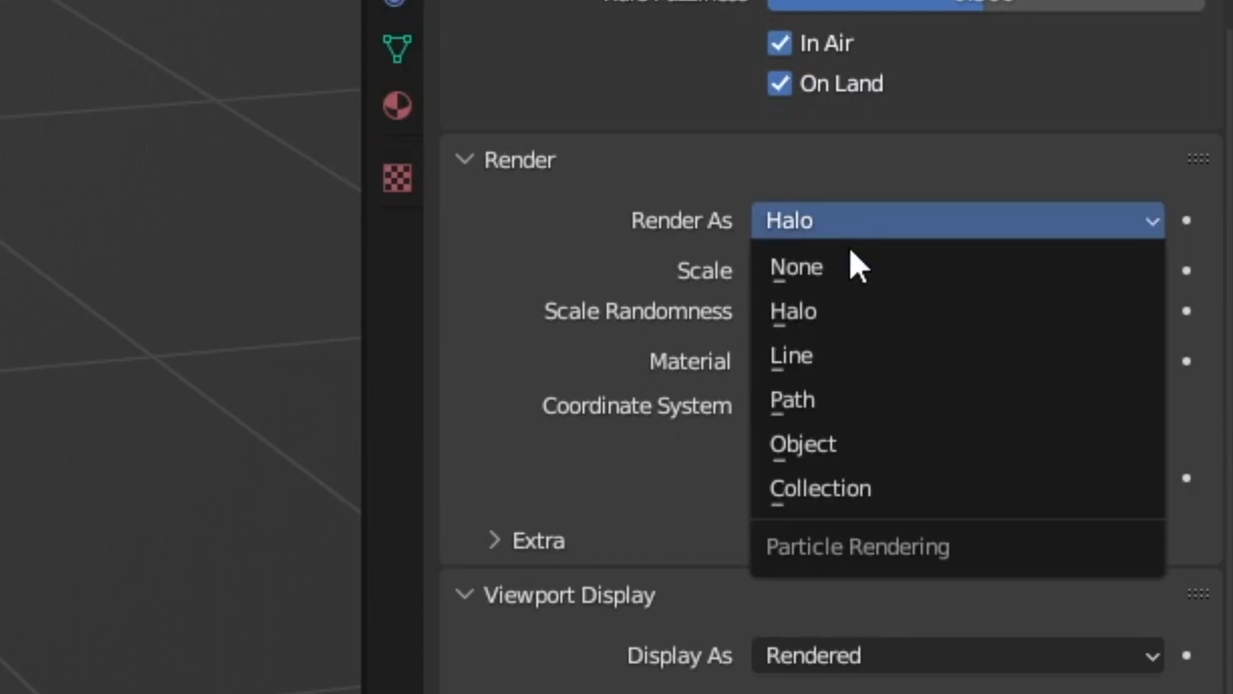
{"action": "mouse_move", "coordinate": [807, 508]}
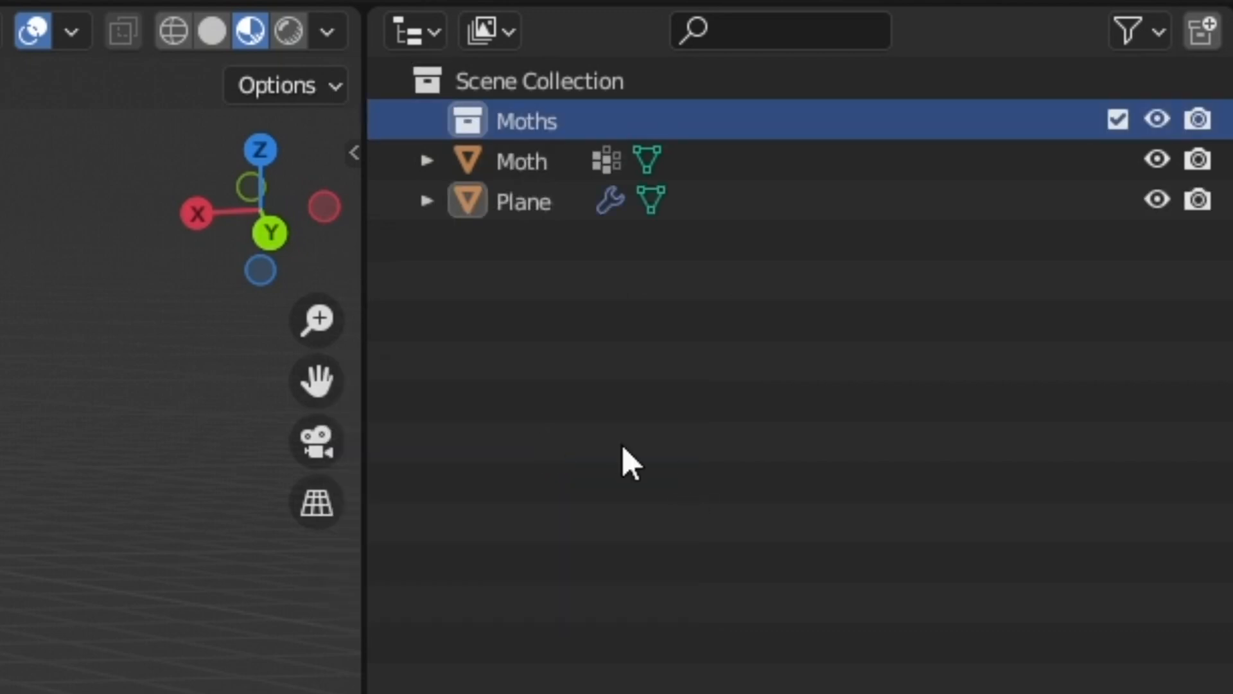
{"action": "left_click", "coordinate": [429, 119]}
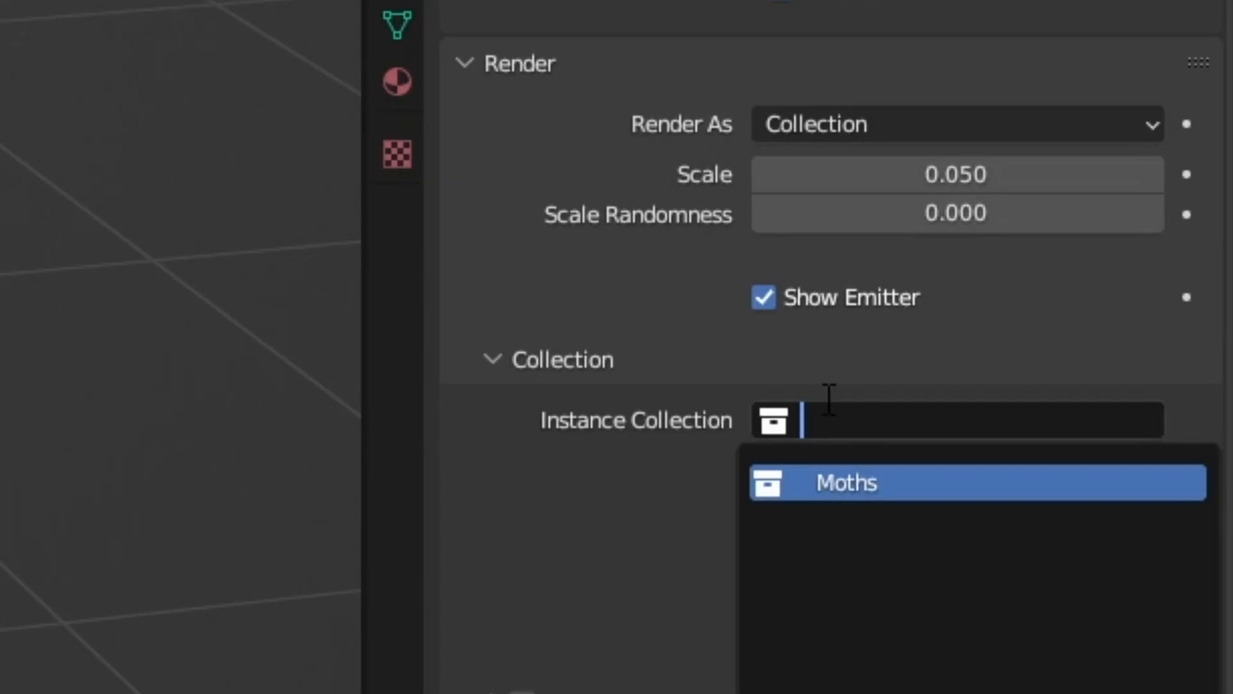
{"action": "left_click", "coordinate": [846, 482]}
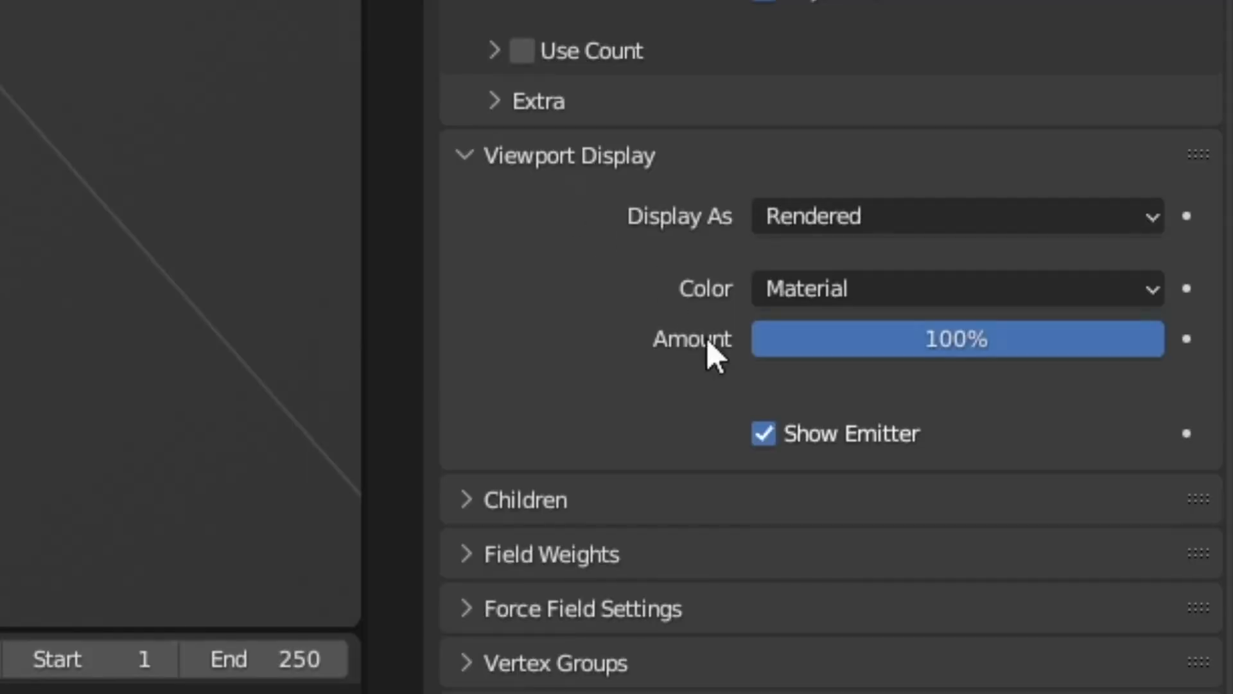
{"action": "left_click", "coordinate": [762, 433]}
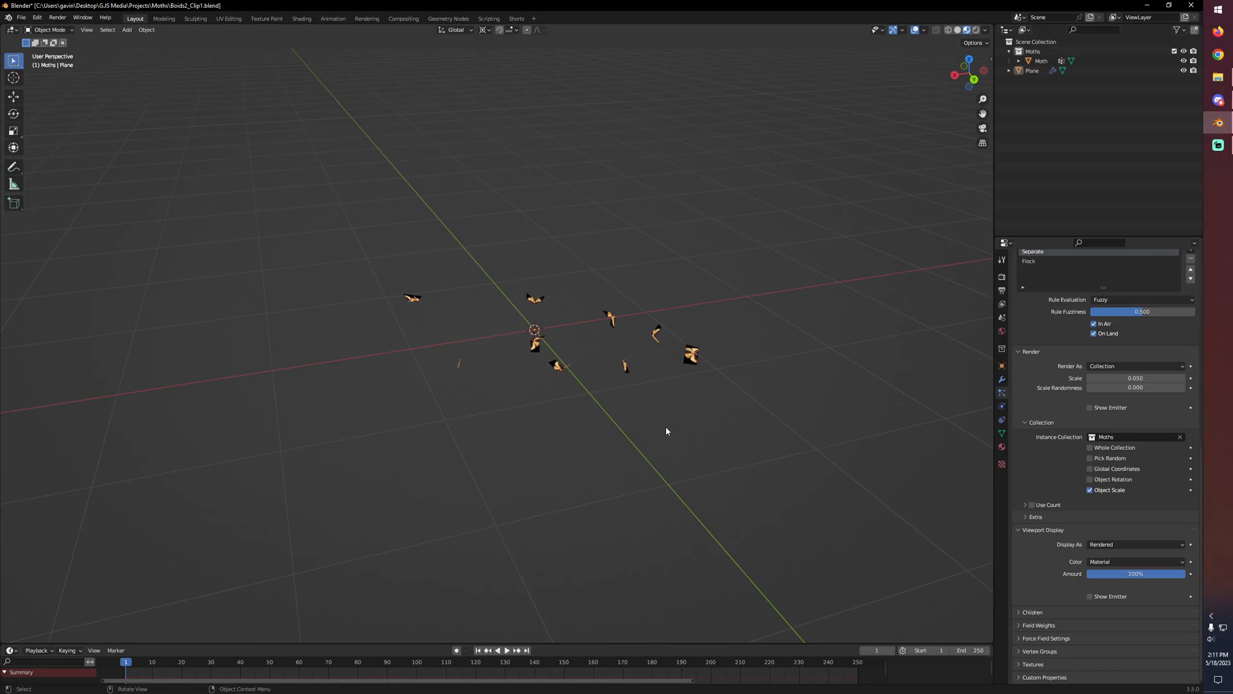
{"action": "mouse_move", "coordinate": [461, 206]}
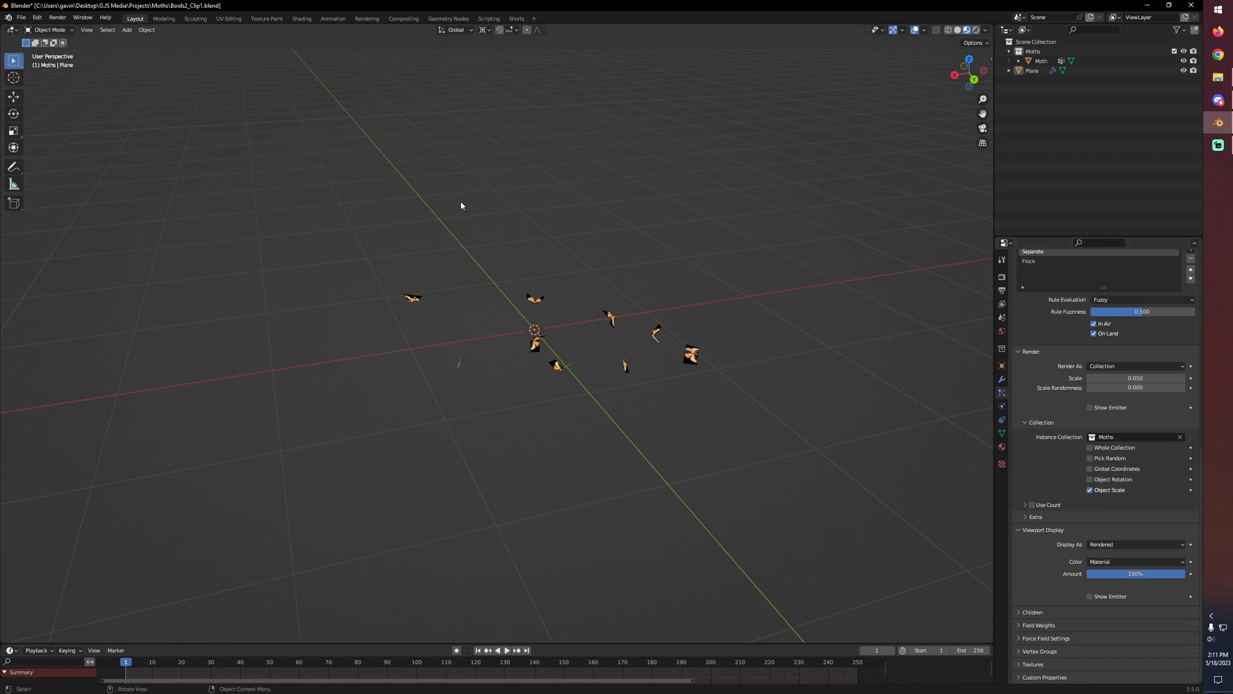
{"action": "mouse_move", "coordinate": [582, 403]}
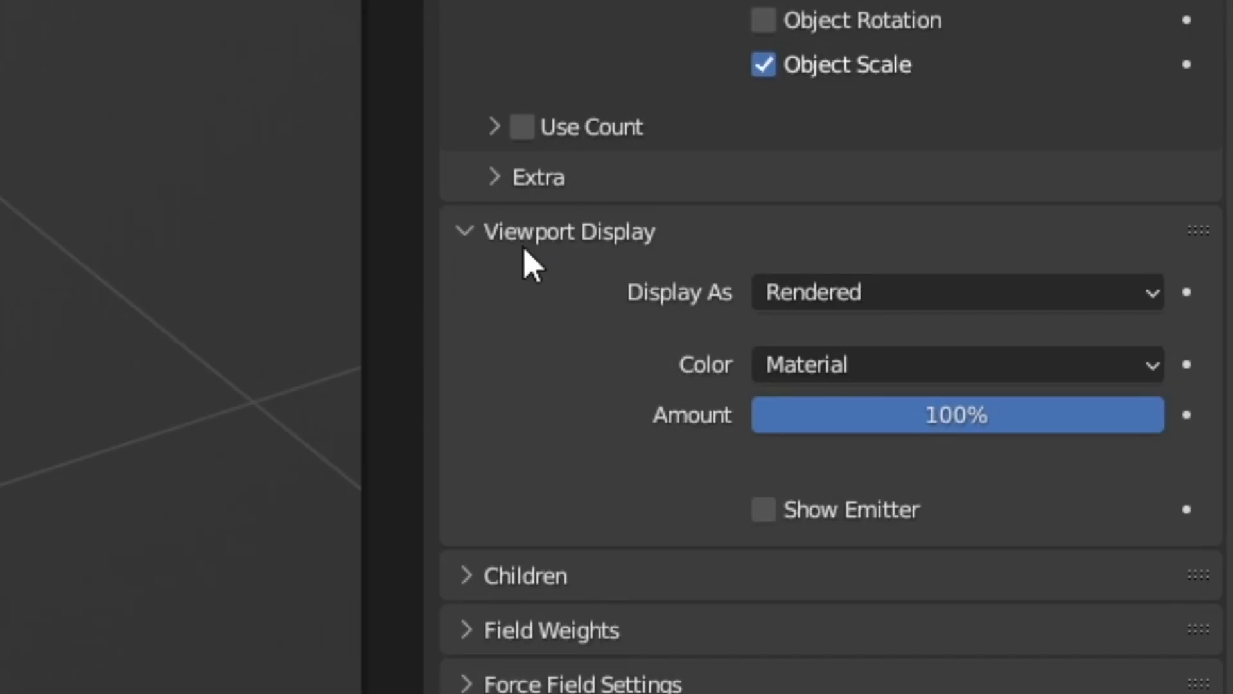
{"action": "mouse_move", "coordinate": [885, 334]}
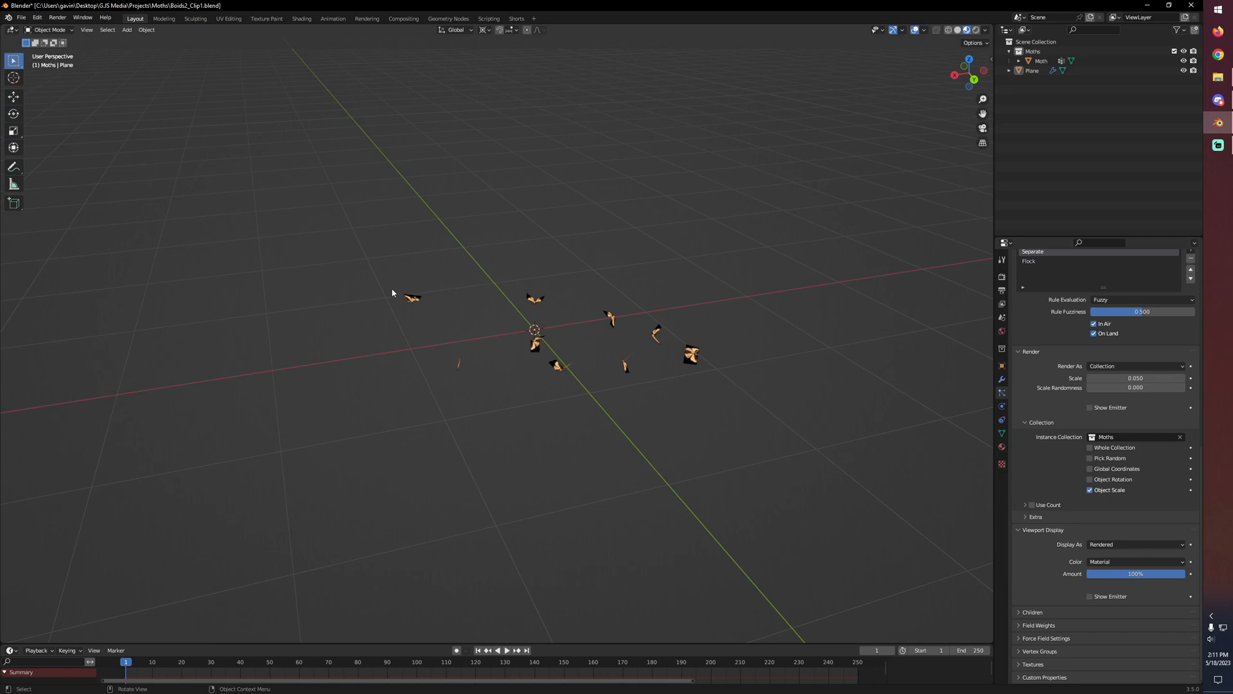
{"action": "mouse_move", "coordinate": [741, 375]}
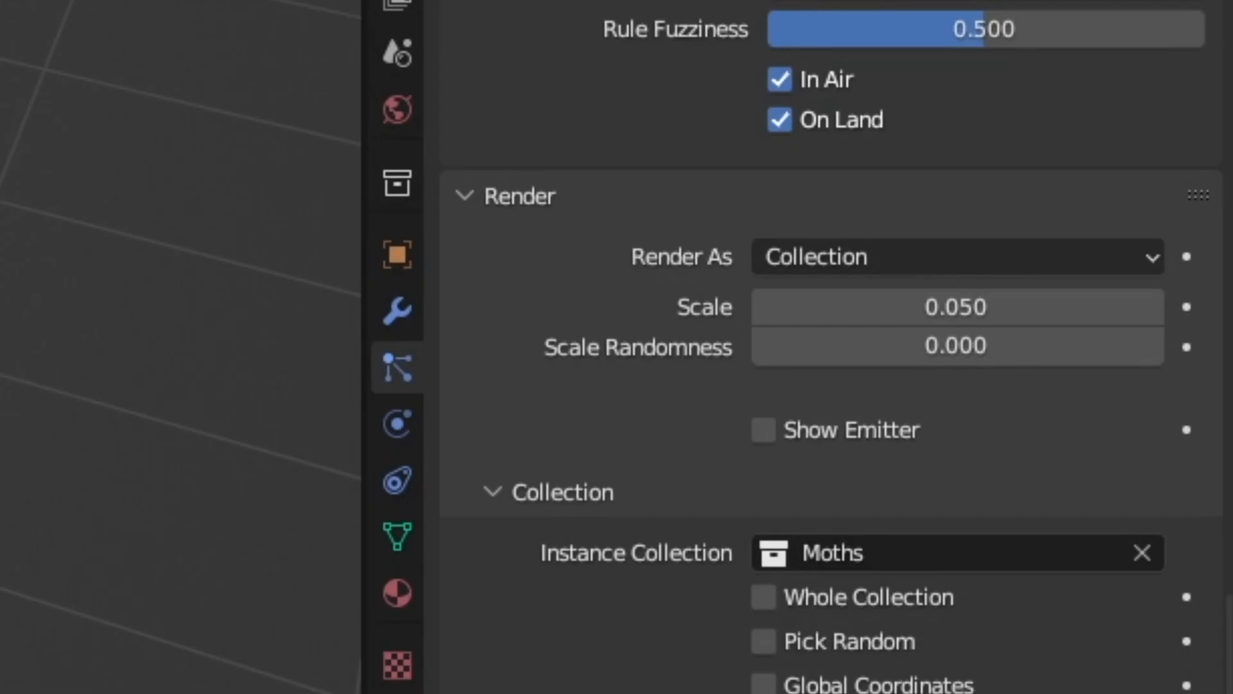
{"action": "mouse_move", "coordinate": [952, 224]}
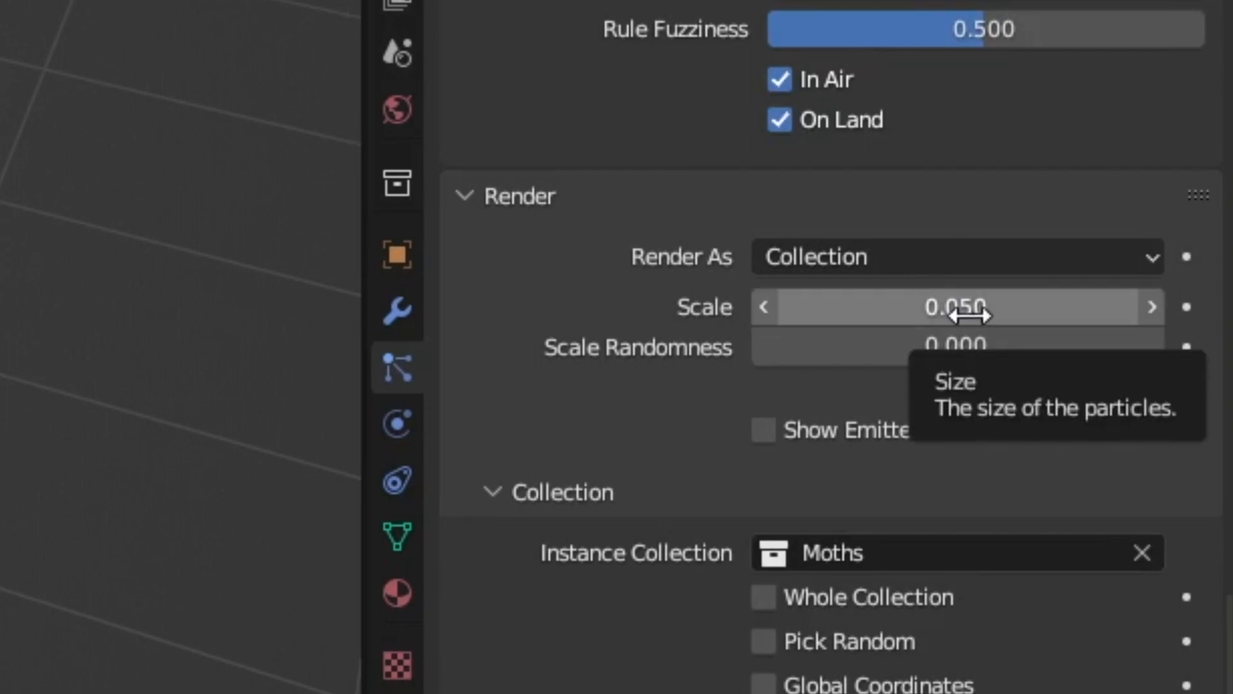
{"action": "mouse_move", "coordinate": [961, 386]}
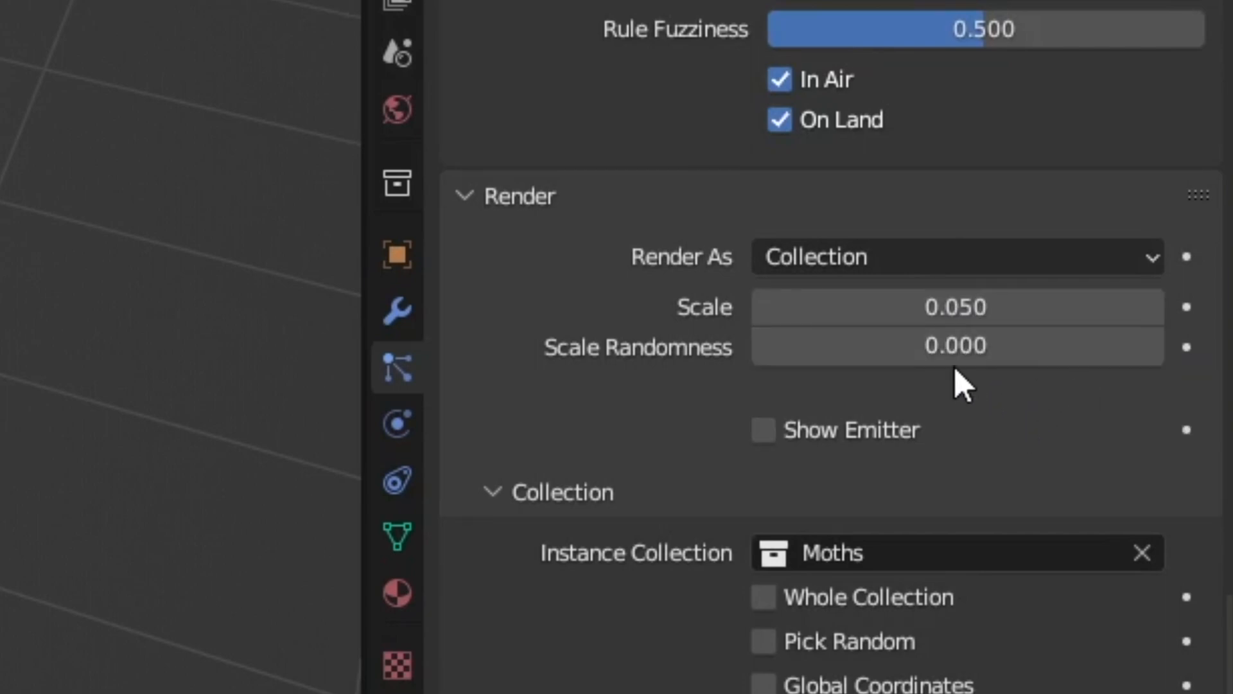
{"action": "mouse_move", "coordinate": [952, 397]}
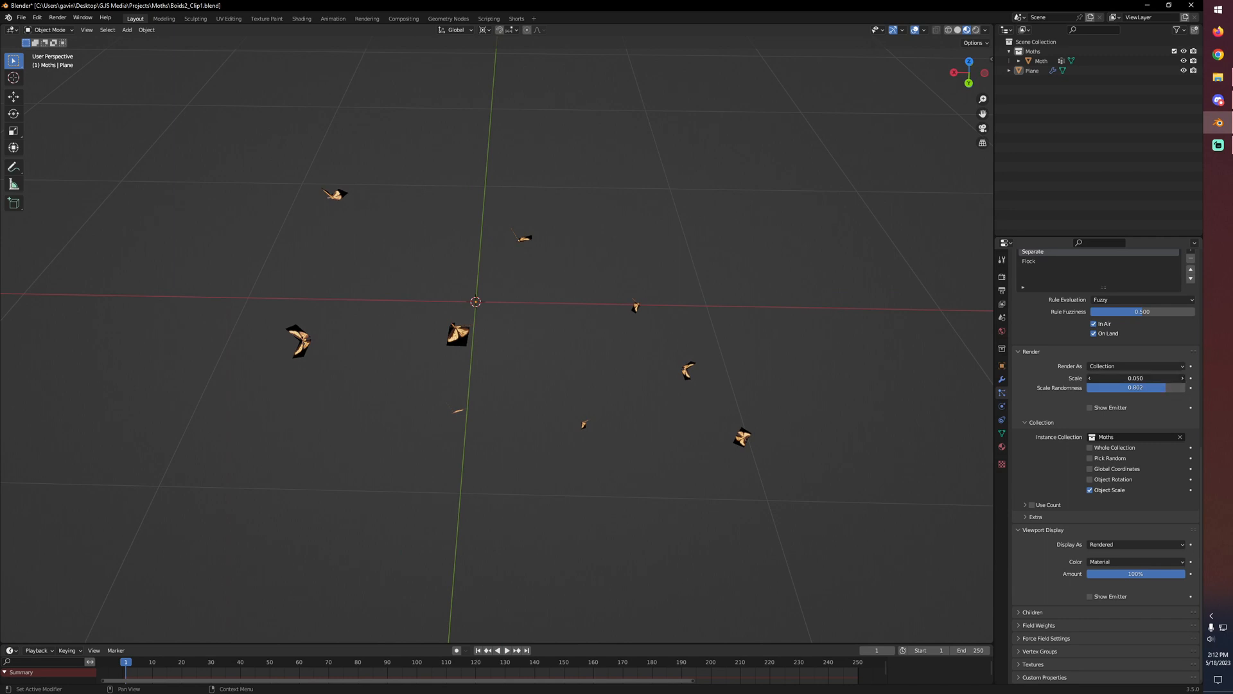
Give the moth instances scale 0.100 with scale randomness about 0.8
{"action": "left_click_drag", "start_coordinate": [1134, 378], "coordinate": [1149, 377]}
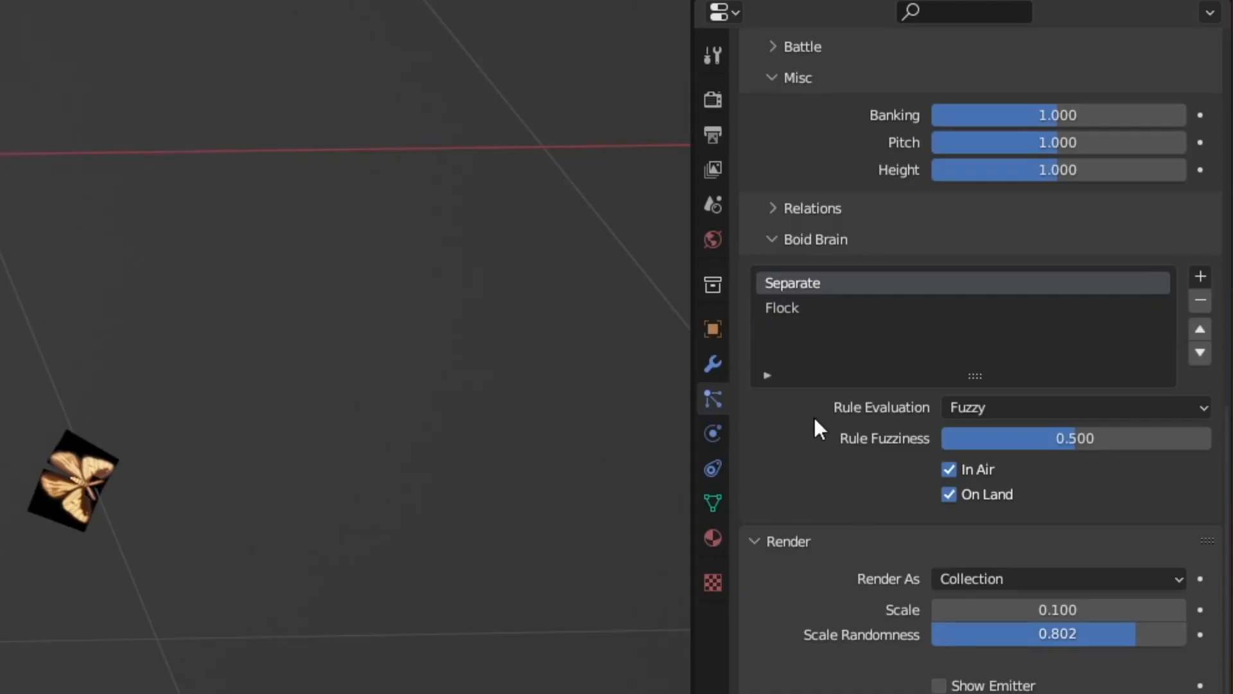
{"action": "mouse_move", "coordinate": [818, 316]}
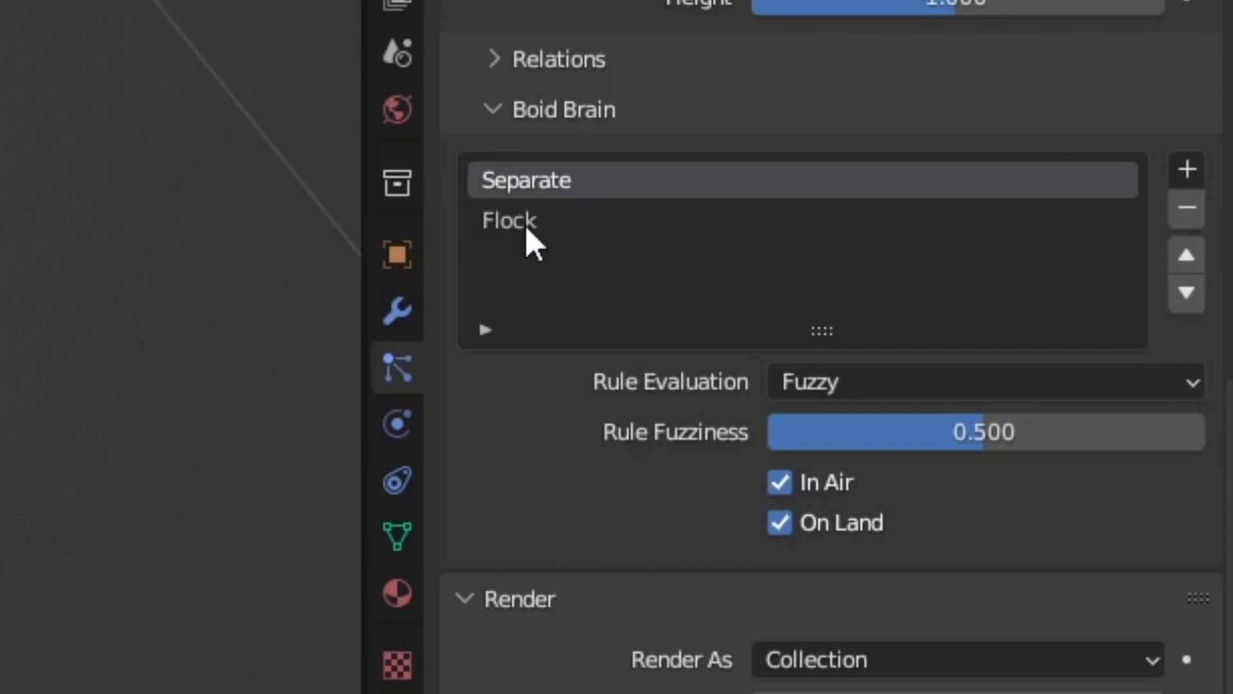
{"action": "mouse_move", "coordinate": [559, 279]}
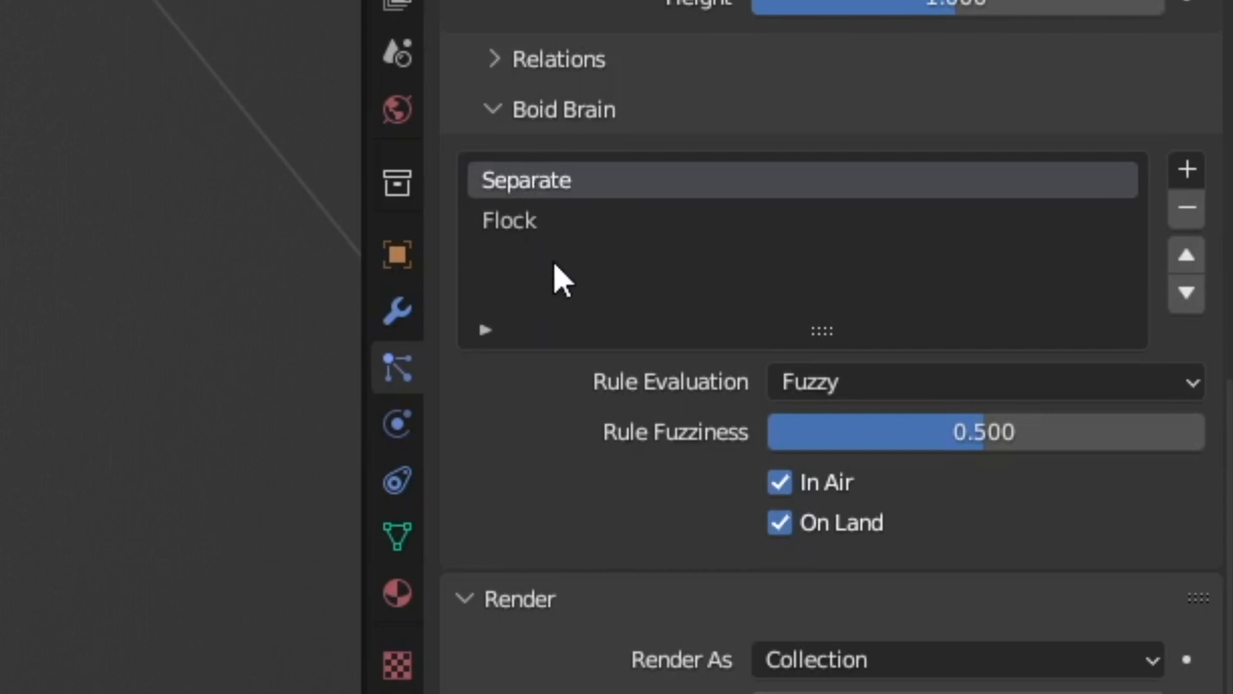
{"action": "left_click", "coordinate": [1187, 169]}
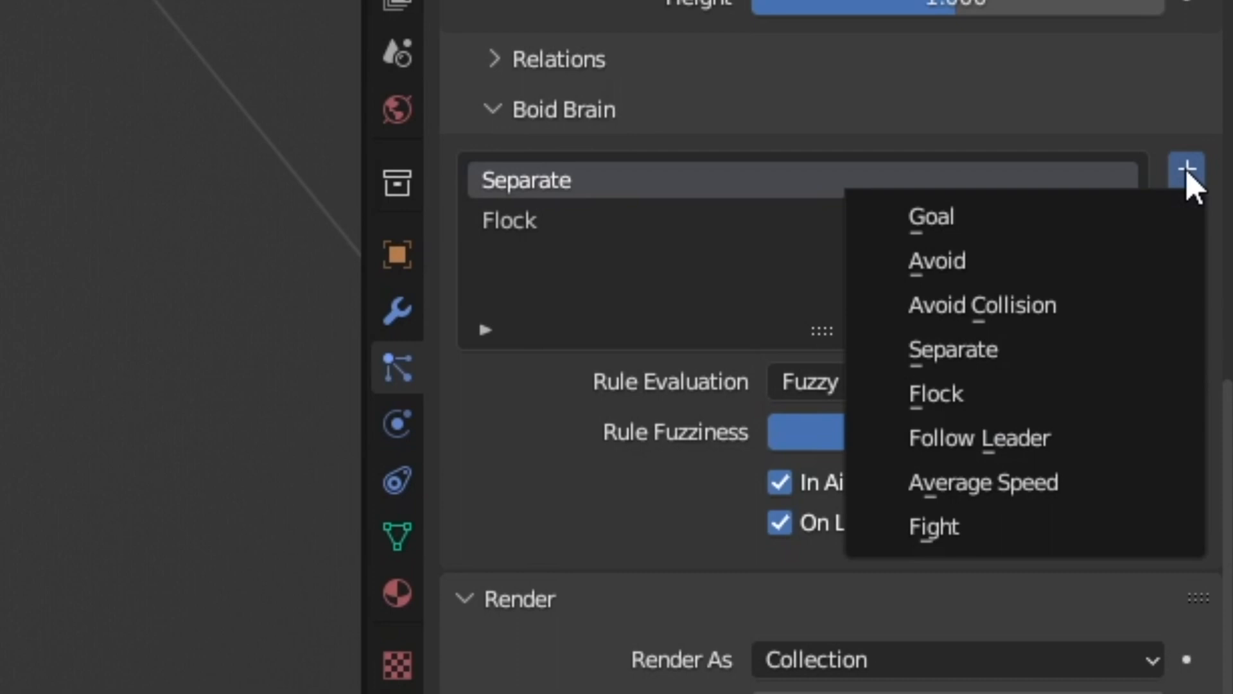
{"action": "mouse_move", "coordinate": [1192, 193]}
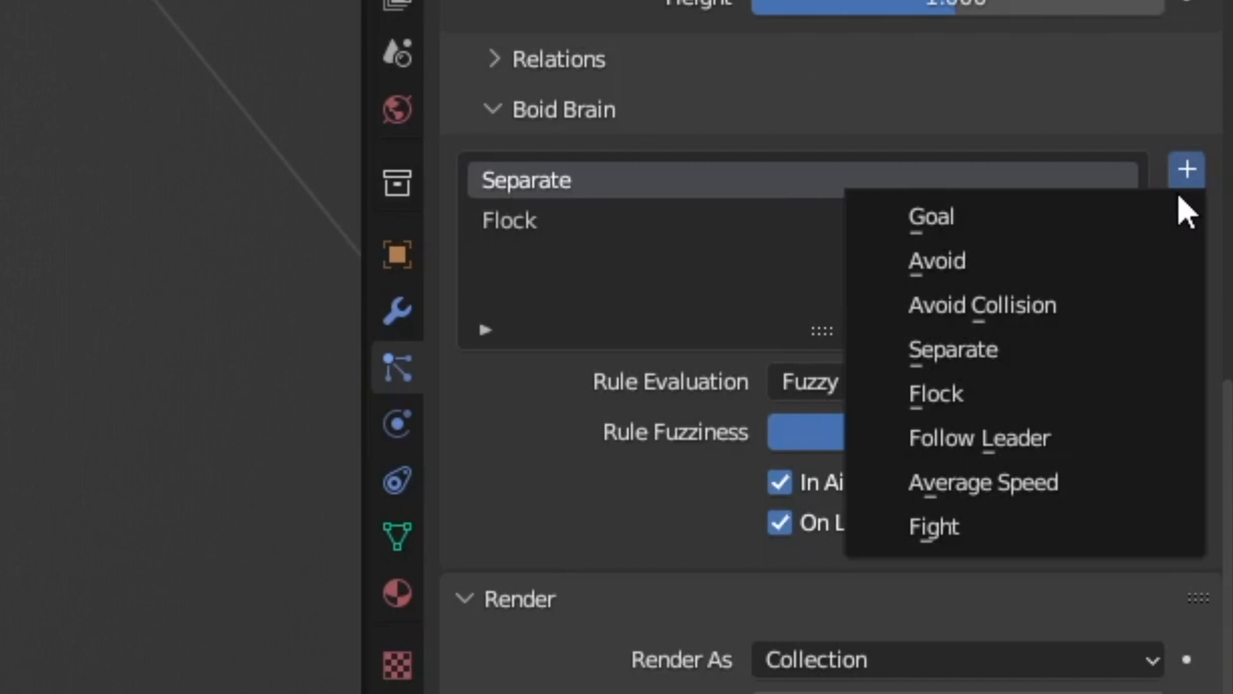
{"action": "mouse_move", "coordinate": [1190, 196]}
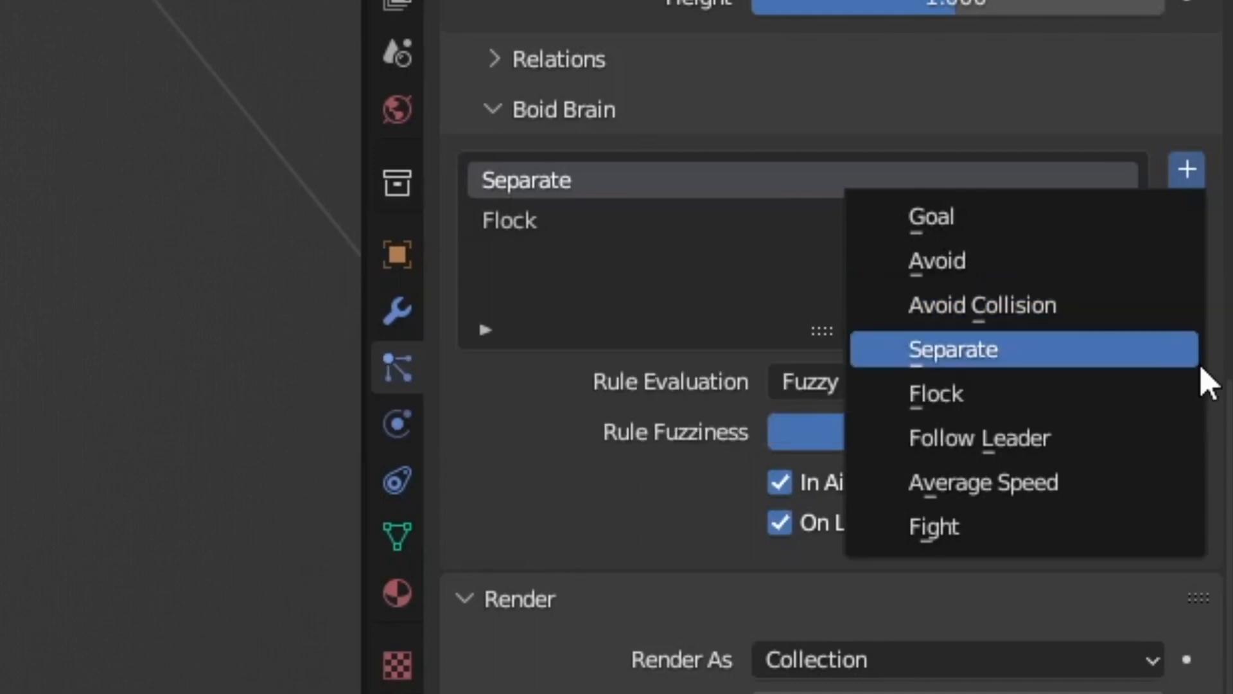
{"action": "mouse_move", "coordinate": [936, 393]}
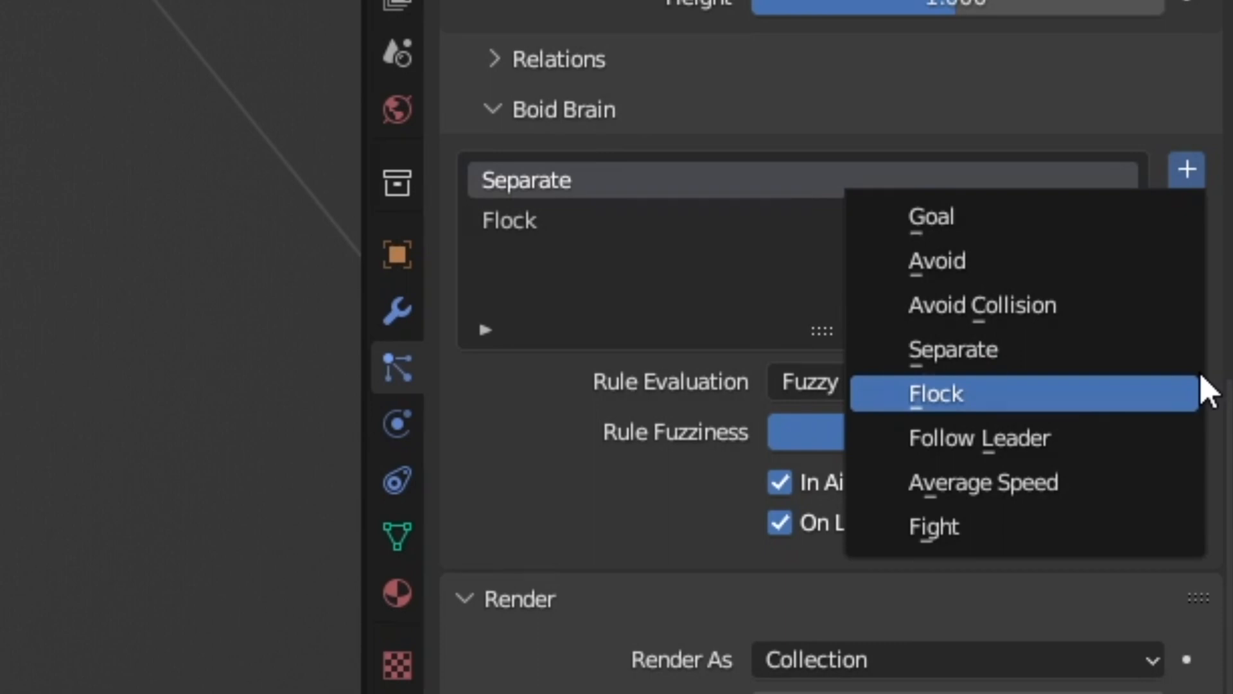
{"action": "mouse_move", "coordinate": [1179, 453]}
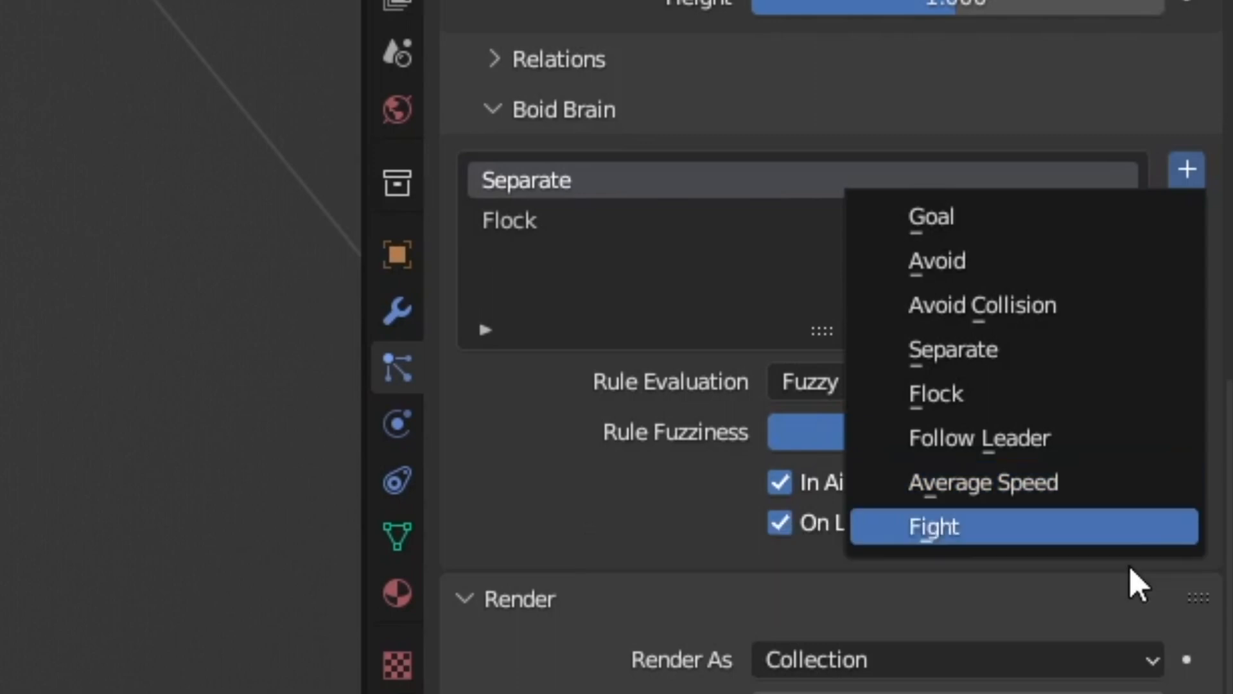
{"action": "mouse_move", "coordinate": [933, 526]}
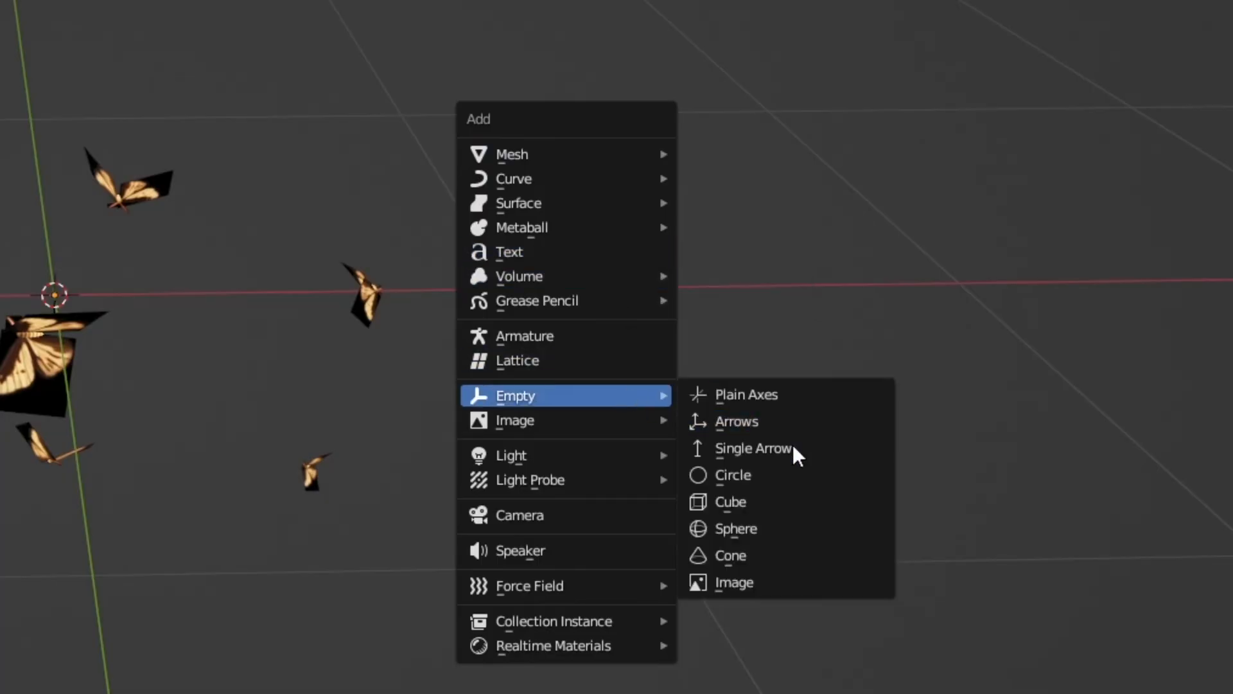
Add a sphere-shaped empty at the origin, large enough to surround the moths
{"action": "left_click", "coordinate": [735, 528]}
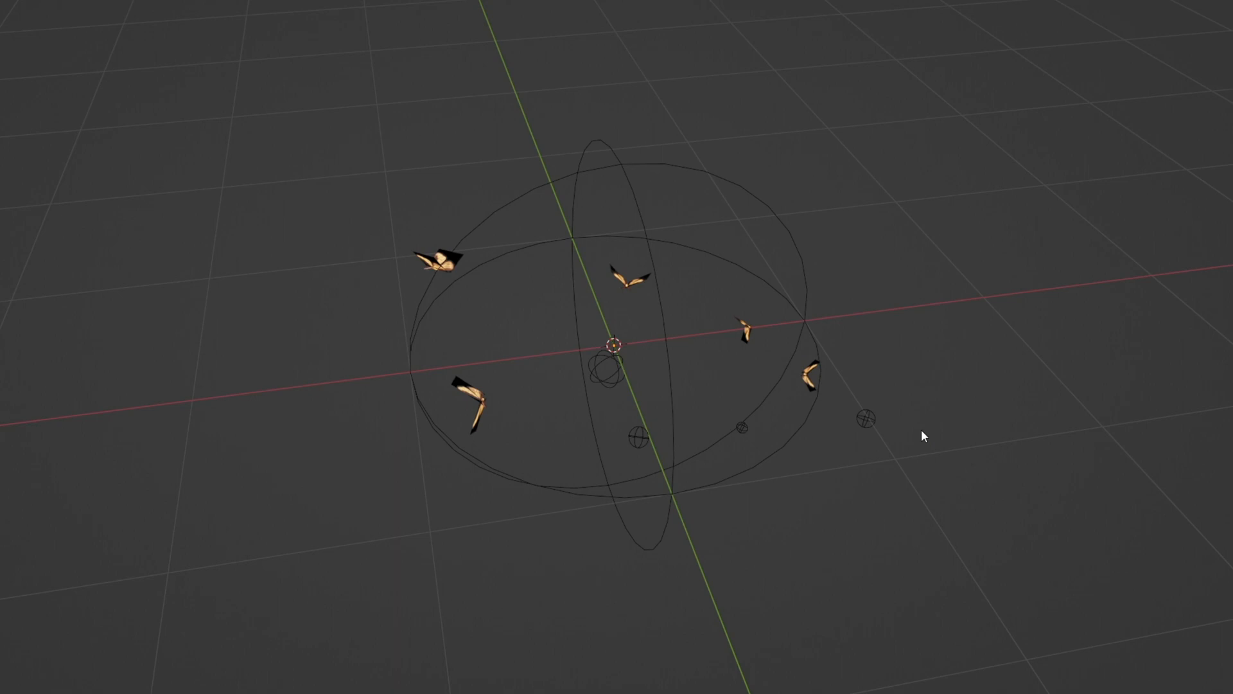
{"action": "left_click_drag", "start_coordinate": [924, 437], "coordinate": [1042, 492]}
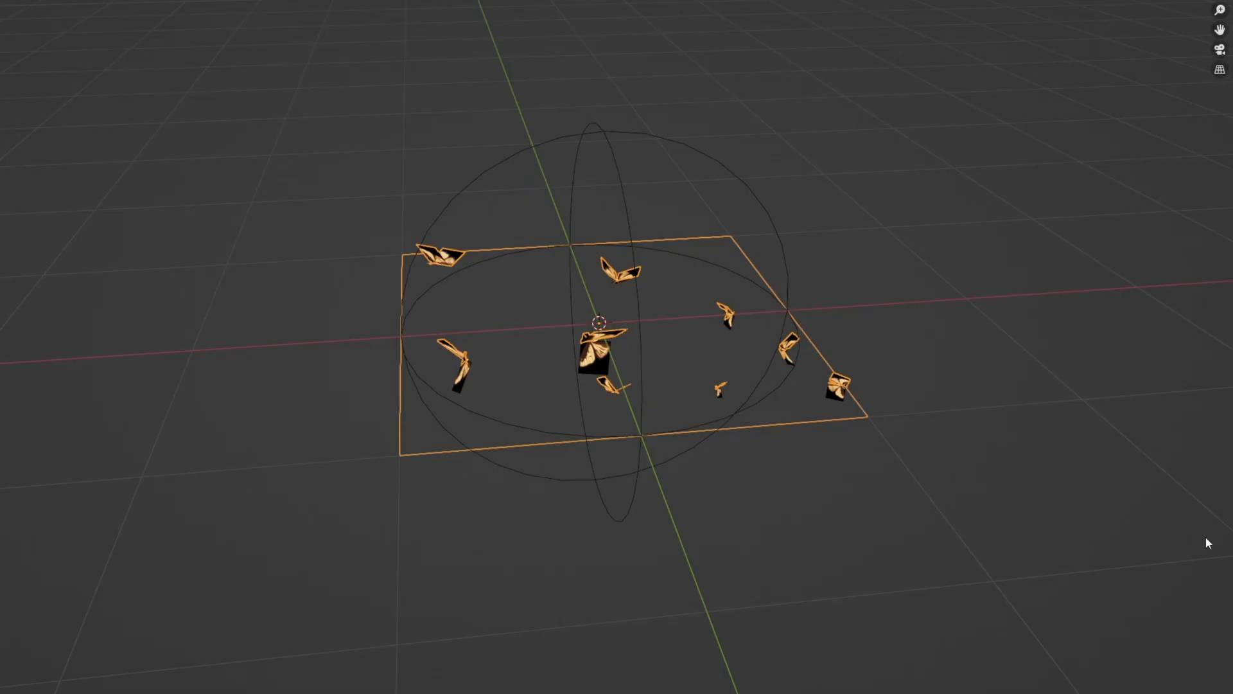
Add a Goal rule after Separate and Flock, leaving its target unset
{"action": "left_click", "coordinate": [1187, 87]}
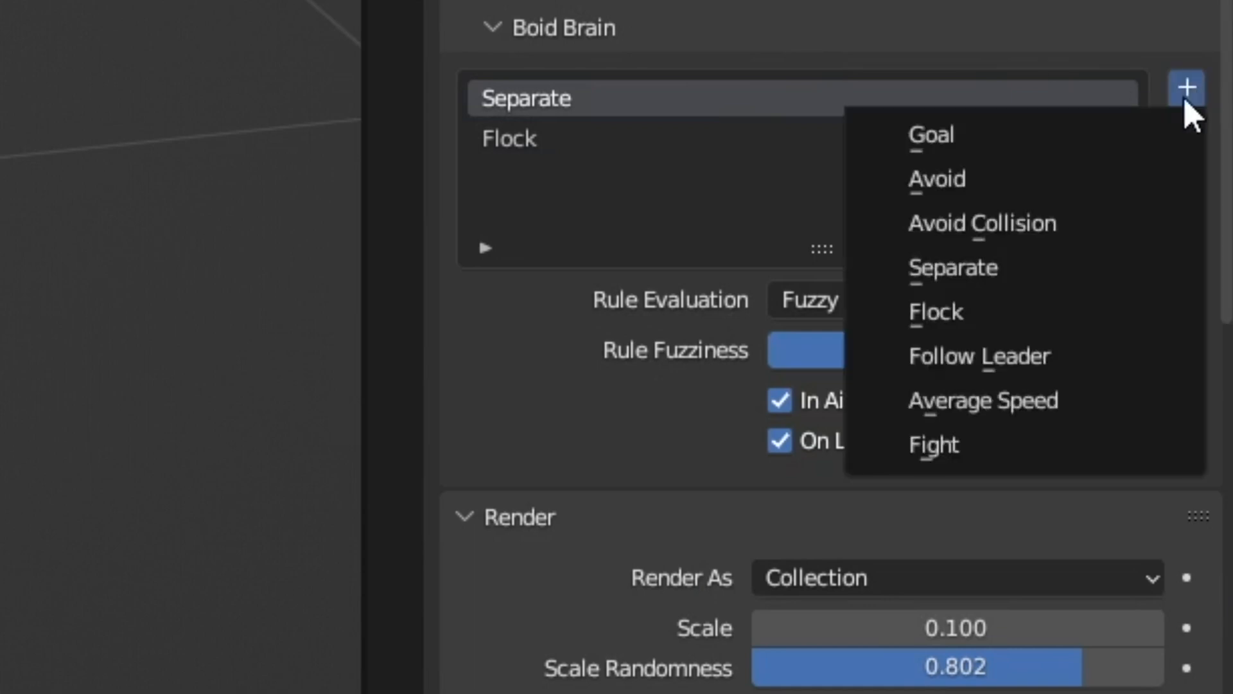
{"action": "left_click", "coordinate": [931, 135]}
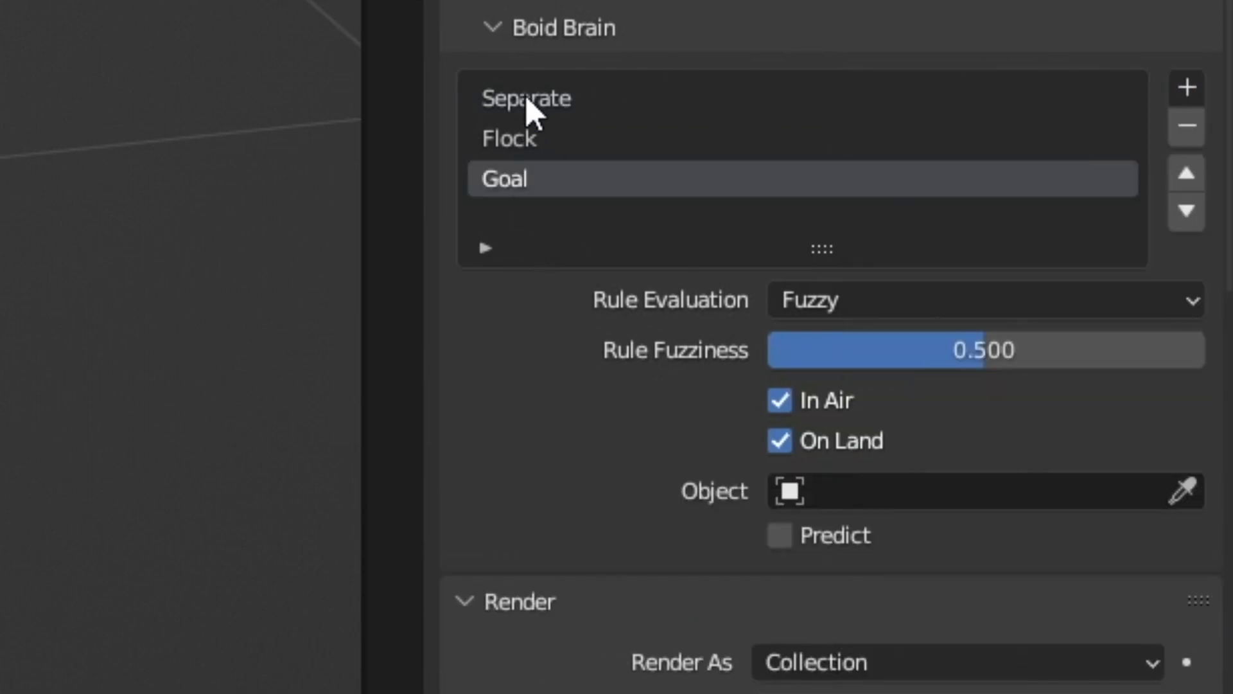
{"action": "mouse_move", "coordinate": [538, 82]}
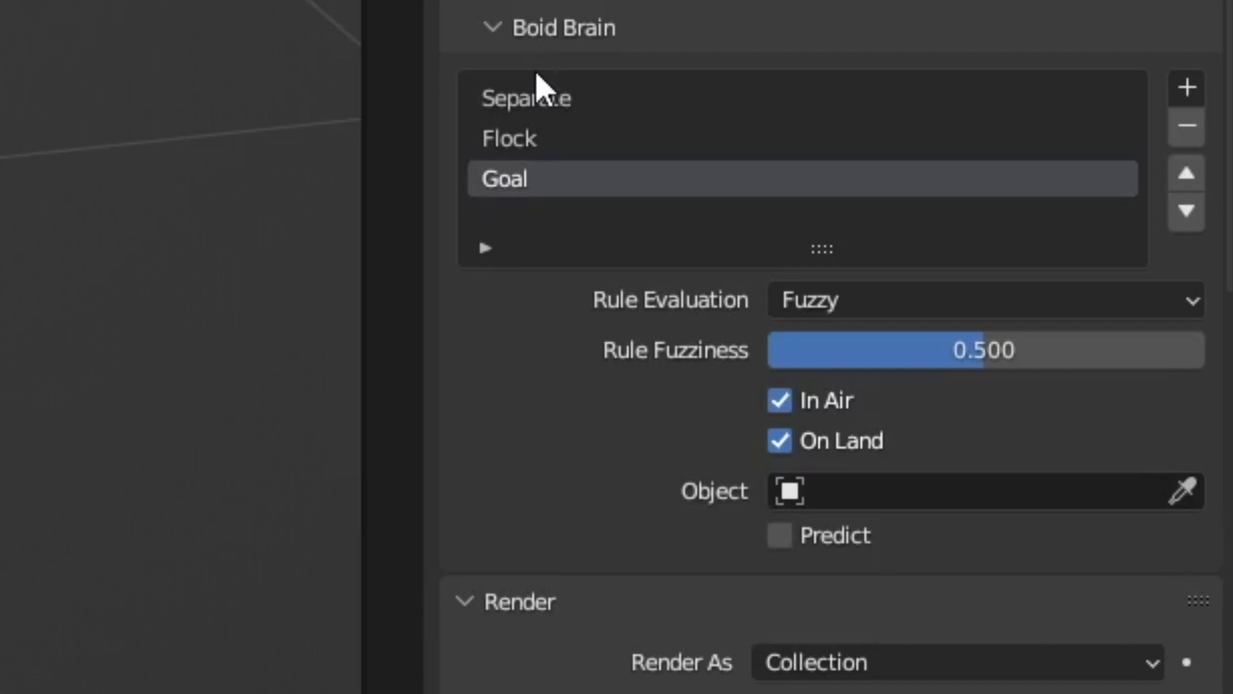
{"action": "mouse_move", "coordinate": [581, 222]}
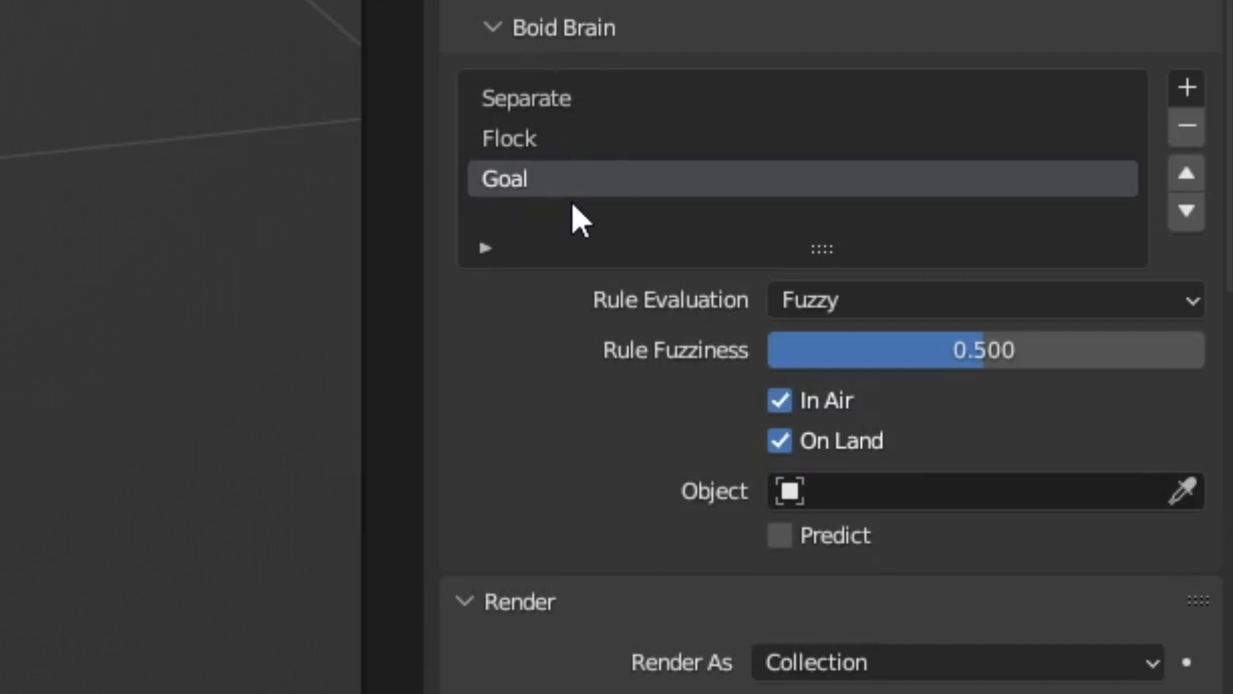
{"action": "scroll", "scroll_direction": "down", "scroll_amount": 3}
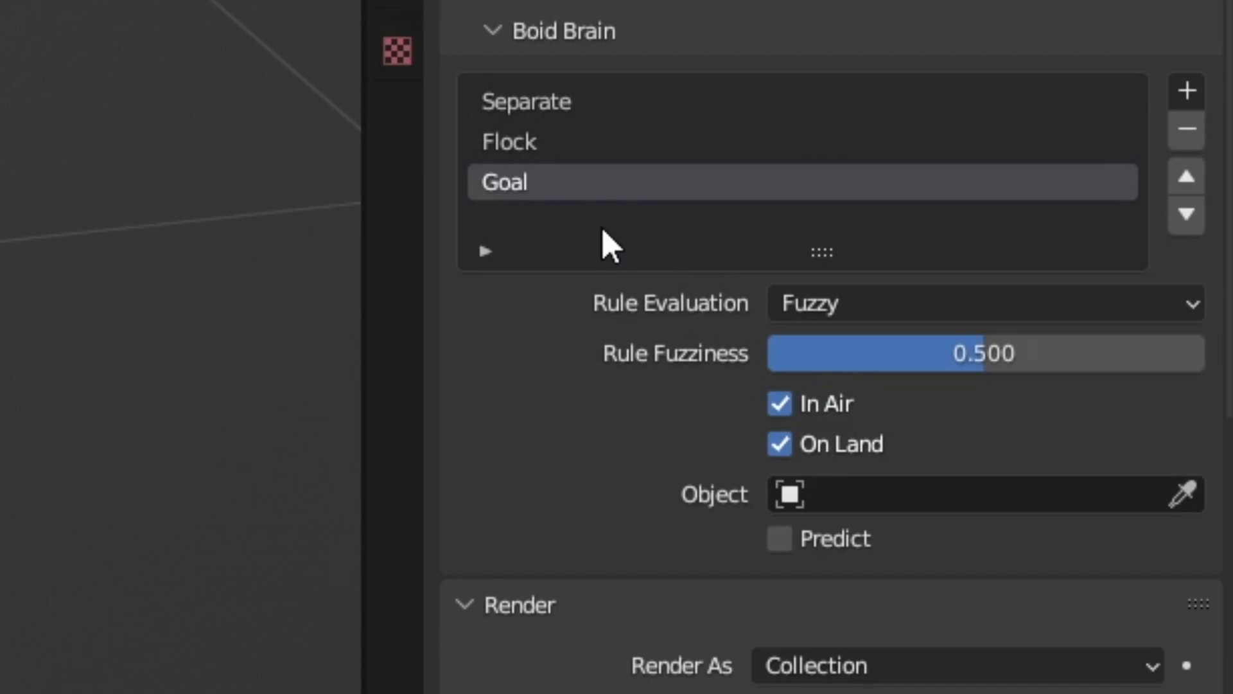
{"action": "left_click", "coordinate": [983, 303]}
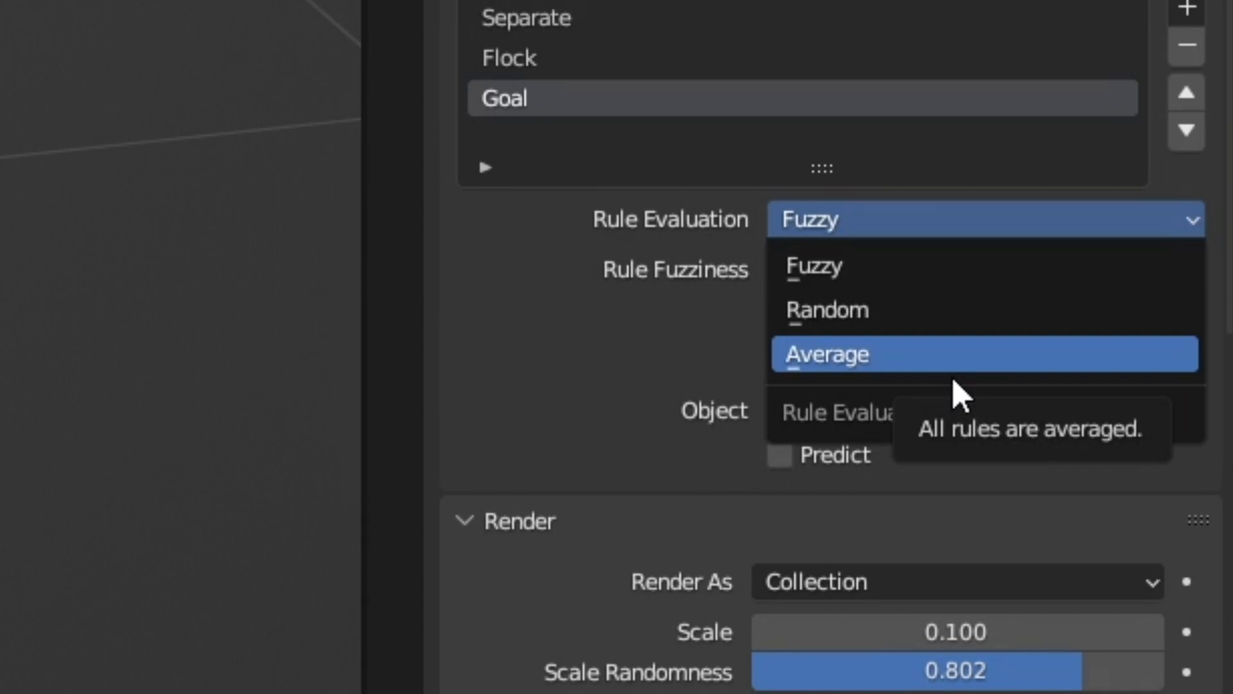
Keep Fuzzy rule evaluation and move the Goal rule above Separate and Flock
{"action": "left_click", "coordinate": [815, 267]}
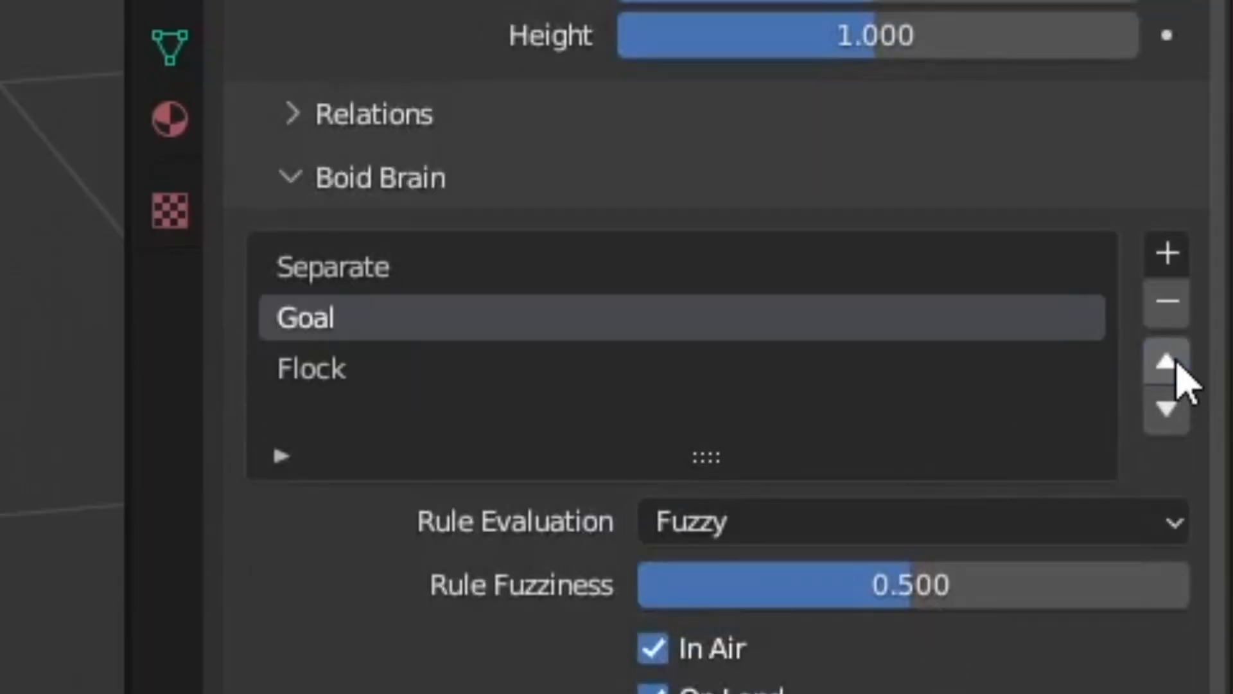
{"action": "left_click", "coordinate": [1166, 360]}
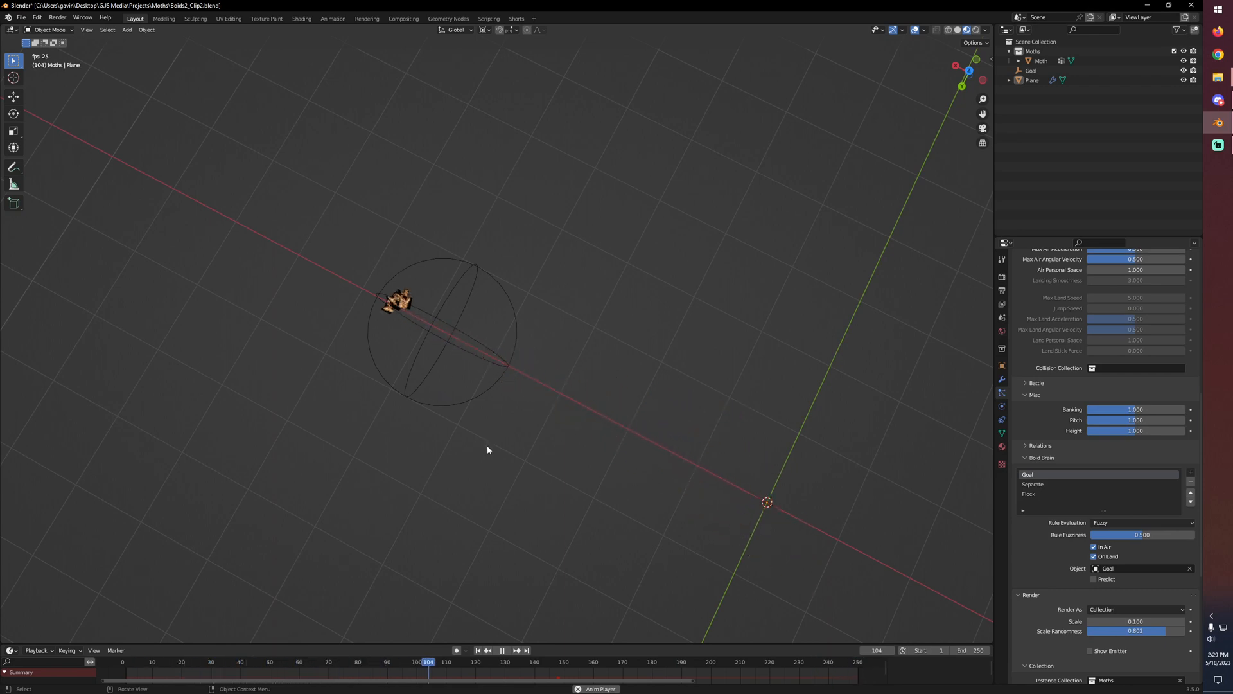
Remove the Flock rule, leaving only Goal and Separate in the boid brain
{"action": "left_click", "coordinate": [502, 650]}
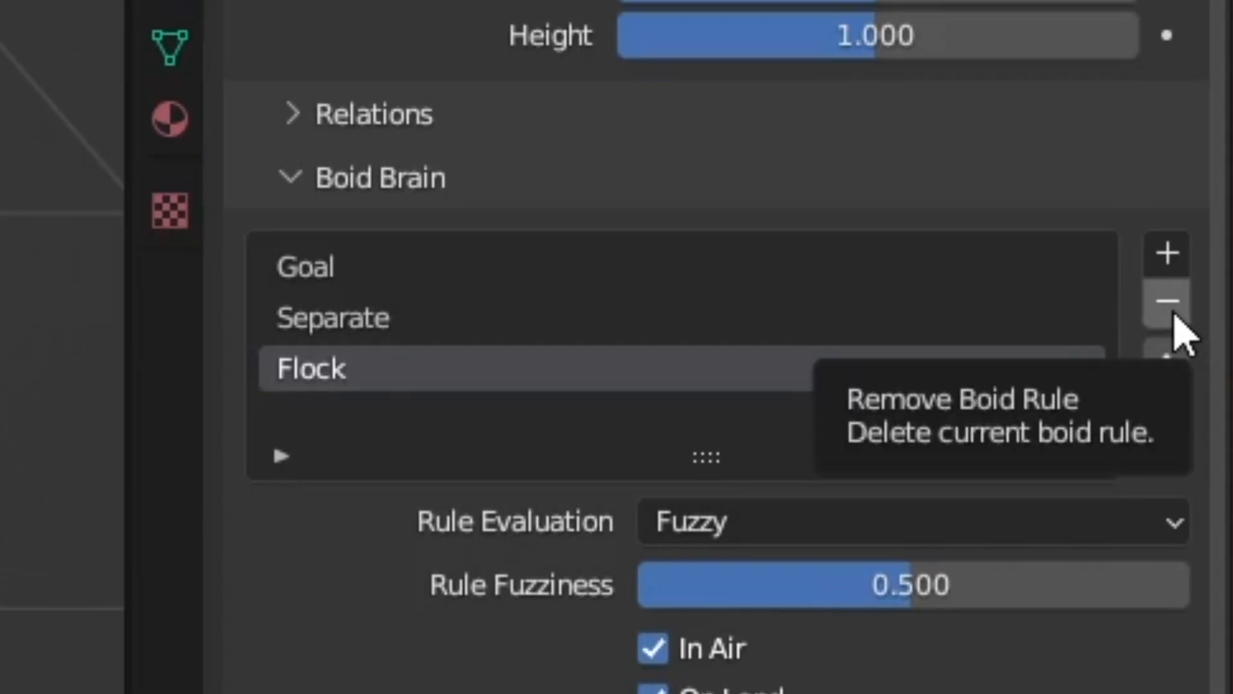
{"action": "left_click", "coordinate": [1166, 301]}
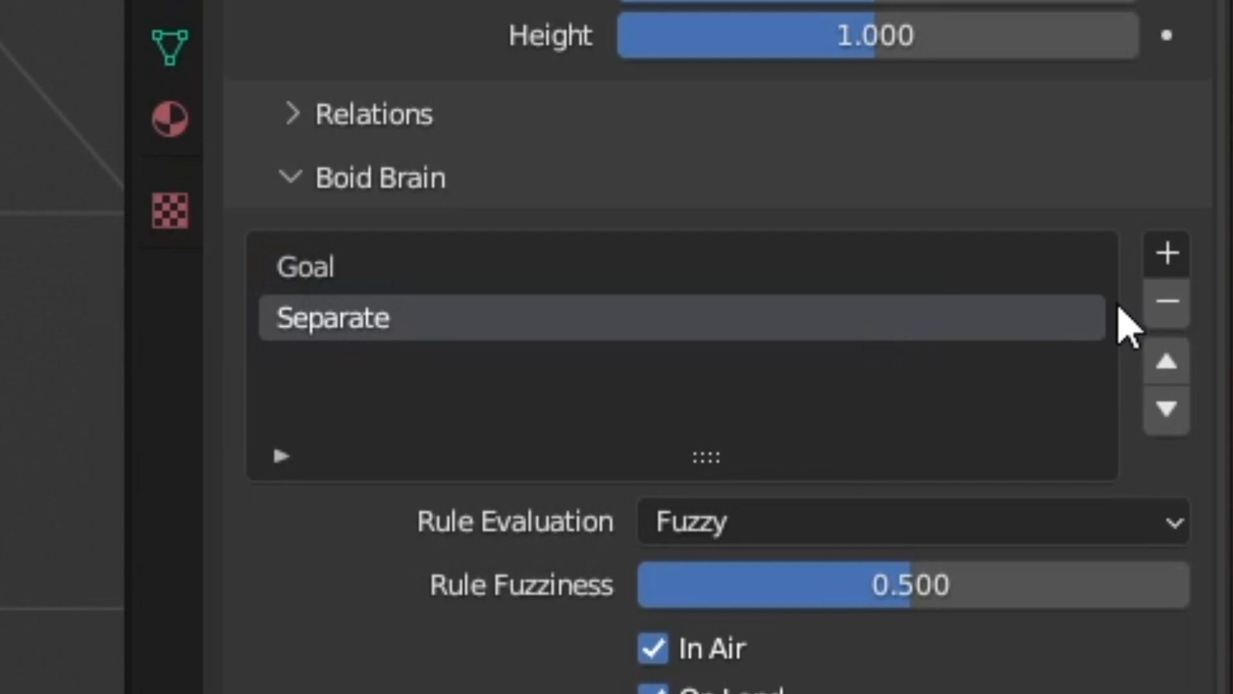
{"action": "mouse_move", "coordinate": [1046, 338]}
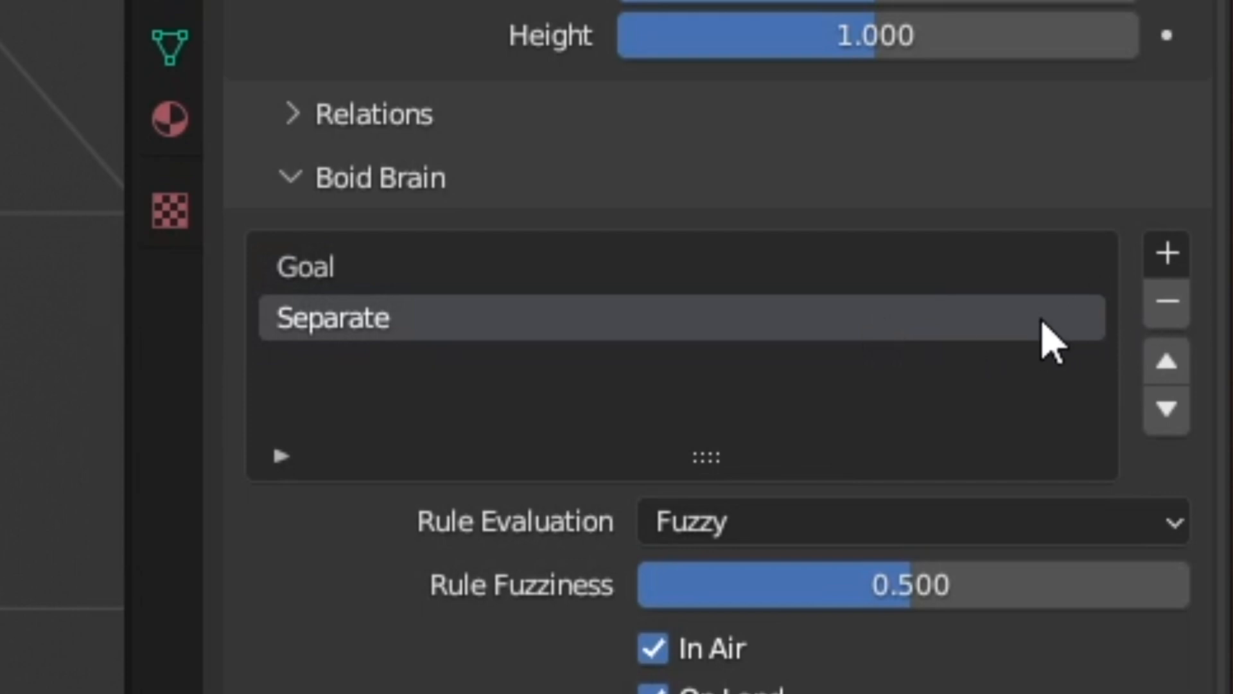
{"action": "mouse_move", "coordinate": [267, 322]}
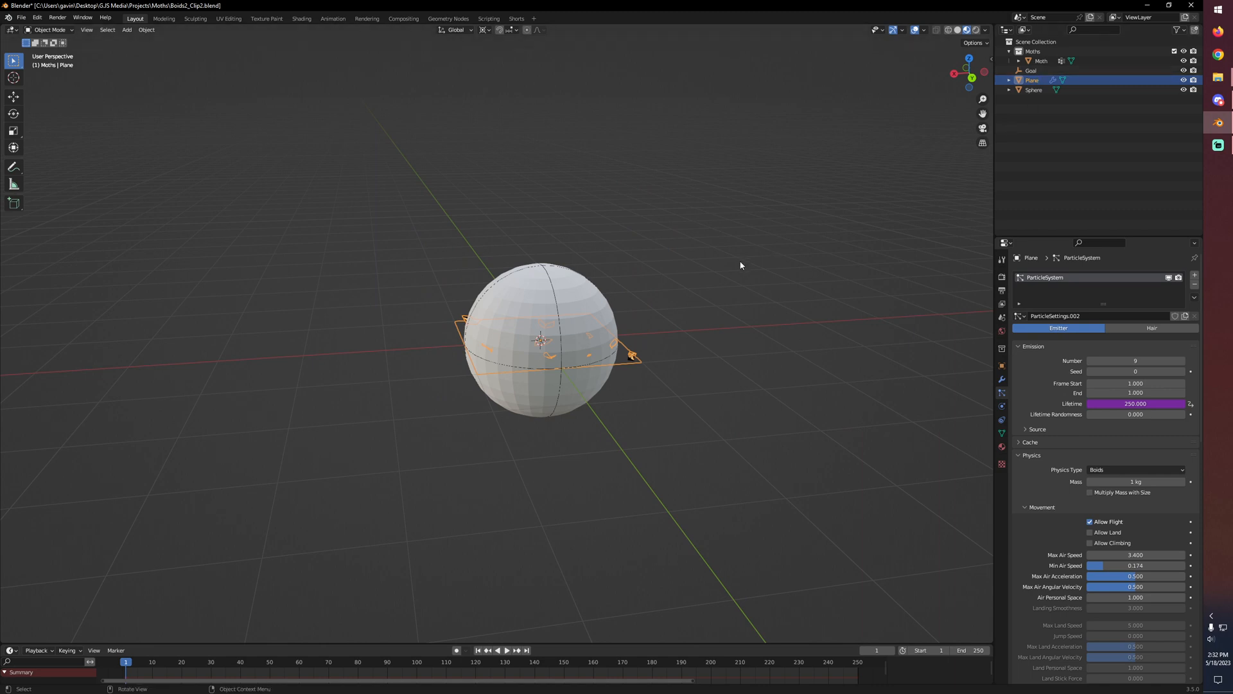
Add a torus to the emitter plane's mesh in Edit Mode, ringing the sphere
{"action": "key", "text": "Tab"}
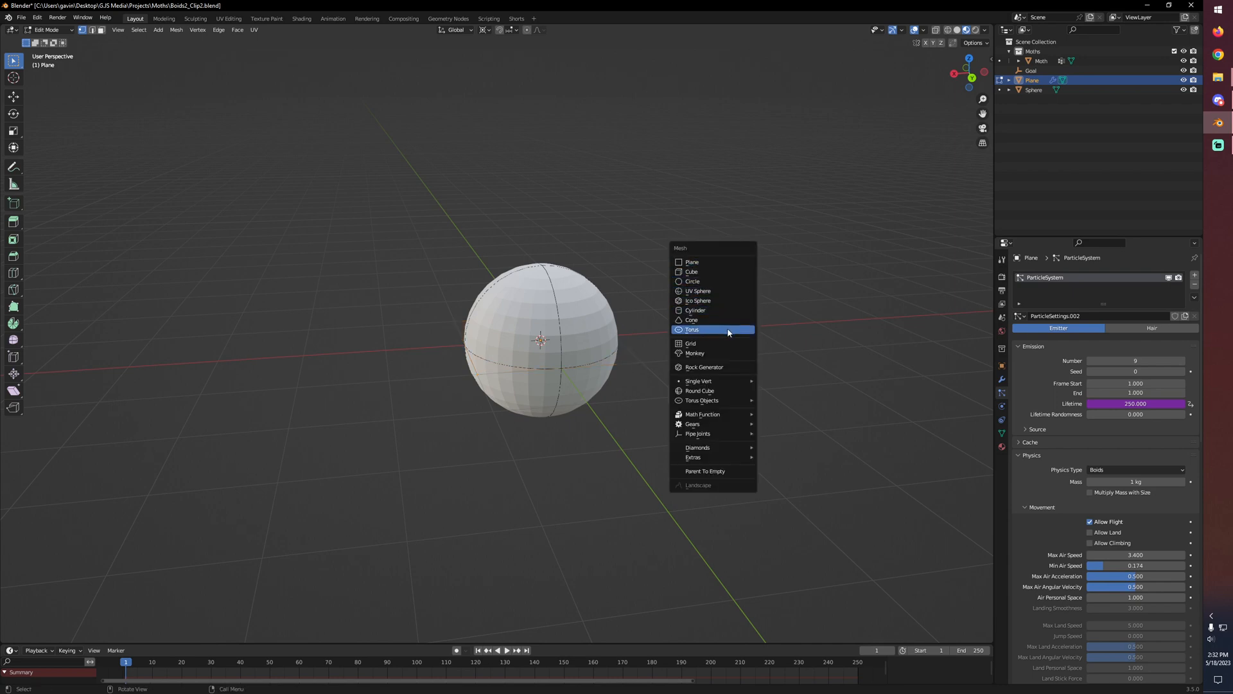
{"action": "left_click", "coordinate": [693, 329]}
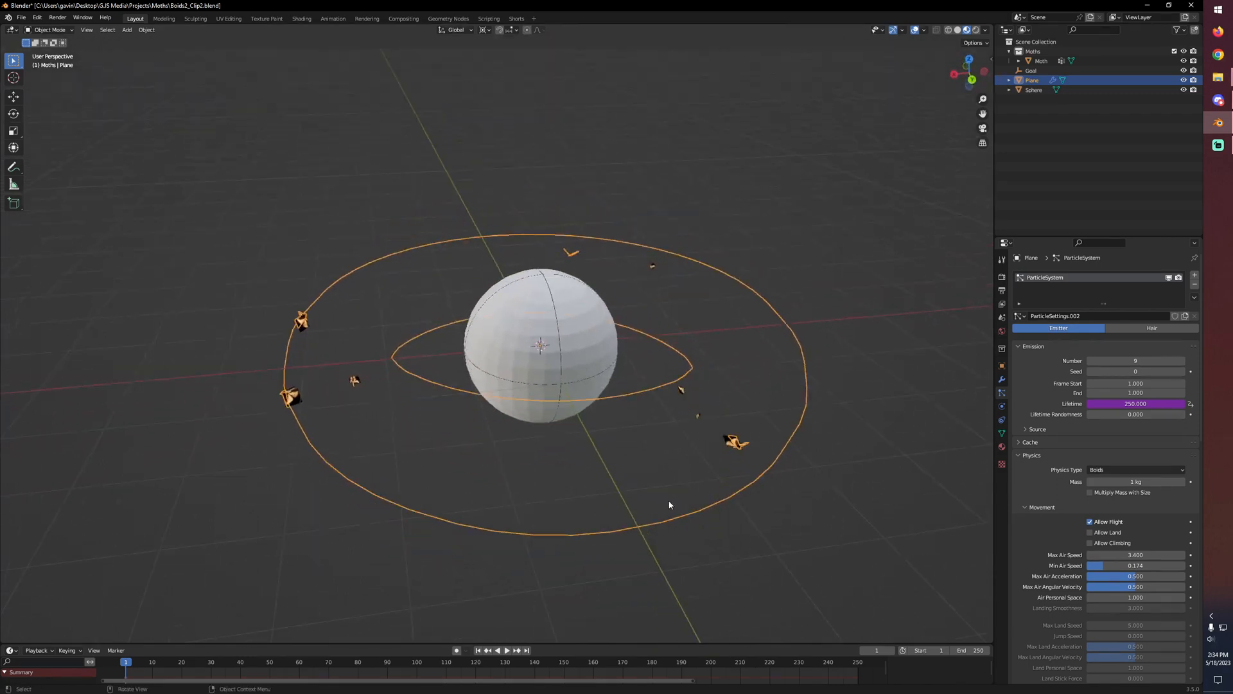
Give the sphere a Collision physics modifier so moths can collide with it
{"action": "left_click", "coordinate": [506, 650]}
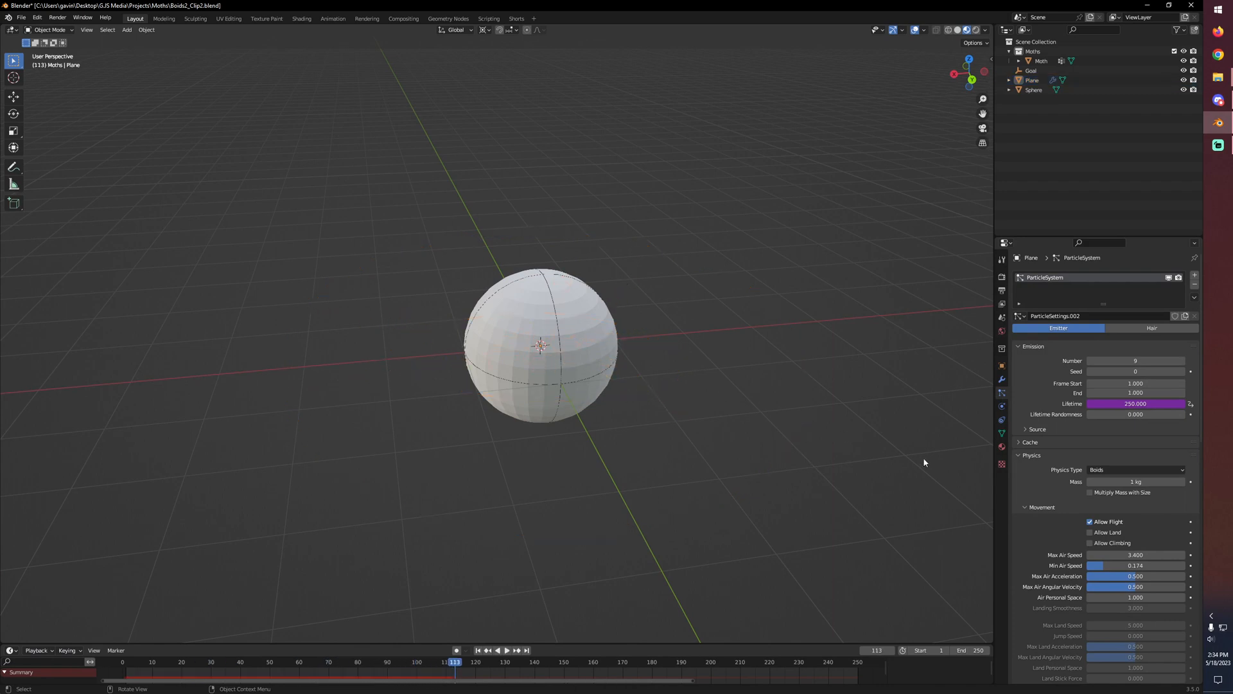
{"action": "mouse_move", "coordinate": [757, 422]}
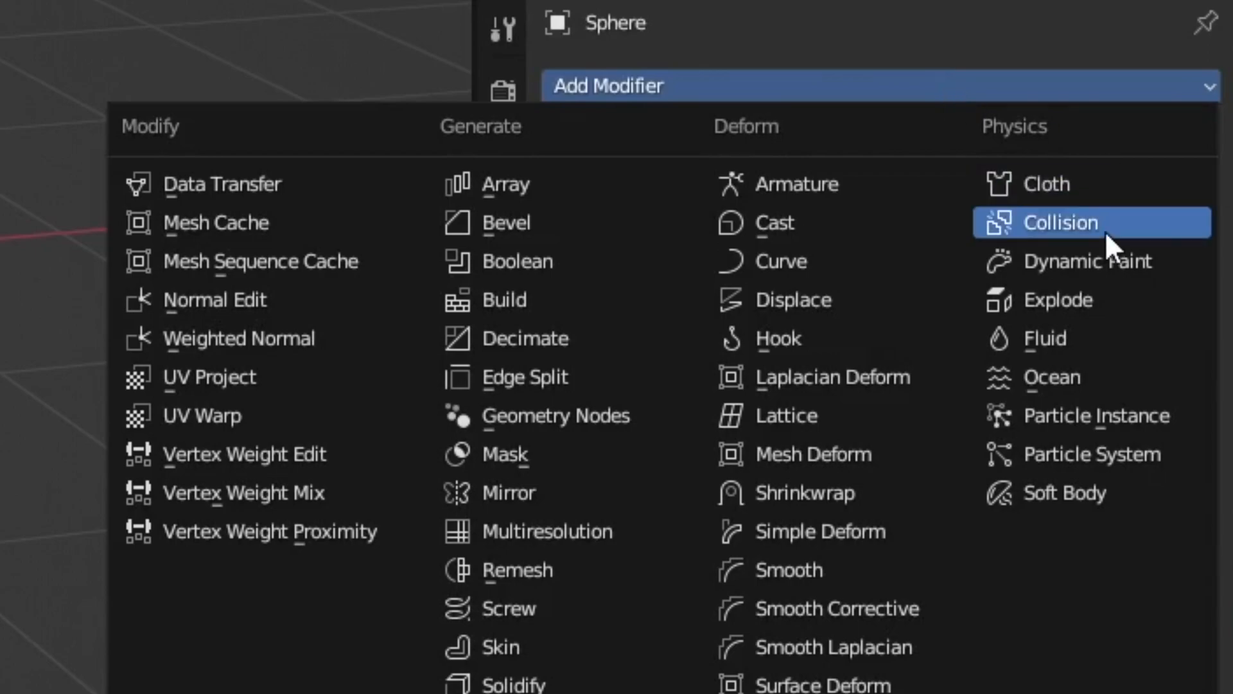
{"action": "left_click", "coordinate": [1062, 222]}
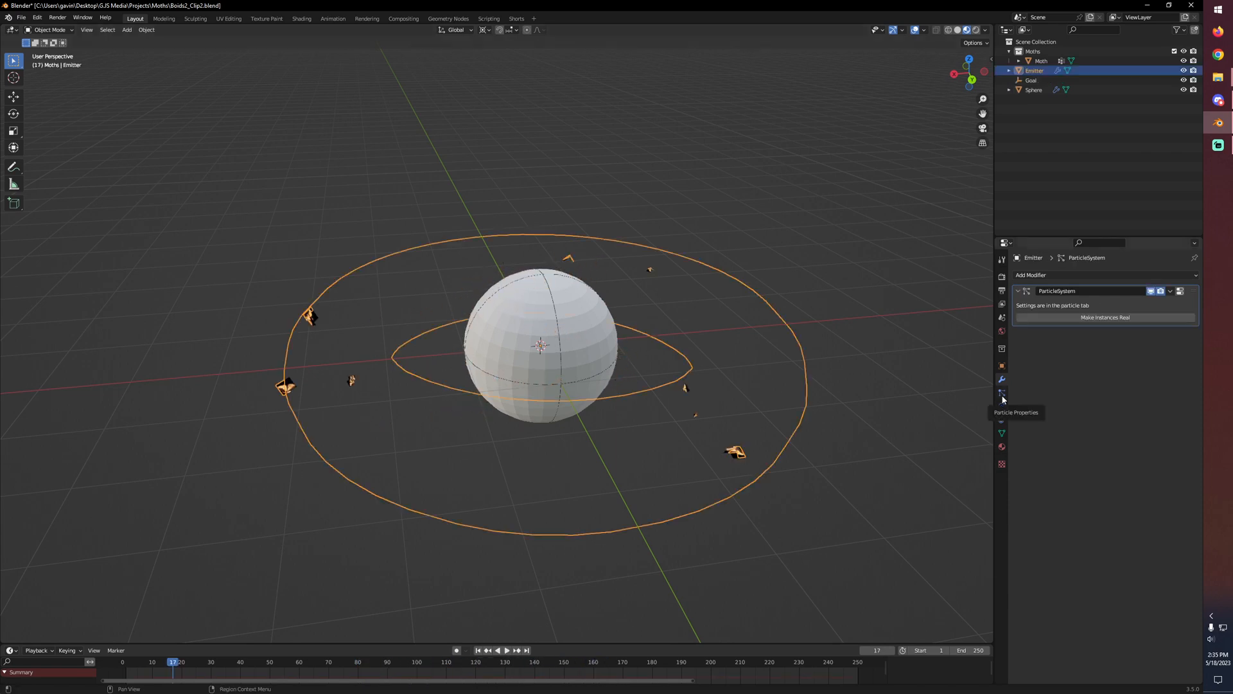
Add an Avoid Collision rule using the Colliders collection and move it above Goal and Separate
{"action": "left_click", "coordinate": [1001, 398]}
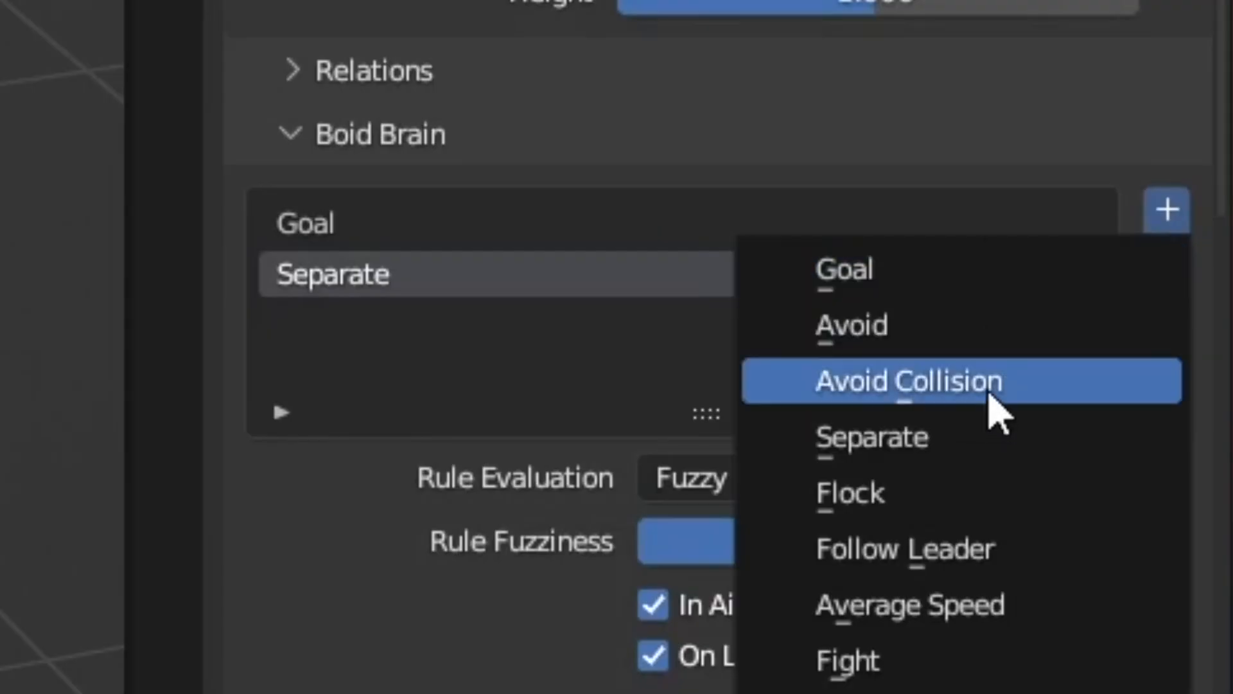
{"action": "left_click", "coordinate": [904, 380]}
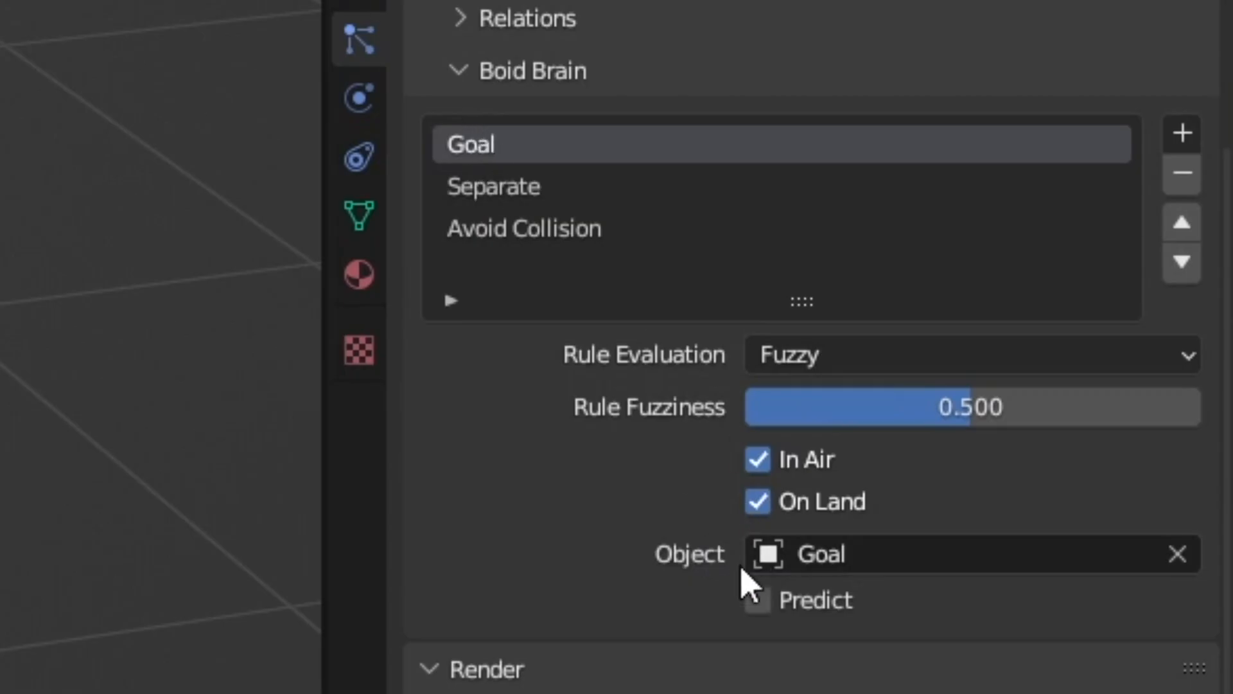
{"action": "mouse_move", "coordinate": [659, 598]}
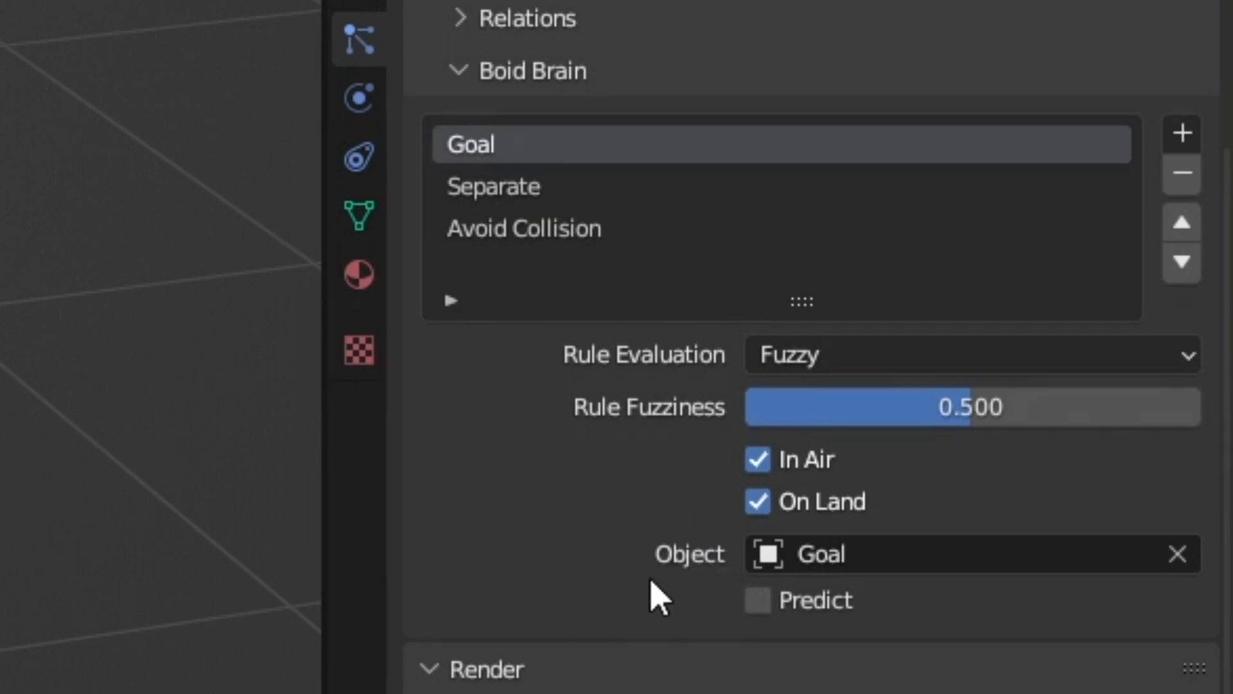
{"action": "left_click", "coordinate": [523, 229]}
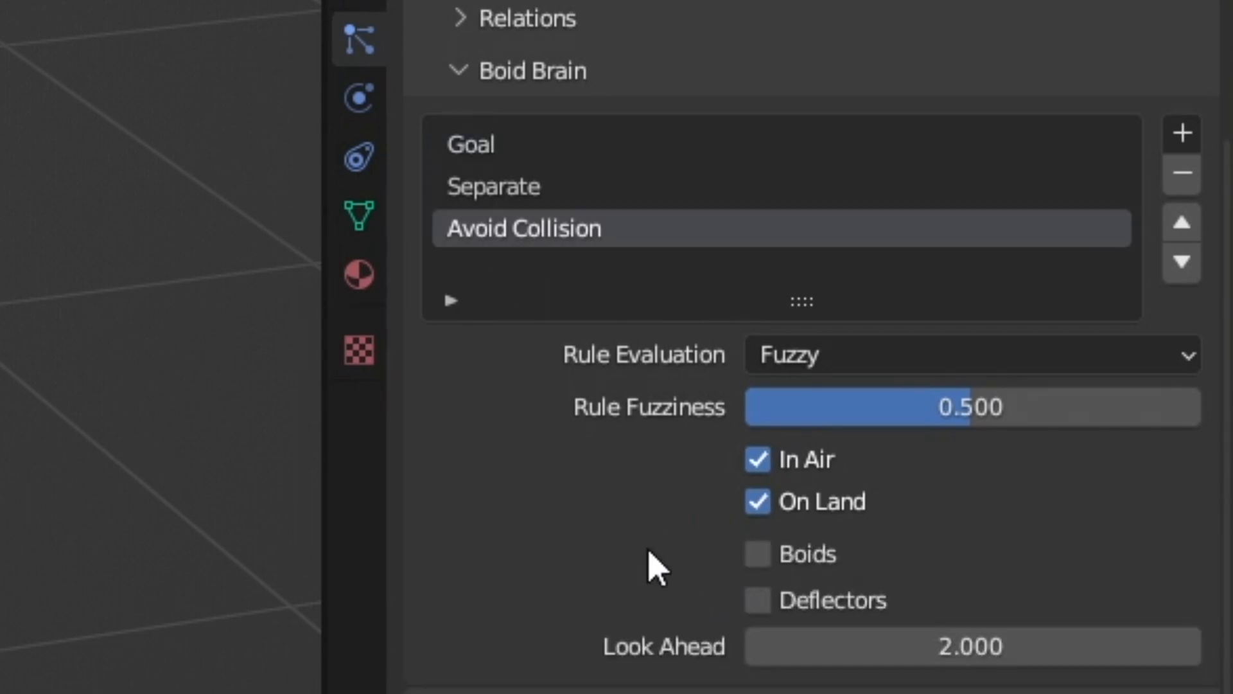
{"action": "mouse_move", "coordinate": [551, 454]}
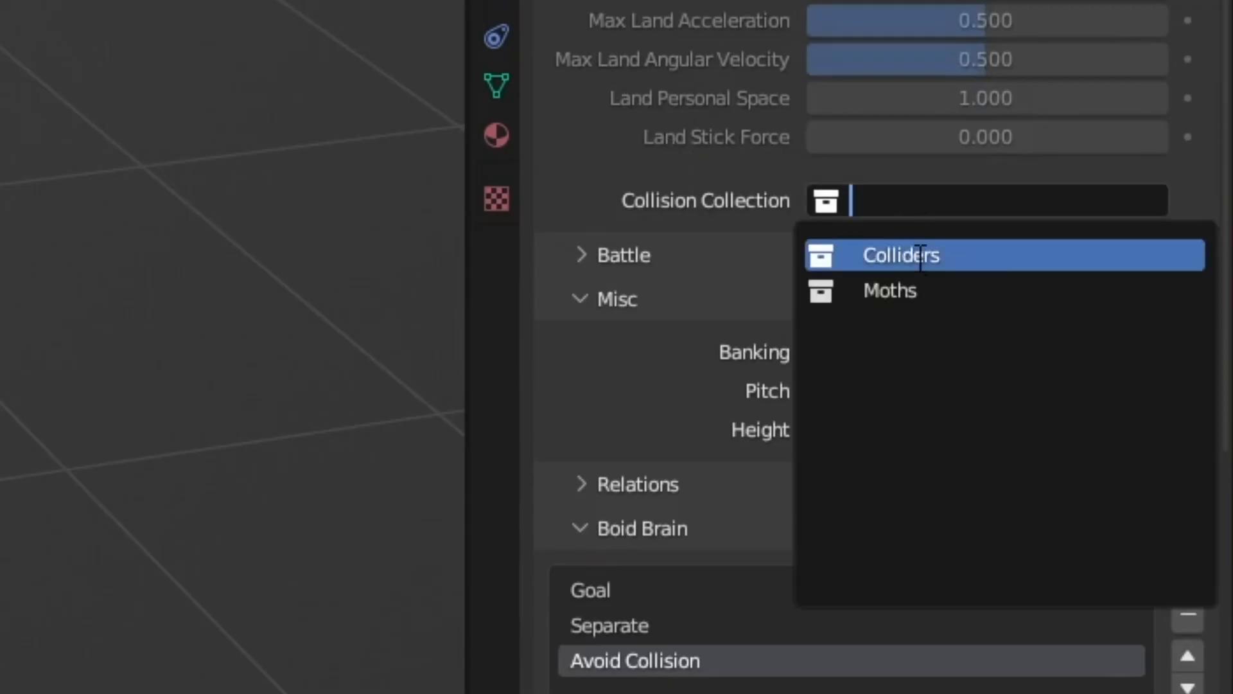
{"action": "left_click", "coordinate": [900, 255]}
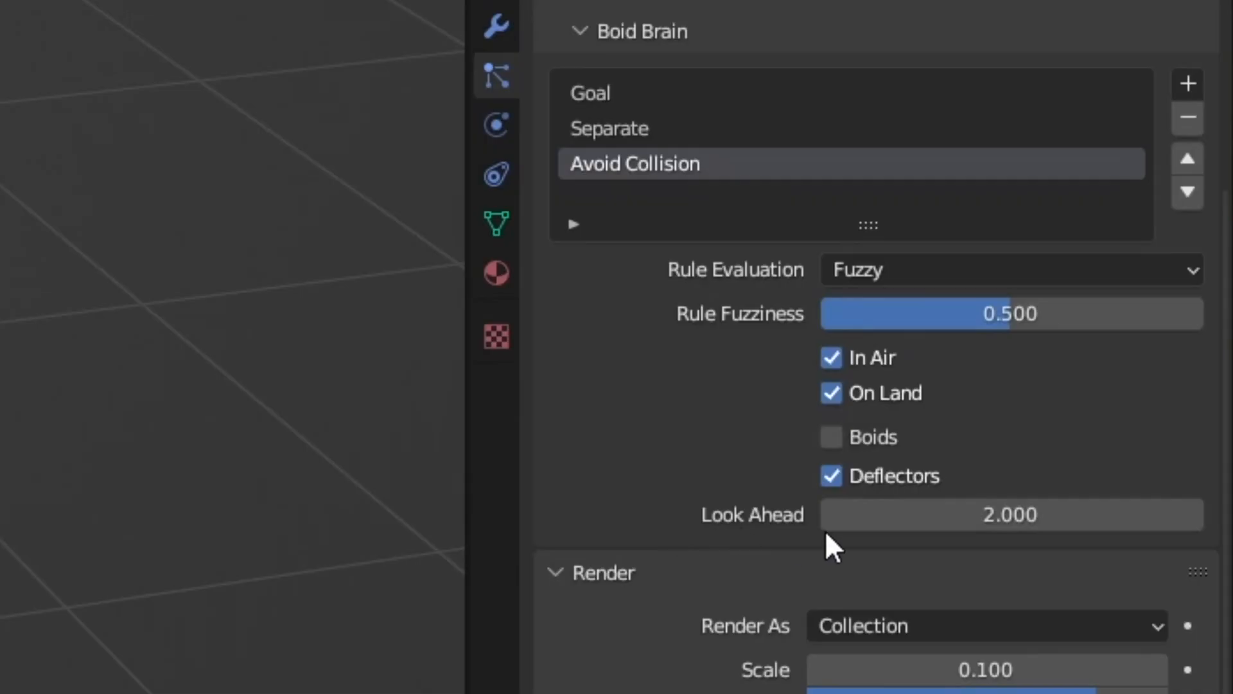
{"action": "mouse_move", "coordinate": [979, 551]}
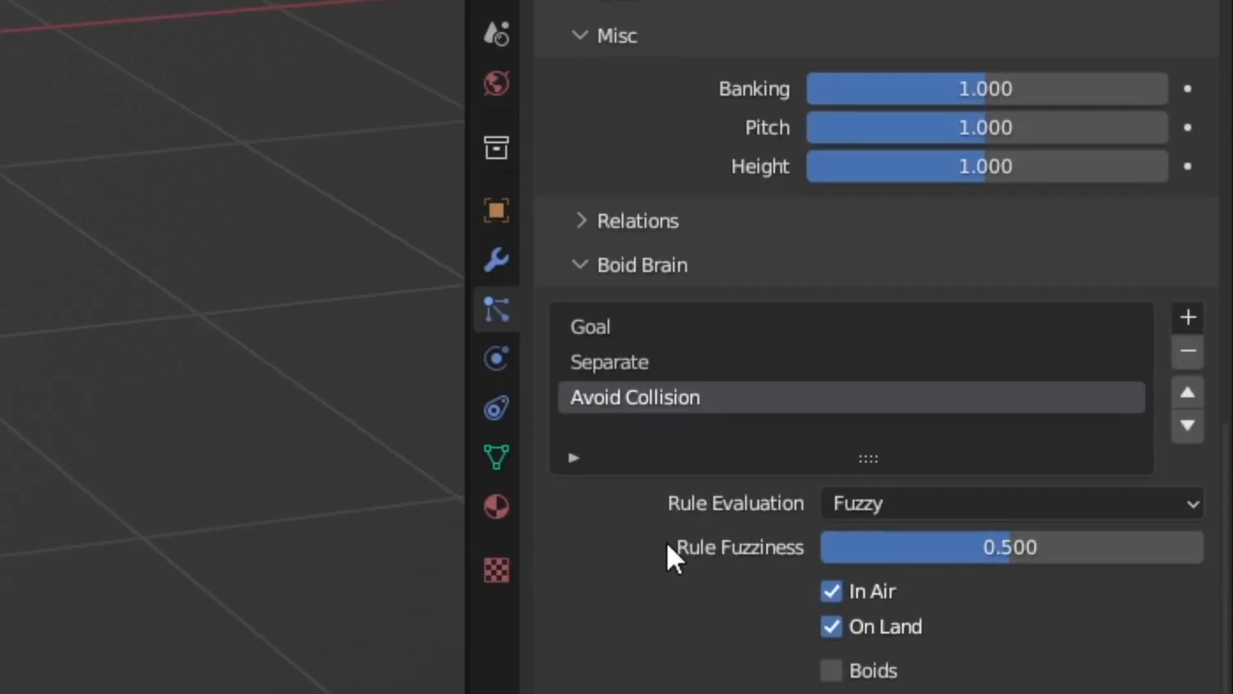
{"action": "mouse_move", "coordinate": [705, 538]}
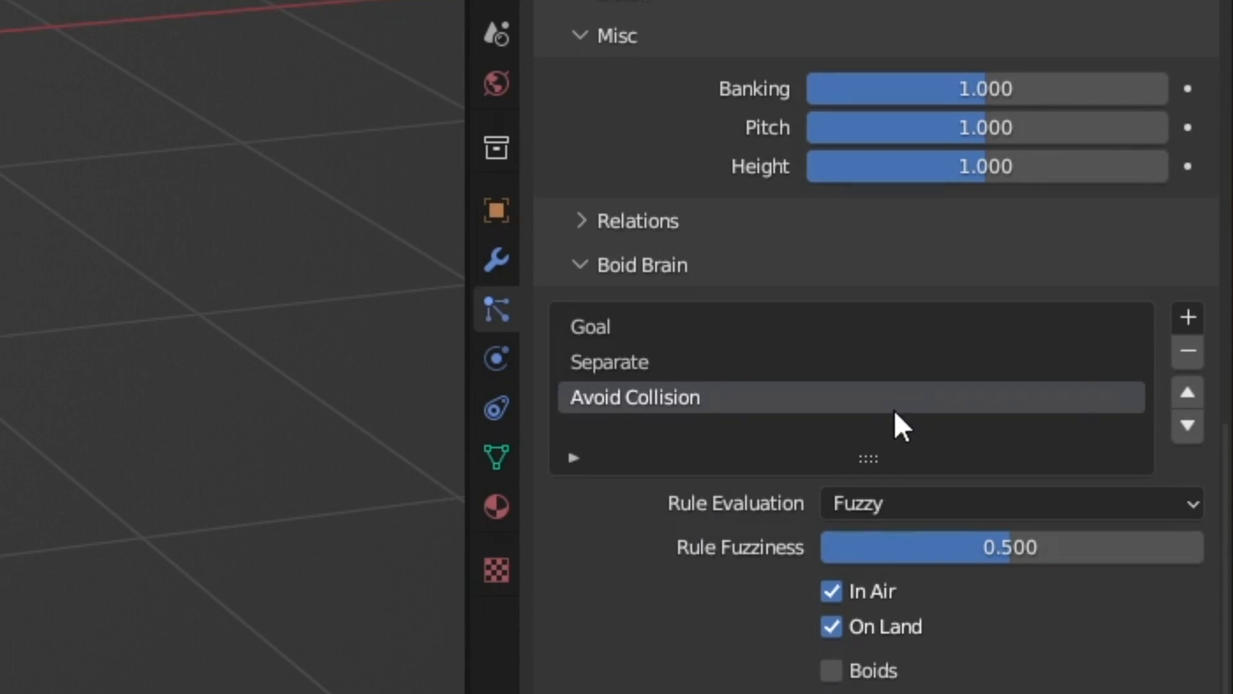
{"action": "left_click", "coordinate": [1187, 392]}
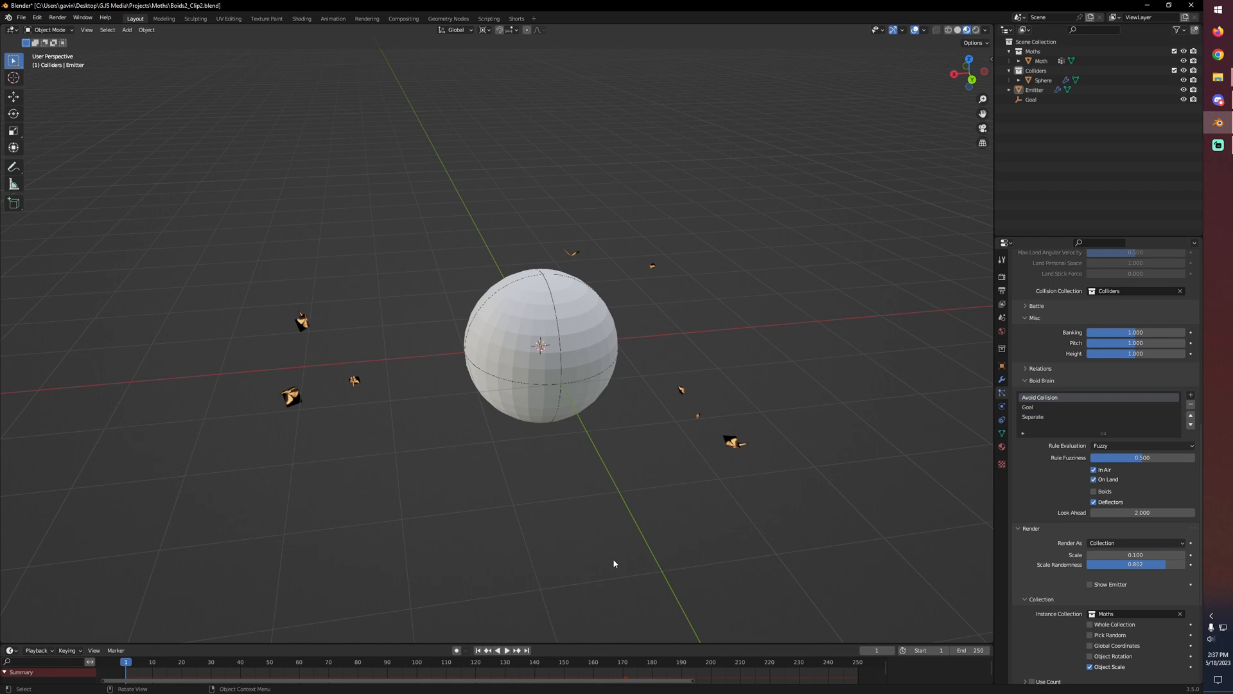
Raise the boids' minimum and maximum air speed and preview the tighter swarm
{"action": "left_click", "coordinate": [506, 650]}
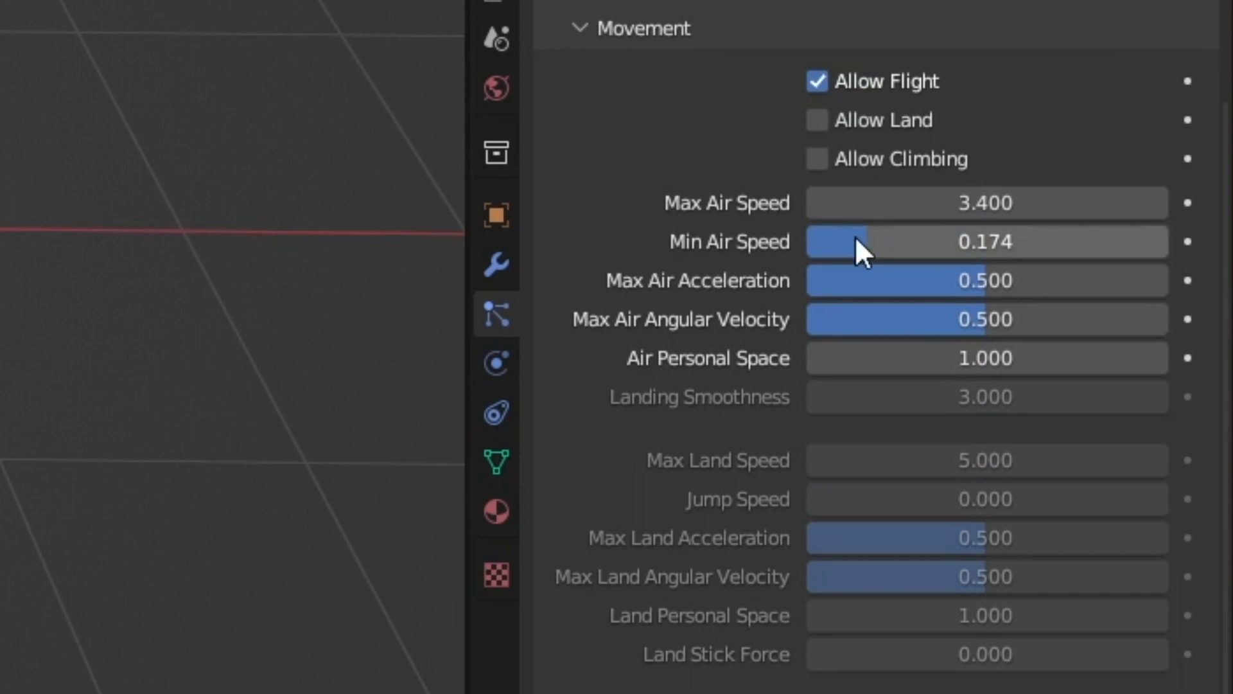
{"action": "left_click_drag", "start_coordinate": [857, 241], "coordinate": [890, 242]}
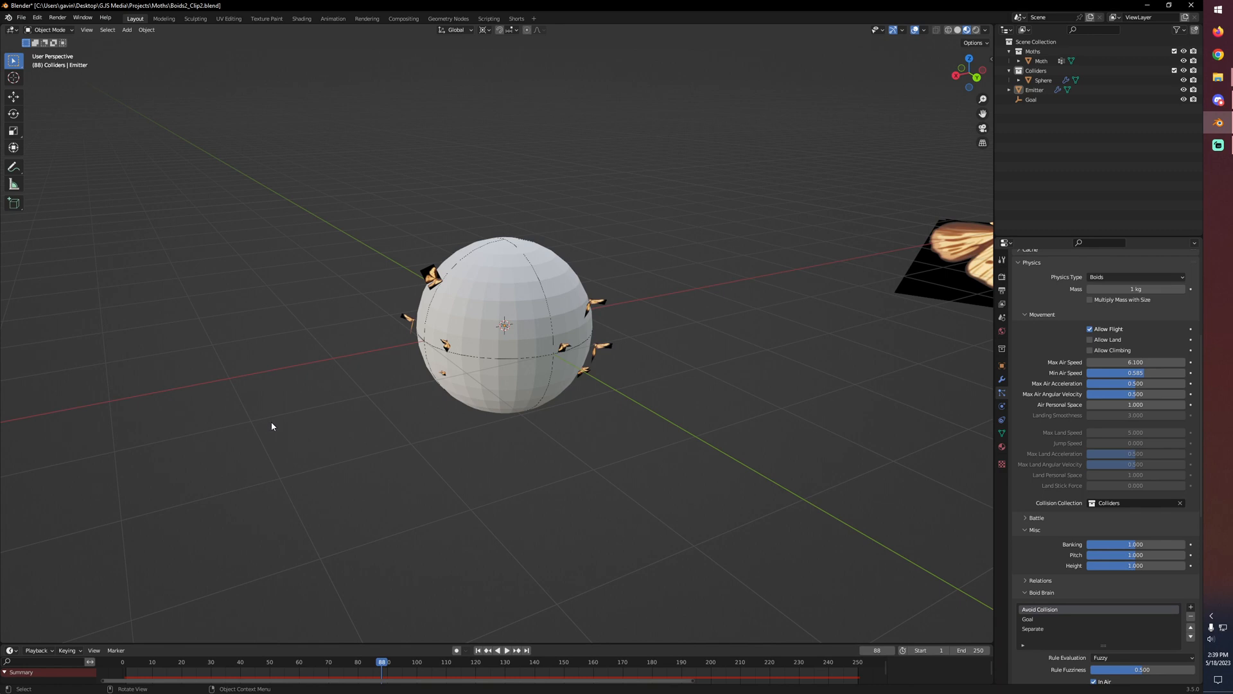
{"action": "mouse_move", "coordinate": [814, 147]}
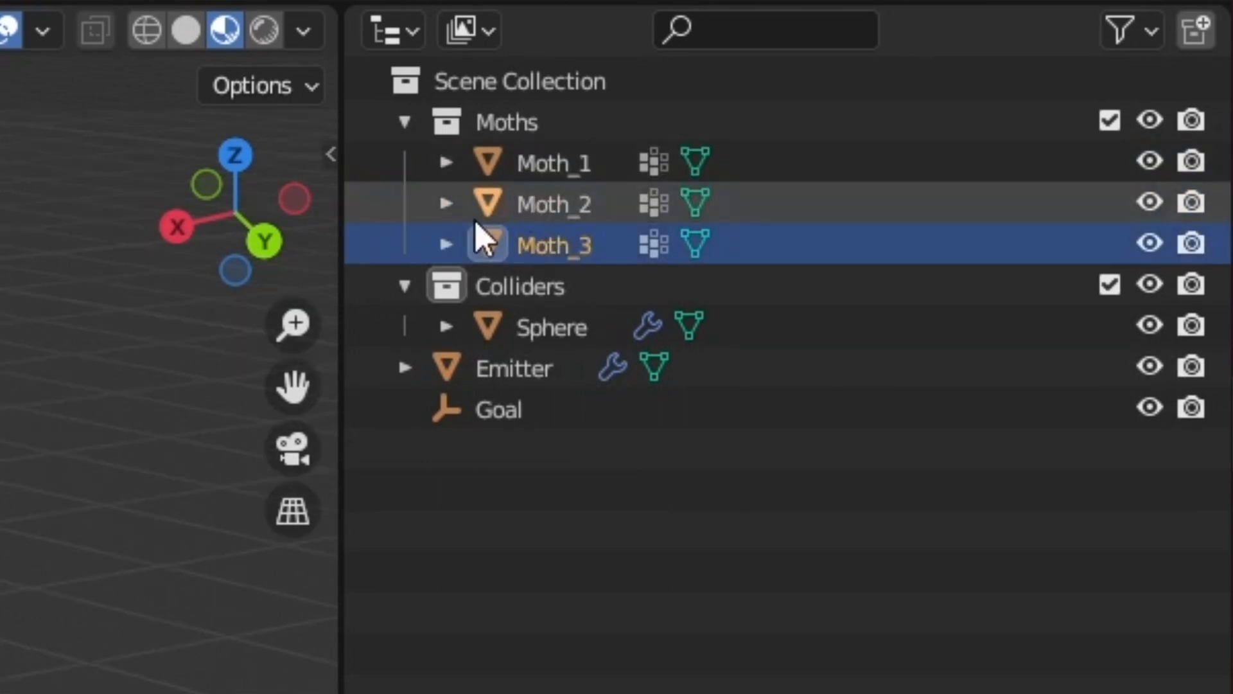
Select Moth_3 to check its Basis and Key 1 wing shape keys
{"action": "left_click", "coordinate": [552, 205]}
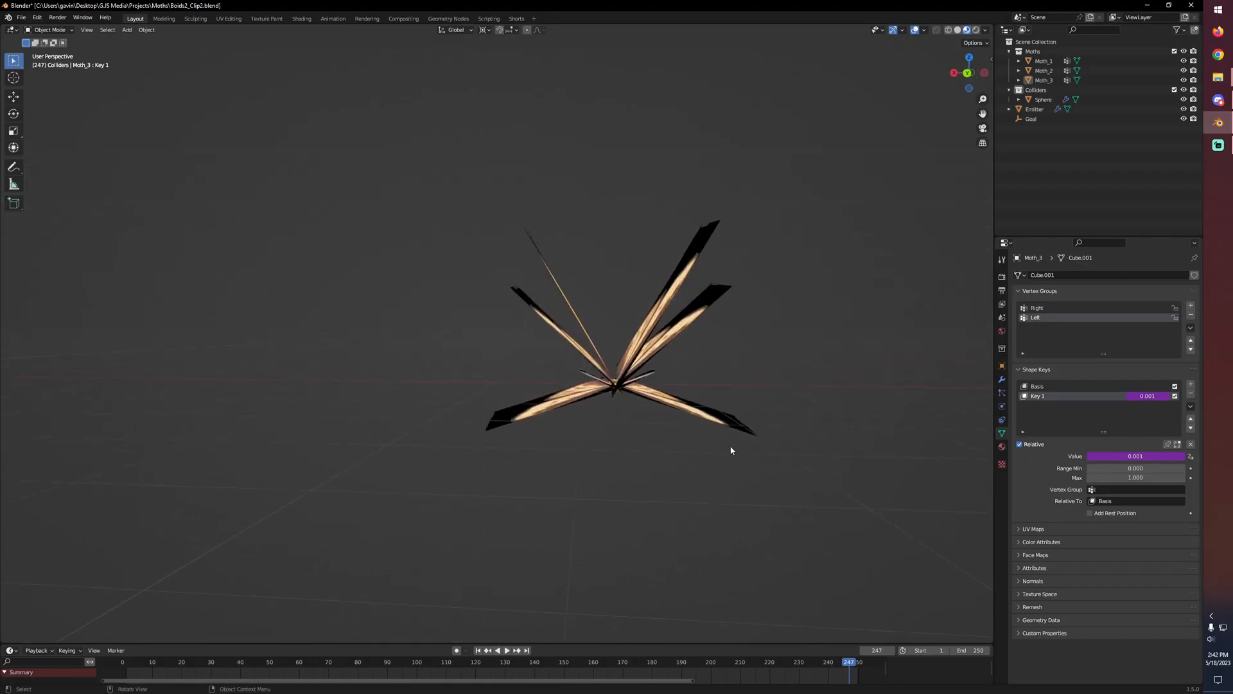
Select the Emitter and play the animation to frame 237, then stop it
{"action": "left_click", "coordinate": [507, 650]}
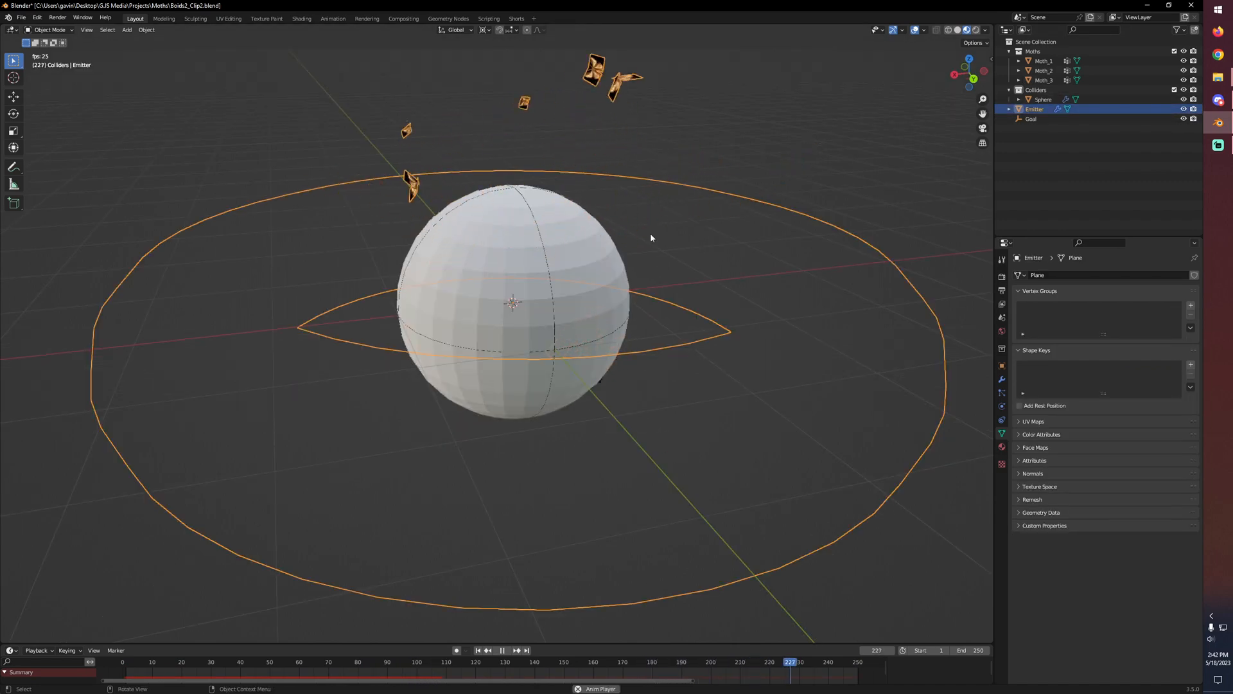
{"action": "left_click", "coordinate": [195, 662]}
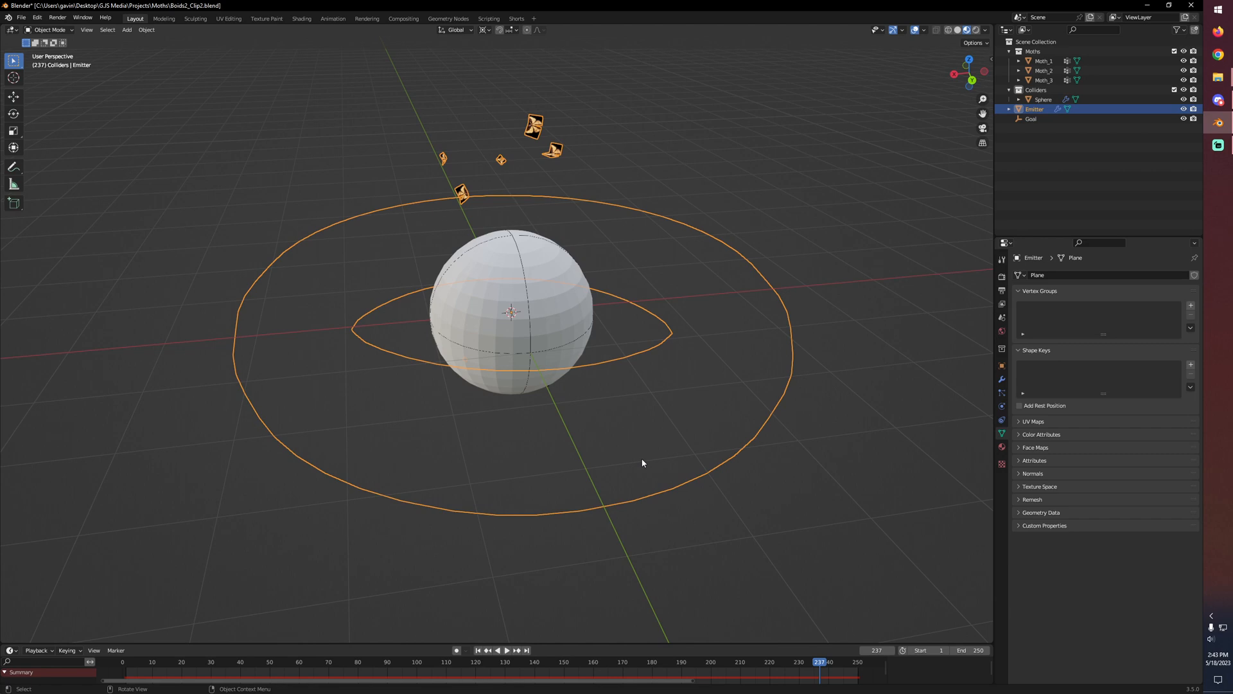
{"action": "mouse_move", "coordinate": [638, 436]}
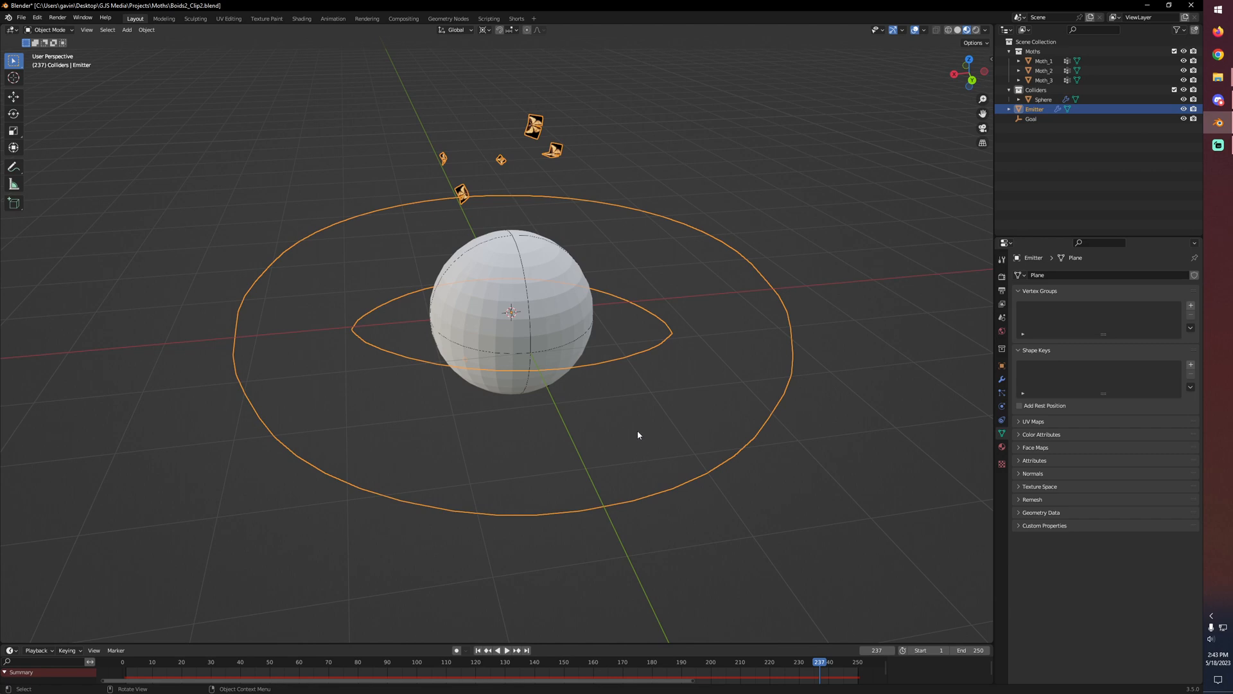